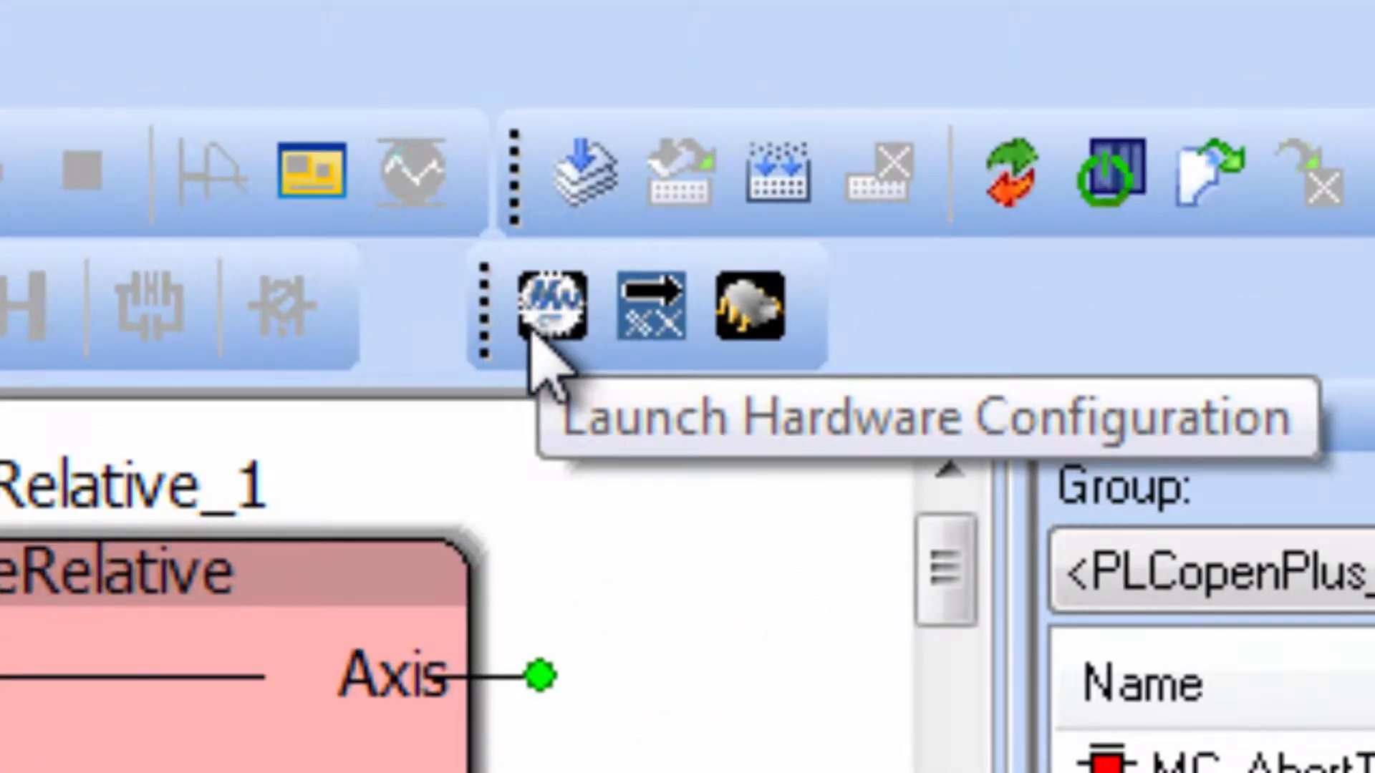
Step: Launch Hardware Configuration and show the settings of axis SGDV Rotary - 1
{"action": "left_click", "coordinate": [546, 307]}
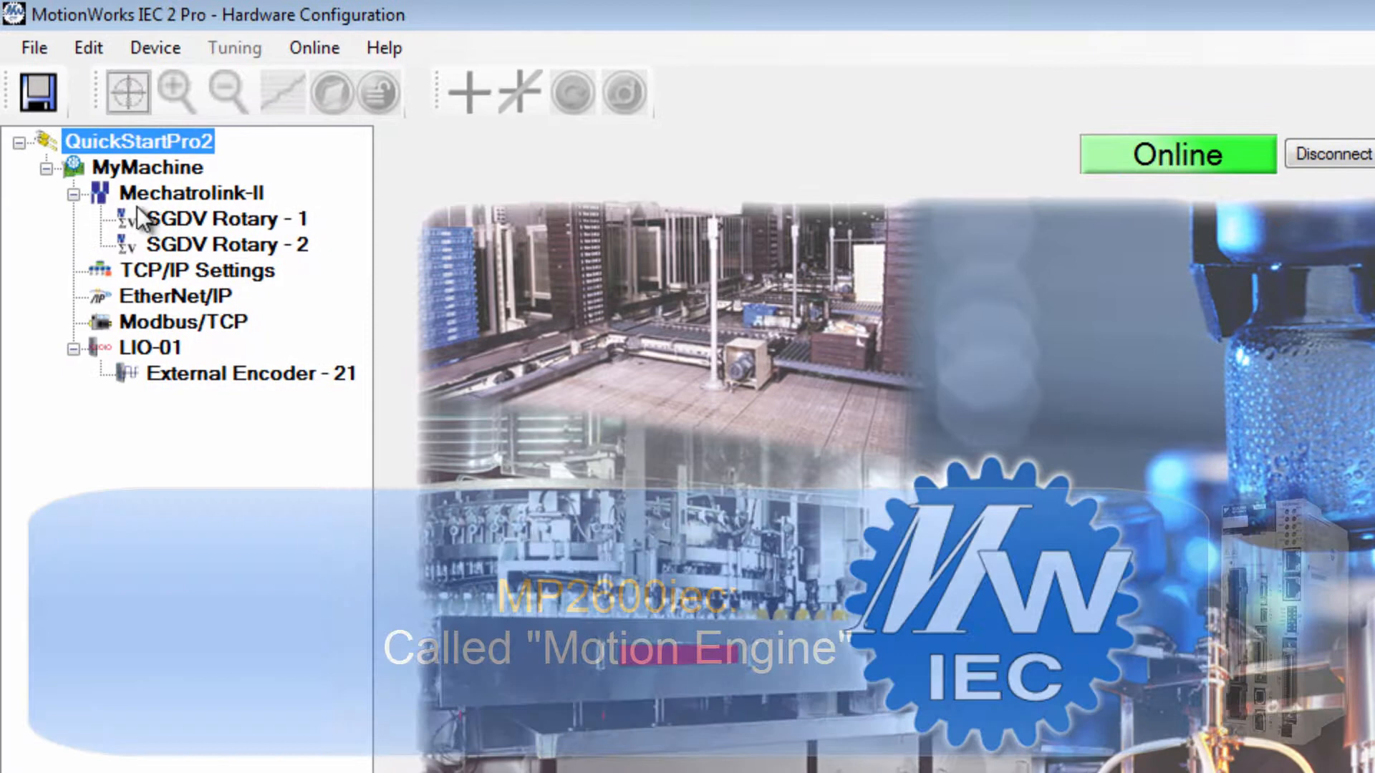
{"action": "left_click", "coordinate": [226, 218]}
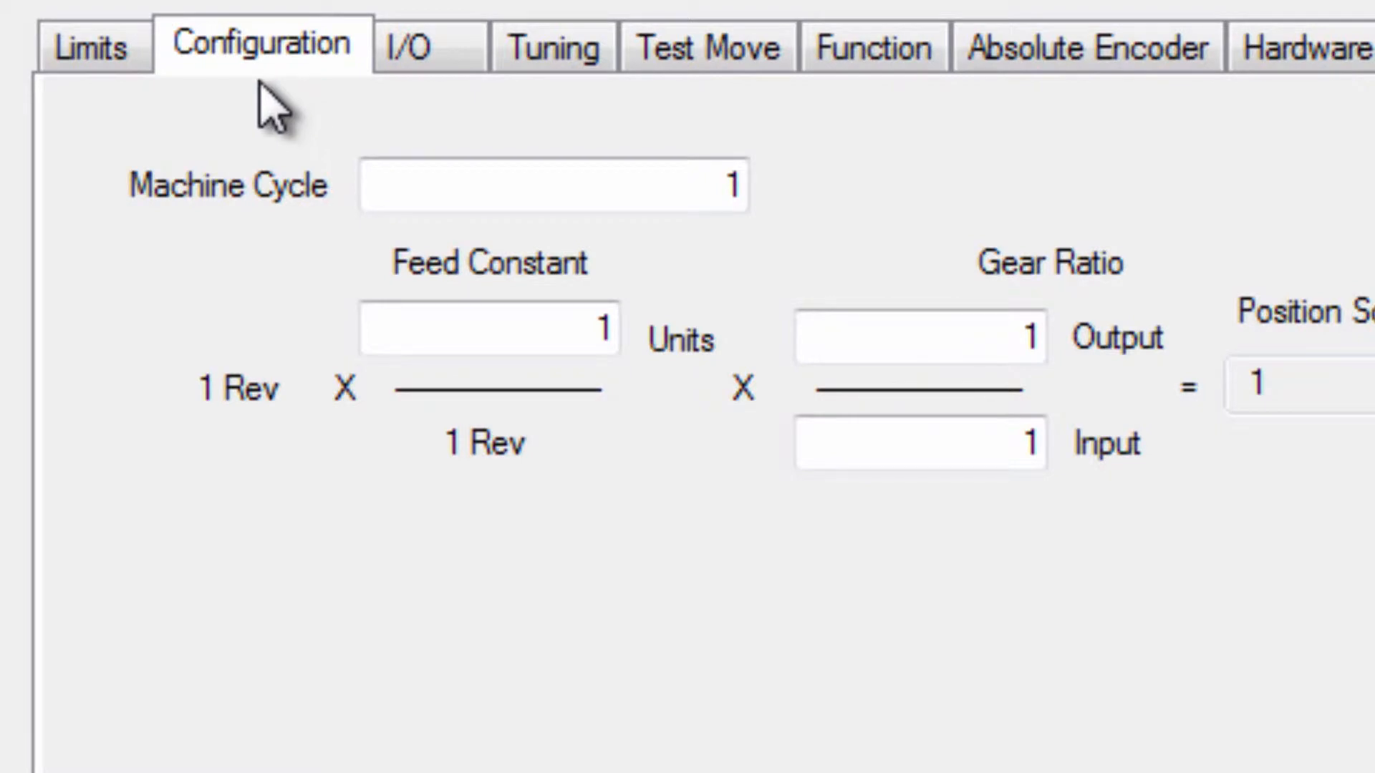
{"action": "mouse_move", "coordinate": [1009, 724]}
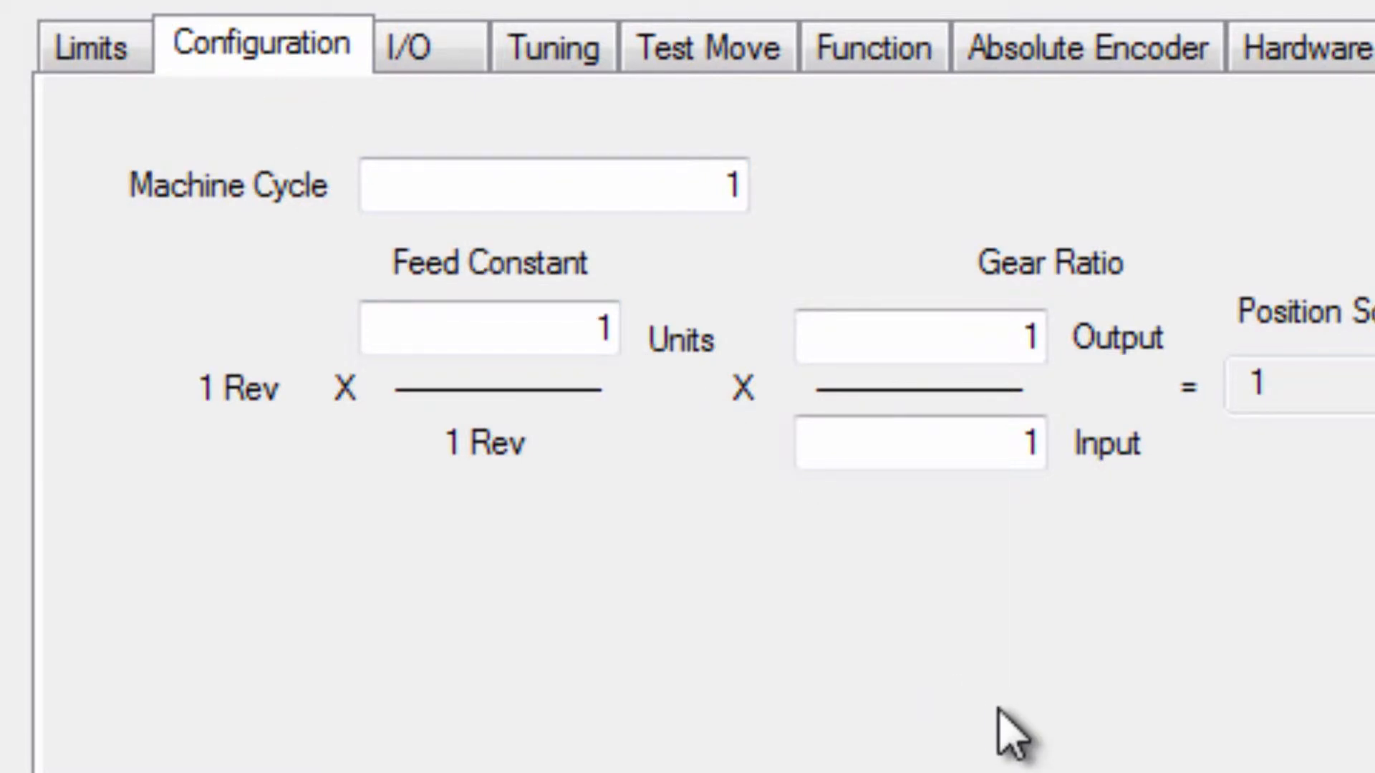
{"action": "left_click", "coordinate": [68, 165]}
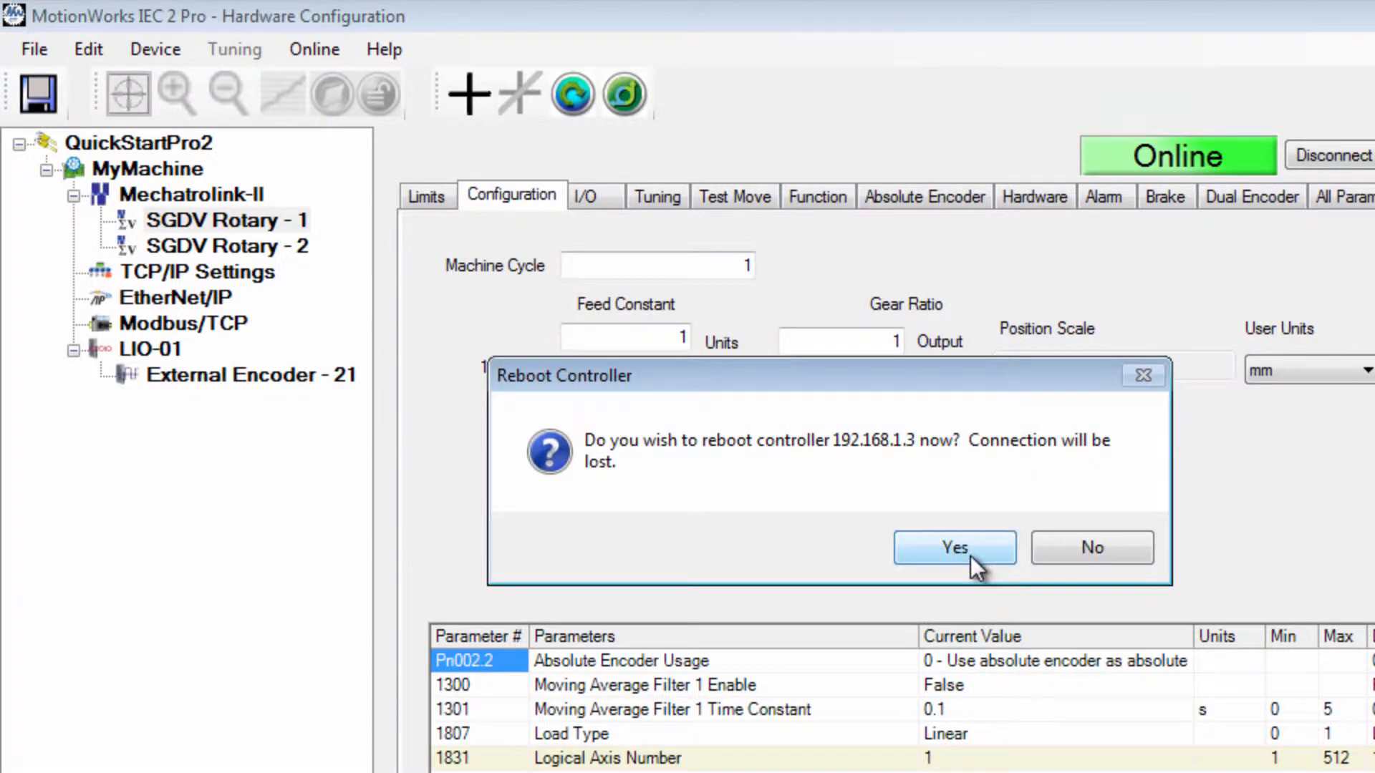
Step: Consult the help topic 1.8.8 Setting User Units under MECHATROLINK Configuration
{"action": "left_click", "coordinate": [954, 547]}
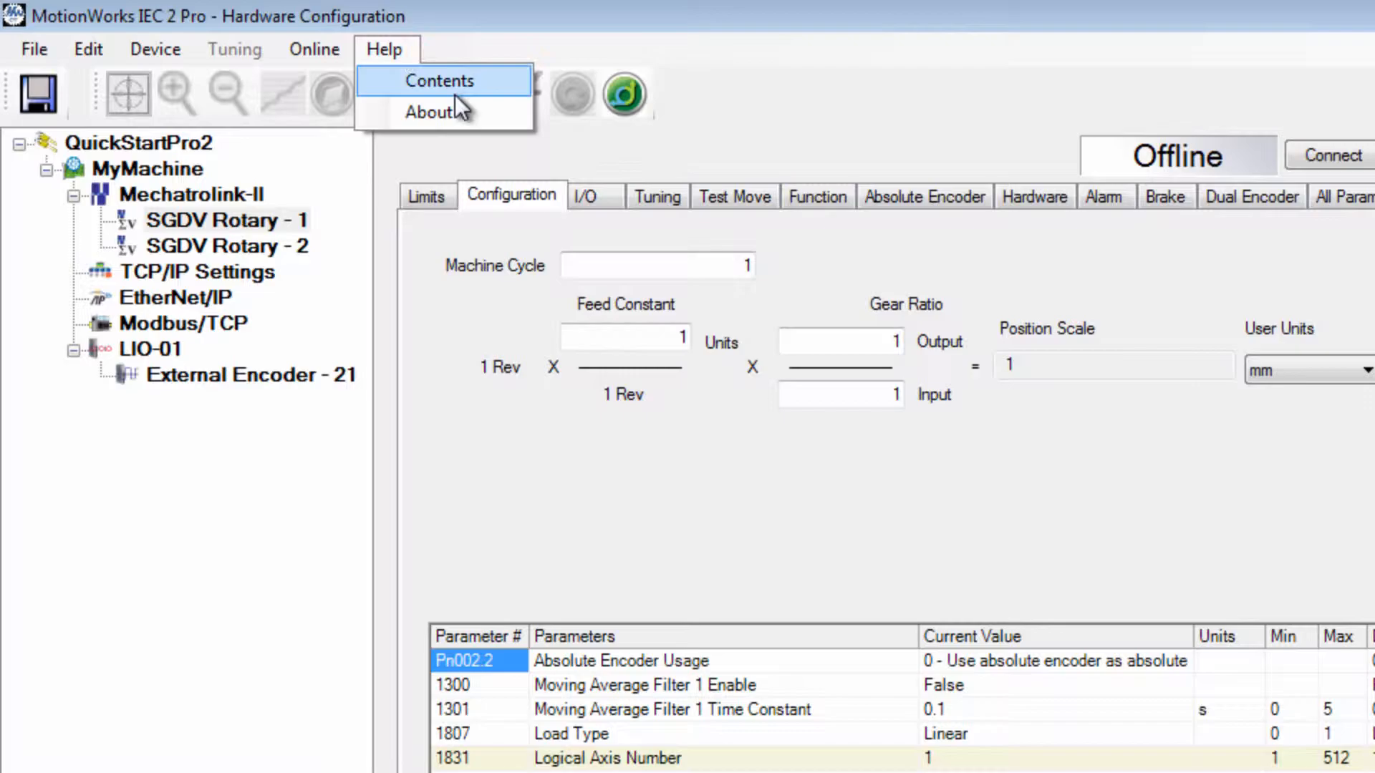
{"action": "left_click", "coordinate": [439, 81]}
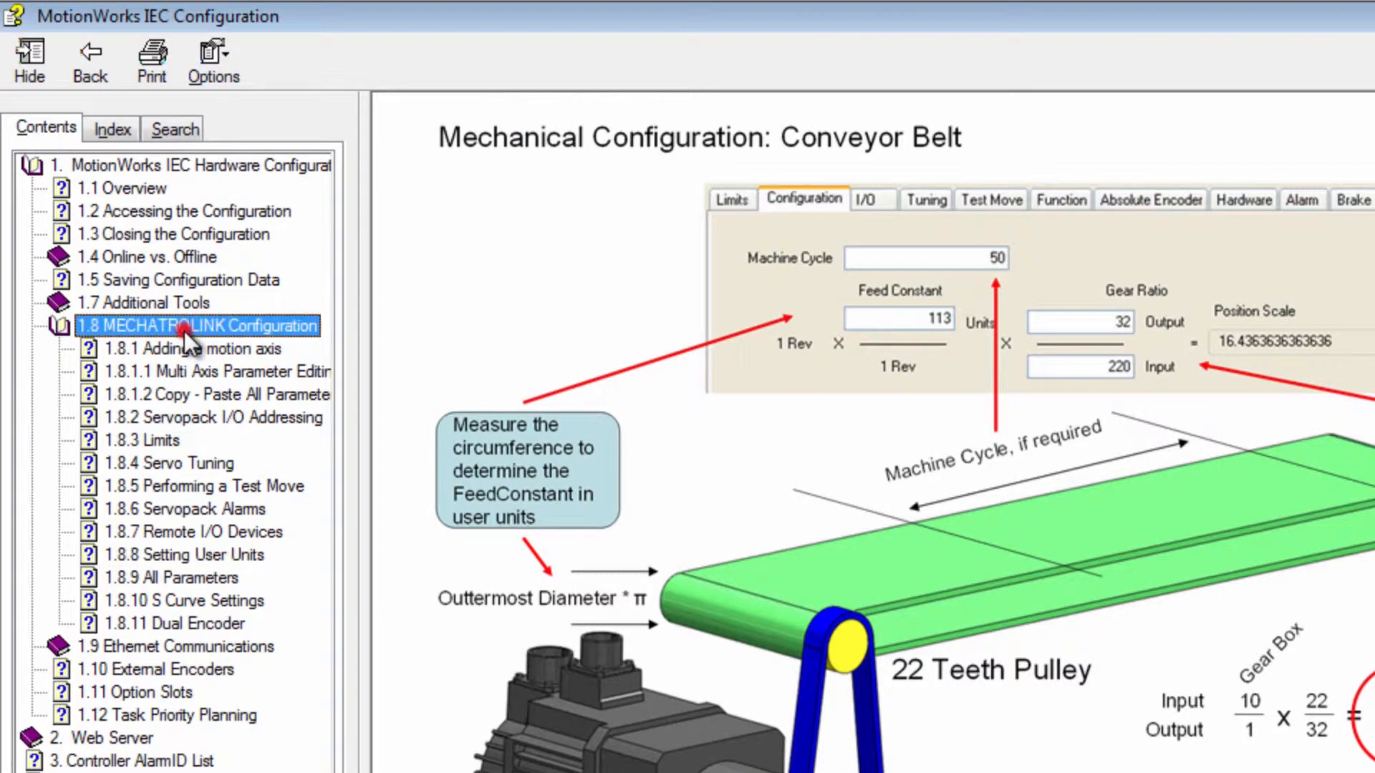
{"action": "left_click", "coordinate": [185, 554]}
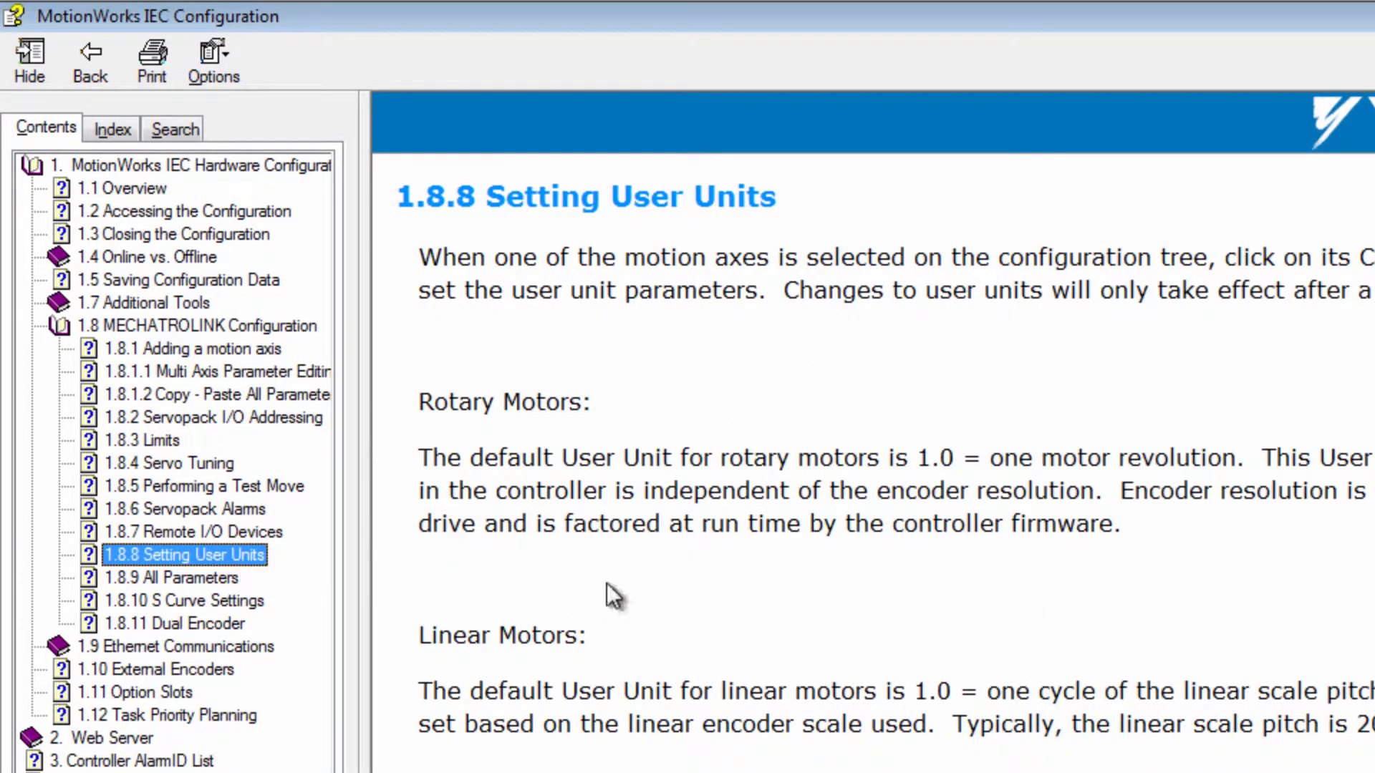
{"action": "scroll", "scroll_direction": "down", "scroll_amount": 3}
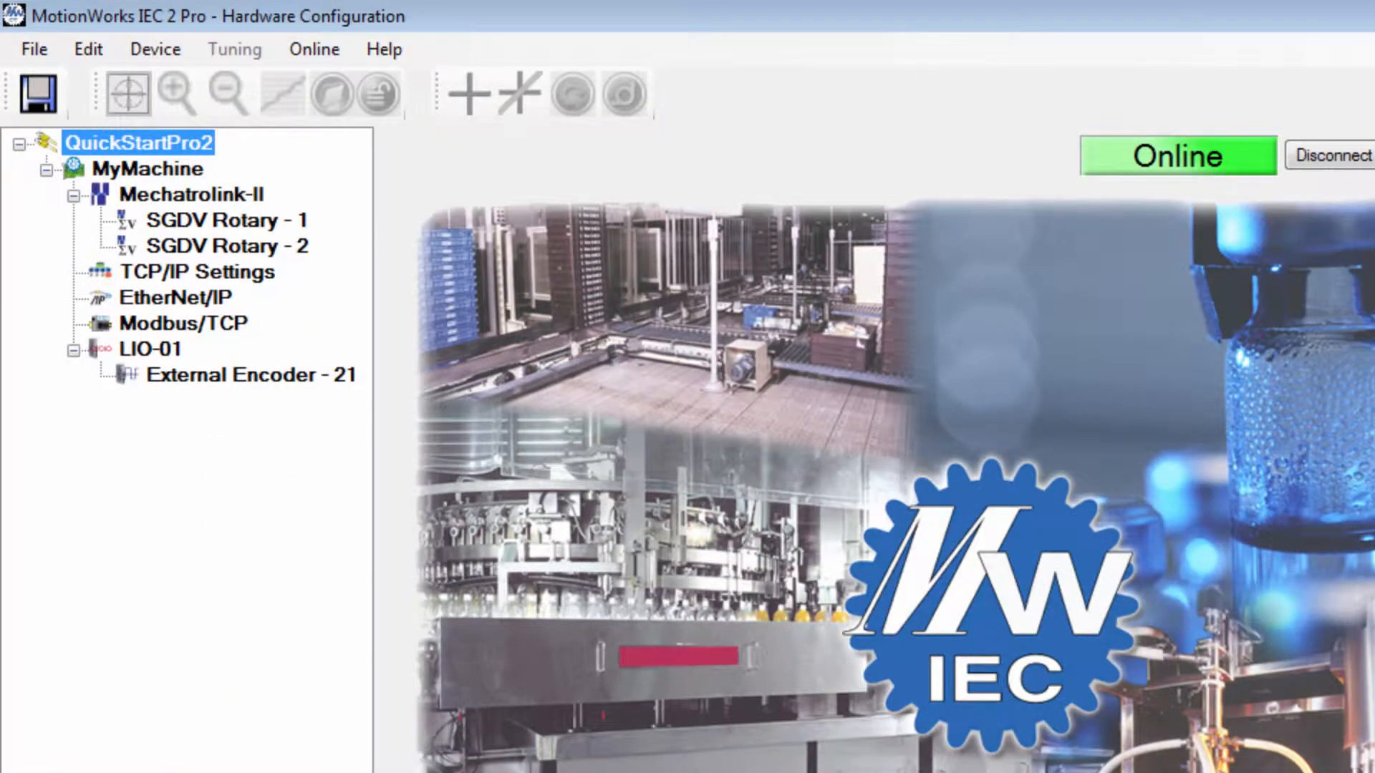
Step: Browse MyMachine, Mechatrolink-II and axis 1, then show SGDV Rotary - 2's limit parameters
{"action": "left_click", "coordinate": [150, 169]}
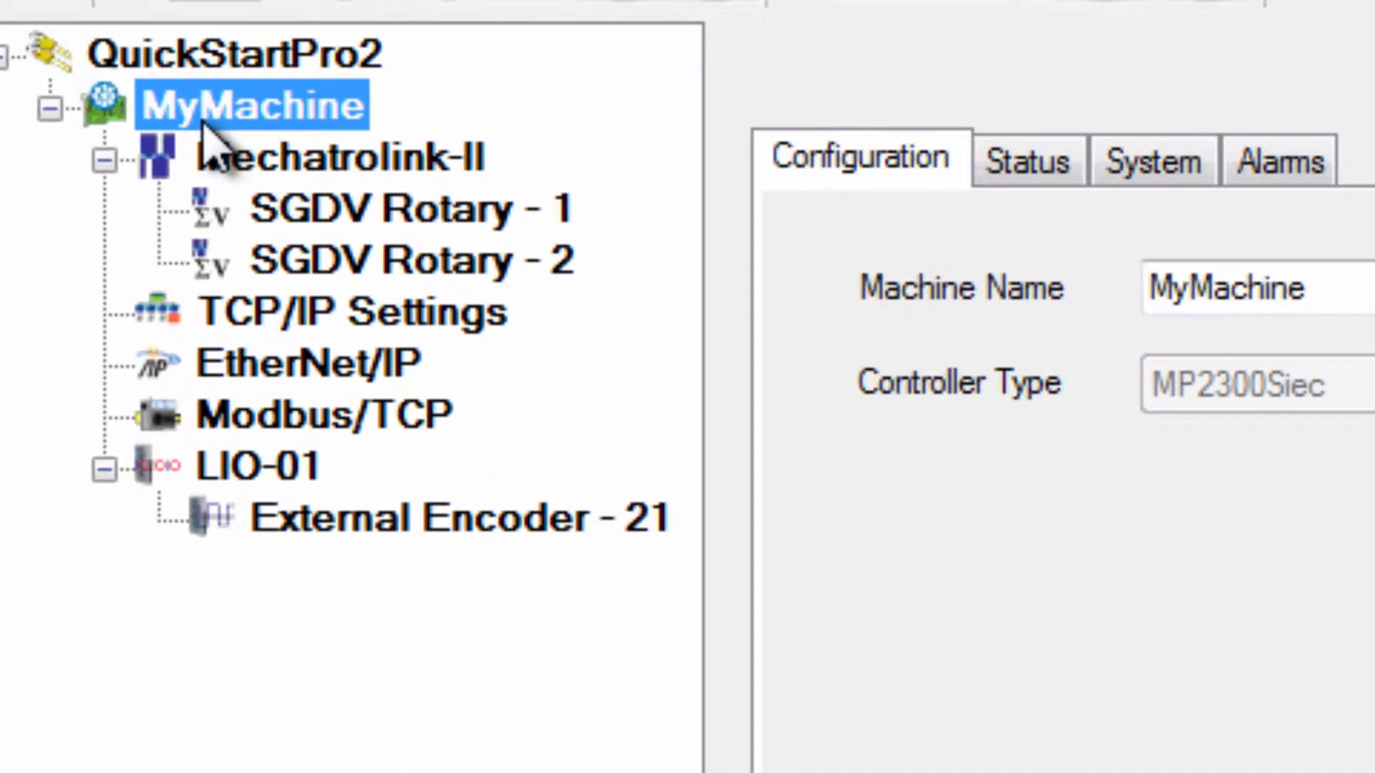
{"action": "left_click", "coordinate": [342, 158]}
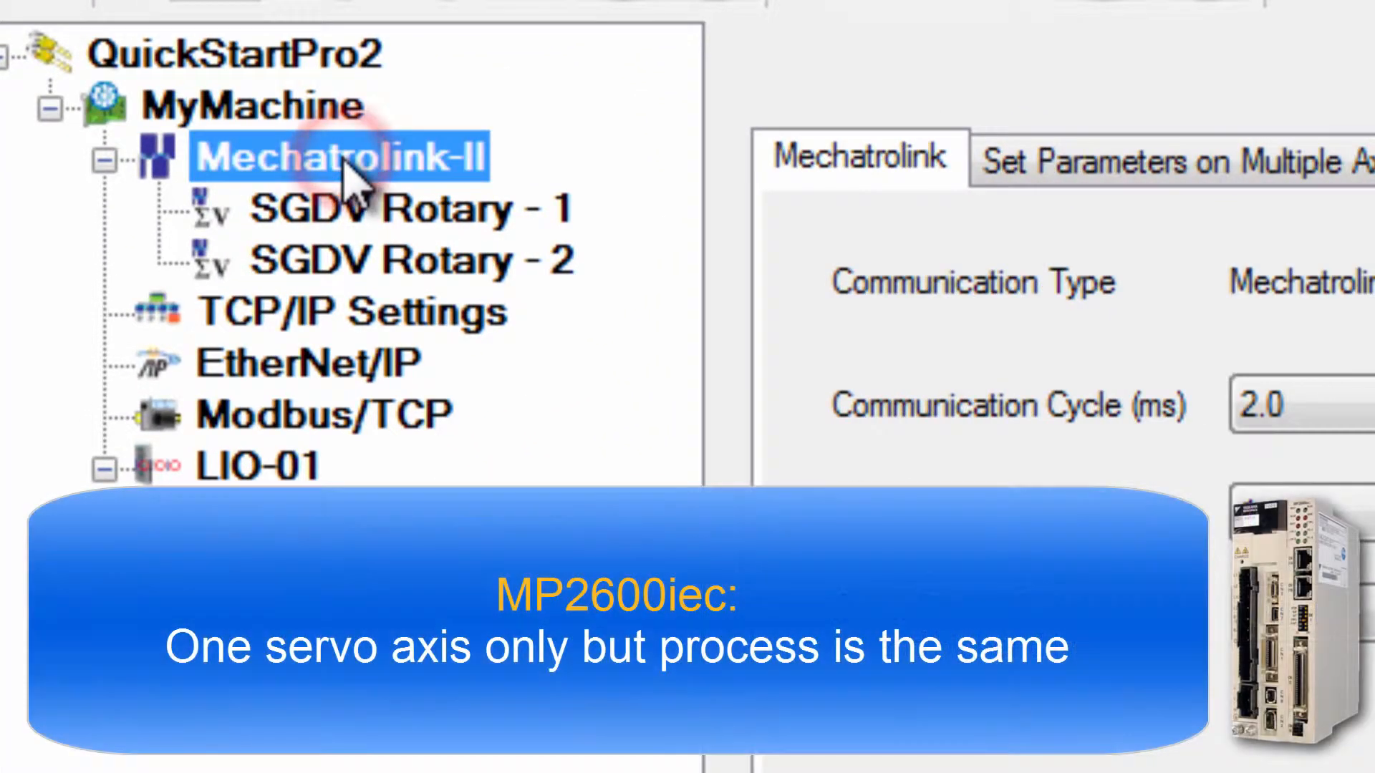
{"action": "mouse_move", "coordinate": [443, 224]}
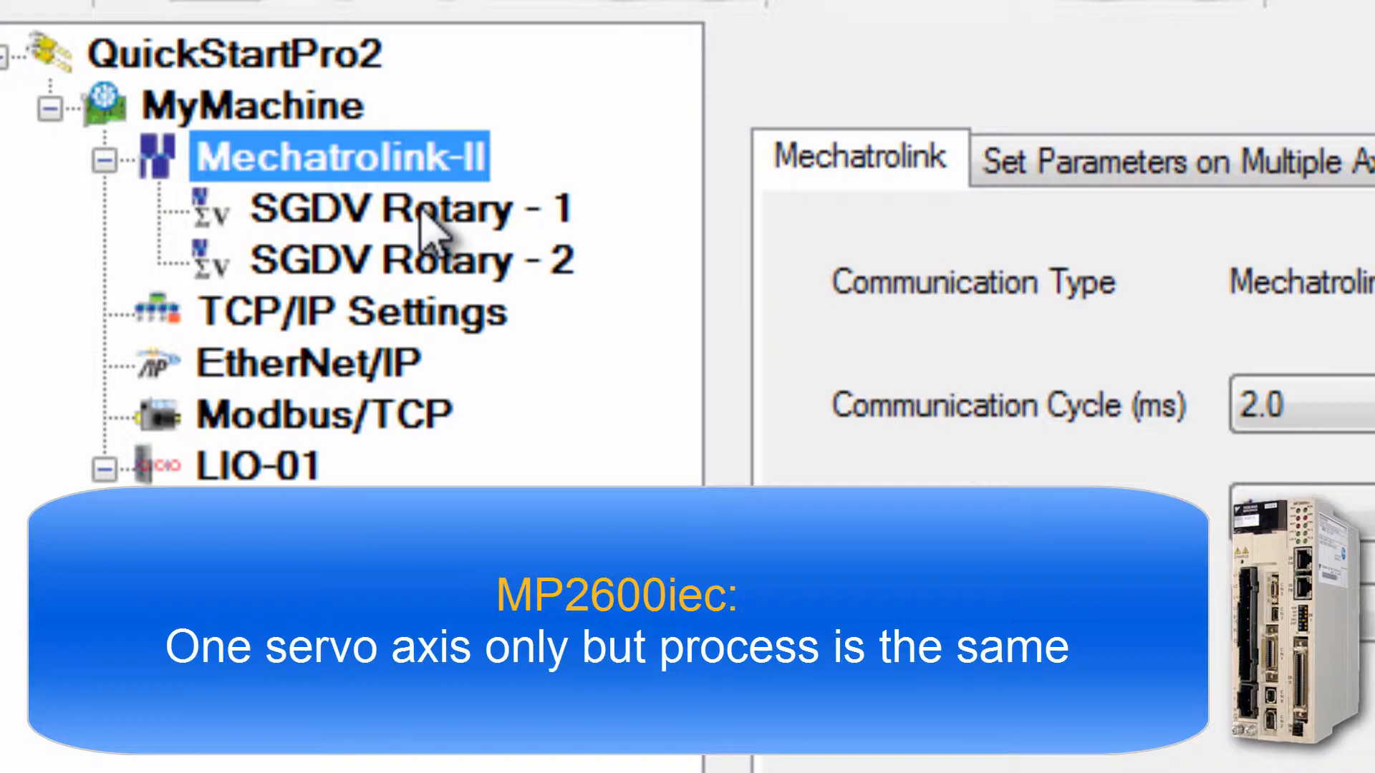
{"action": "left_click", "coordinate": [396, 209]}
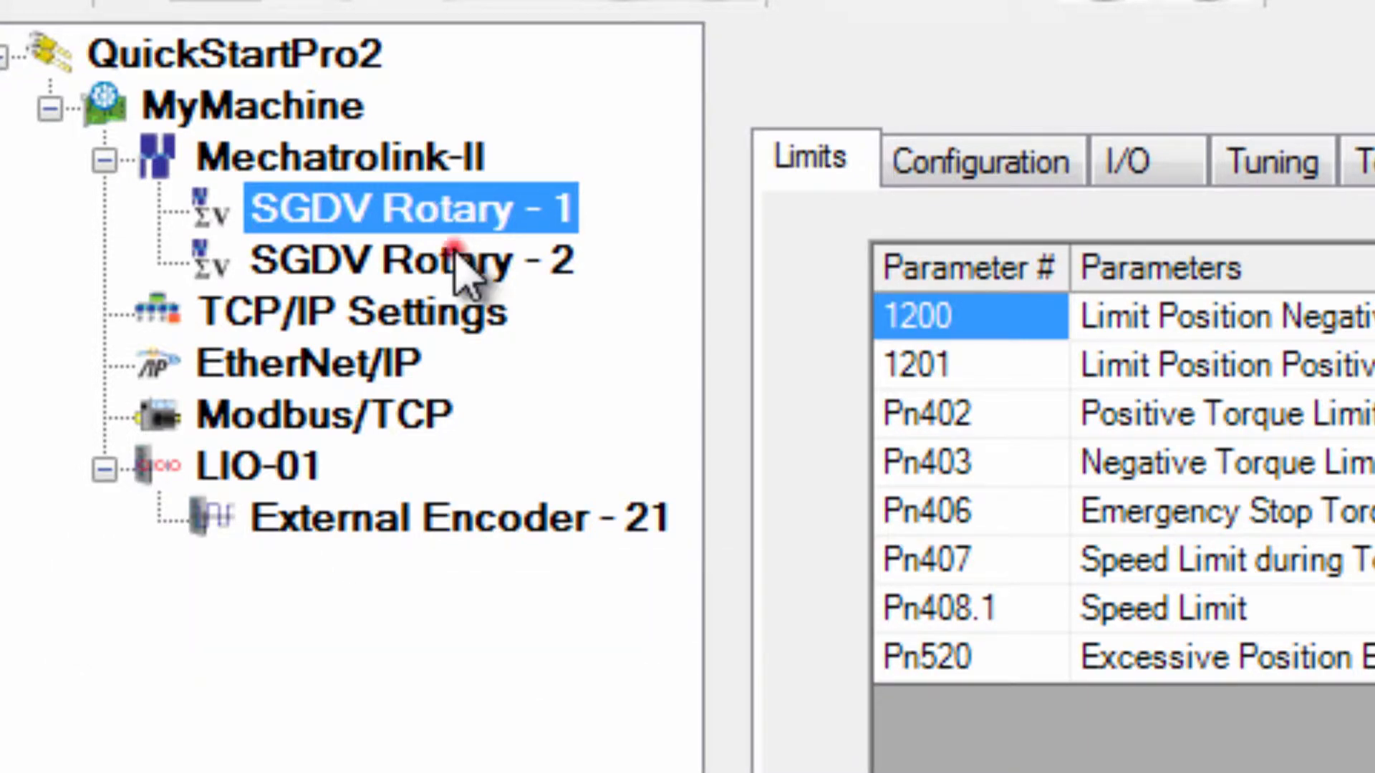
{"action": "left_click", "coordinate": [413, 259]}
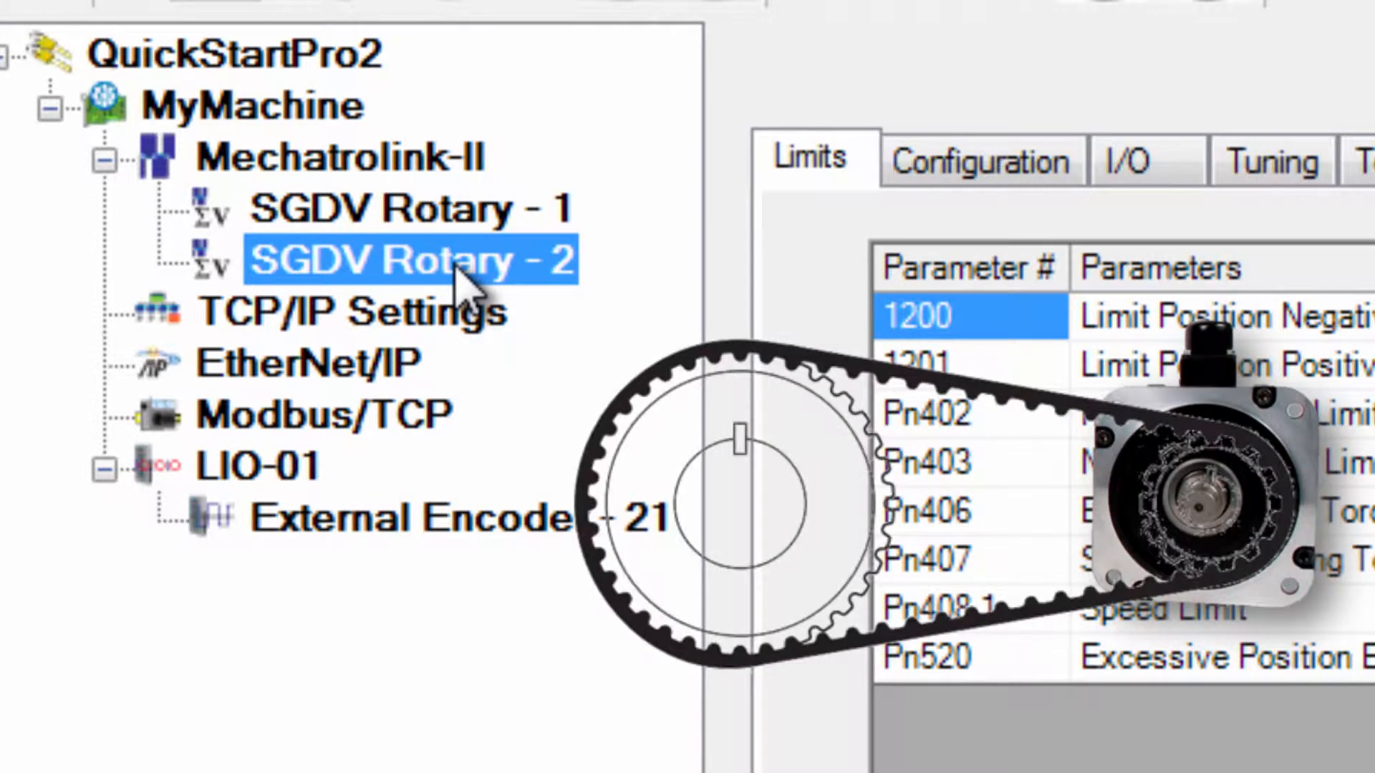
{"action": "mouse_move", "coordinate": [478, 281]}
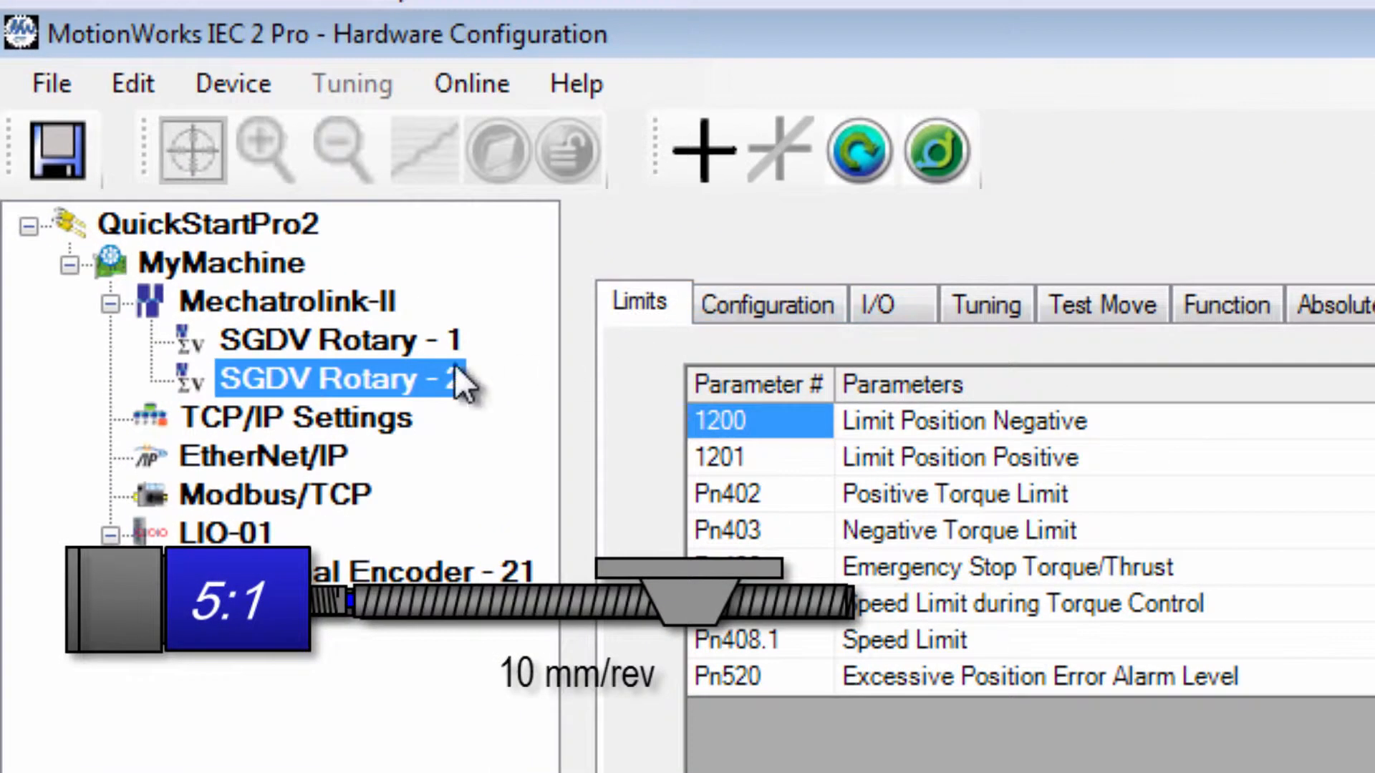
Step: Set axis 1's feed constant to 10 mm per rev with a 1:5 gear ratio, load type linear
{"action": "left_click", "coordinate": [338, 341]}
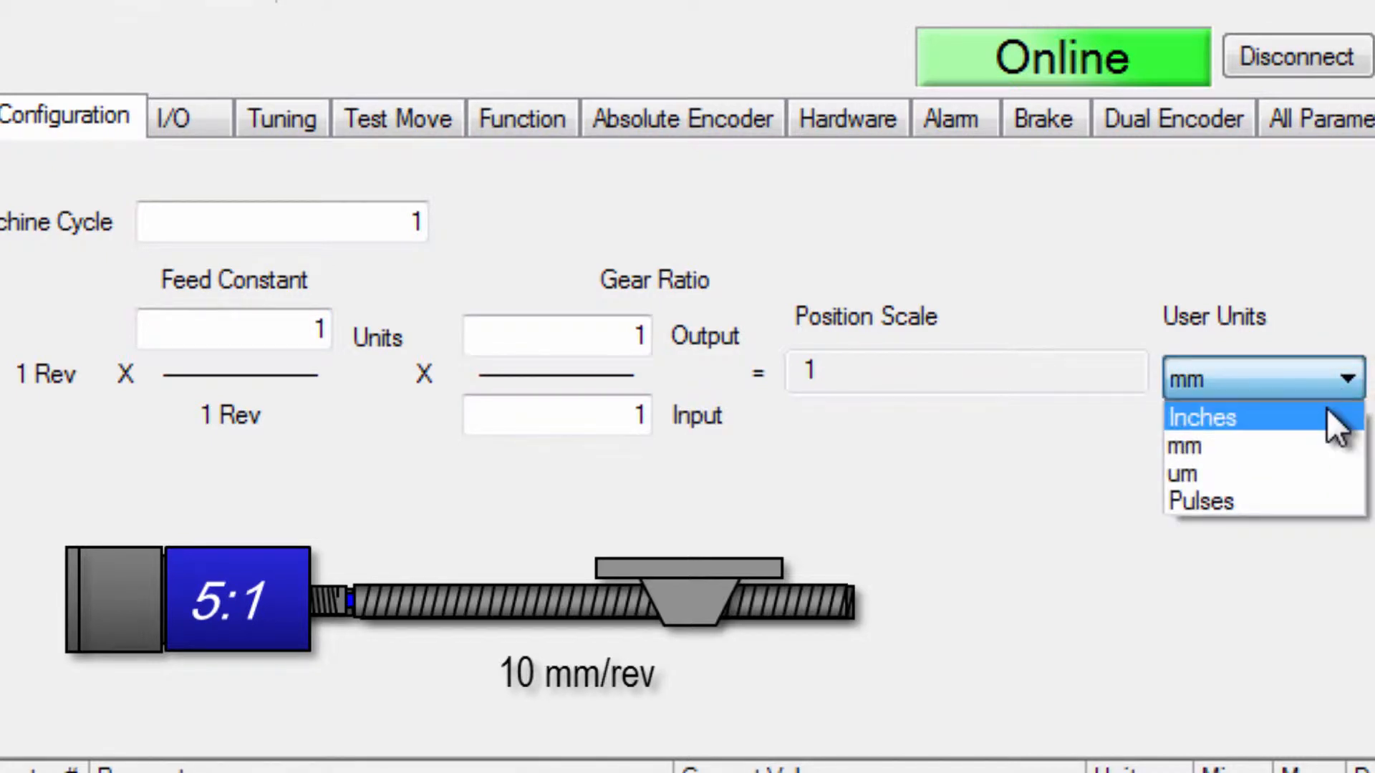
{"action": "left_click", "coordinate": [1185, 447]}
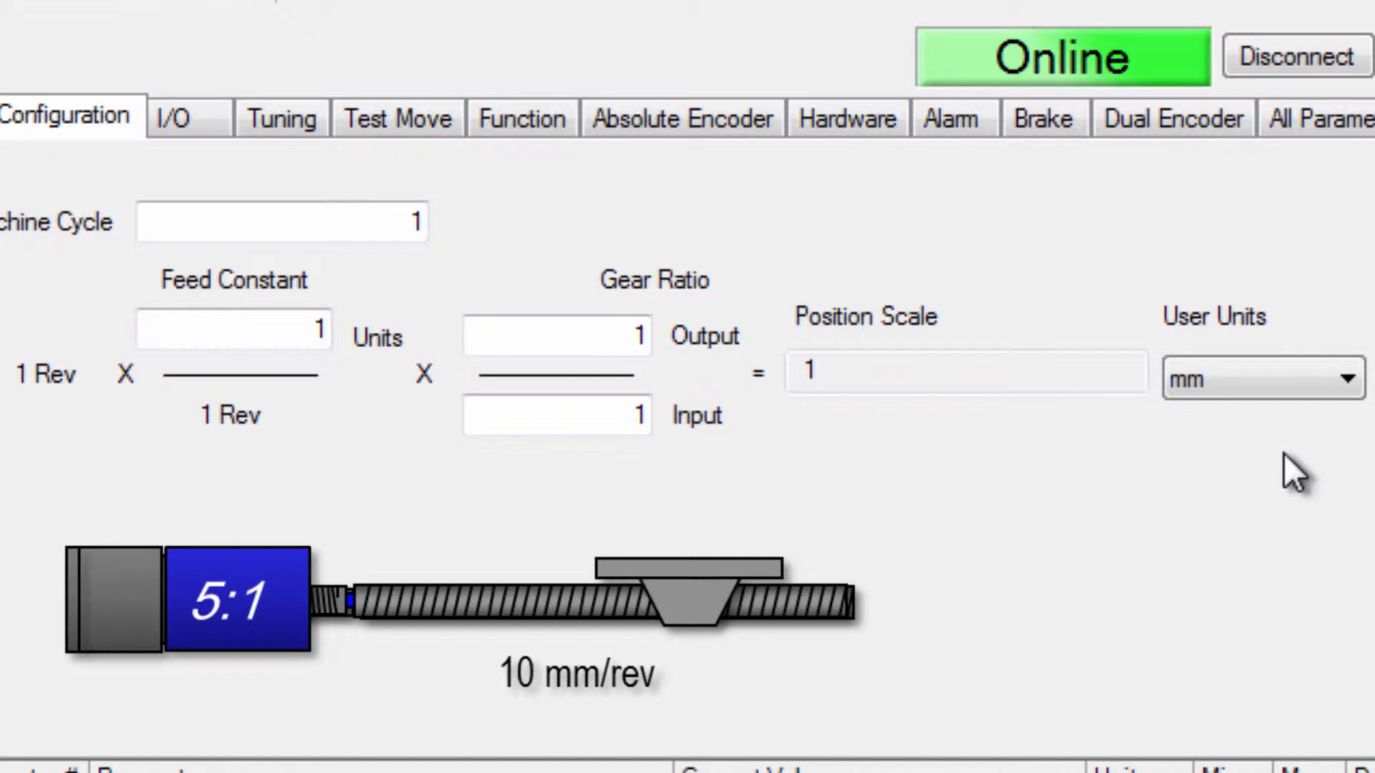
{"action": "left_click", "coordinate": [232, 334]}
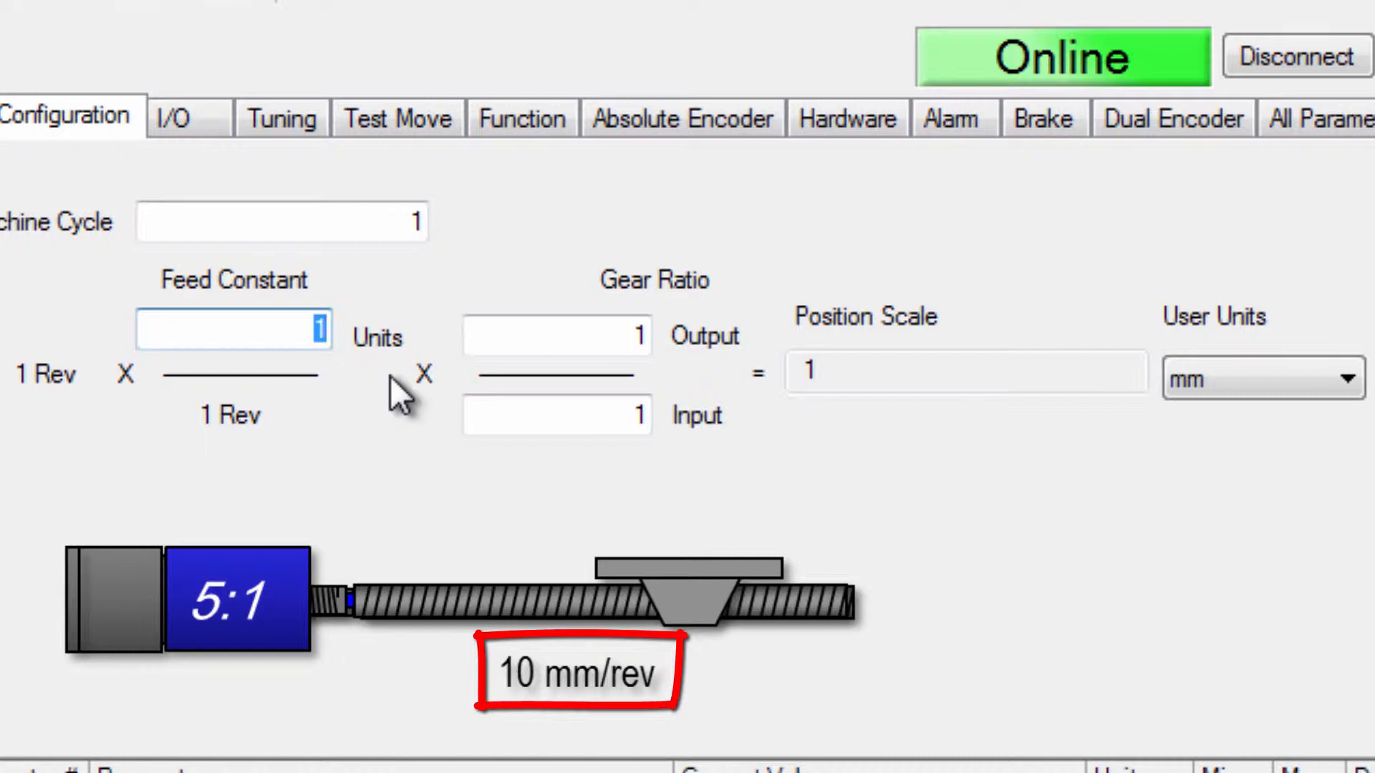
{"action": "type", "text": "10"}
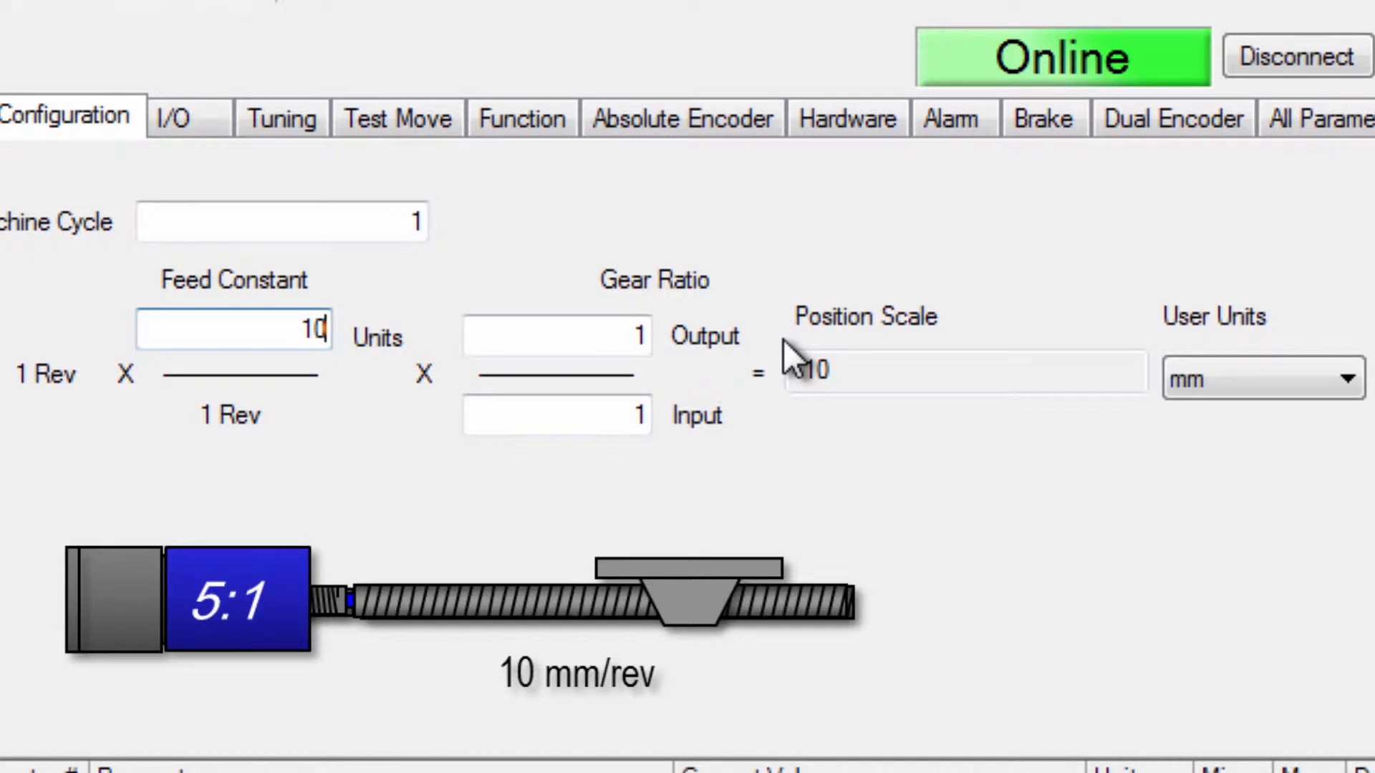
{"action": "mouse_move", "coordinate": [735, 462]}
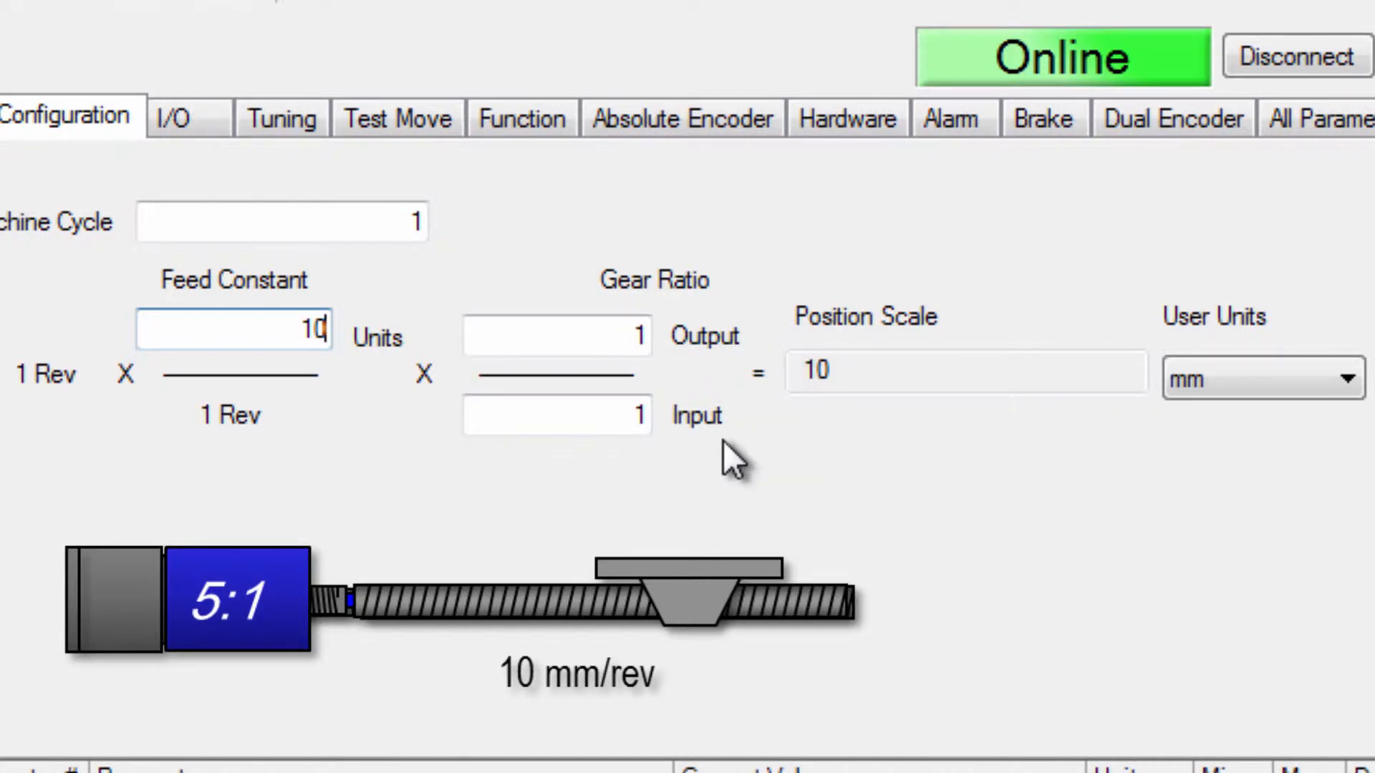
{"action": "mouse_move", "coordinate": [759, 385]}
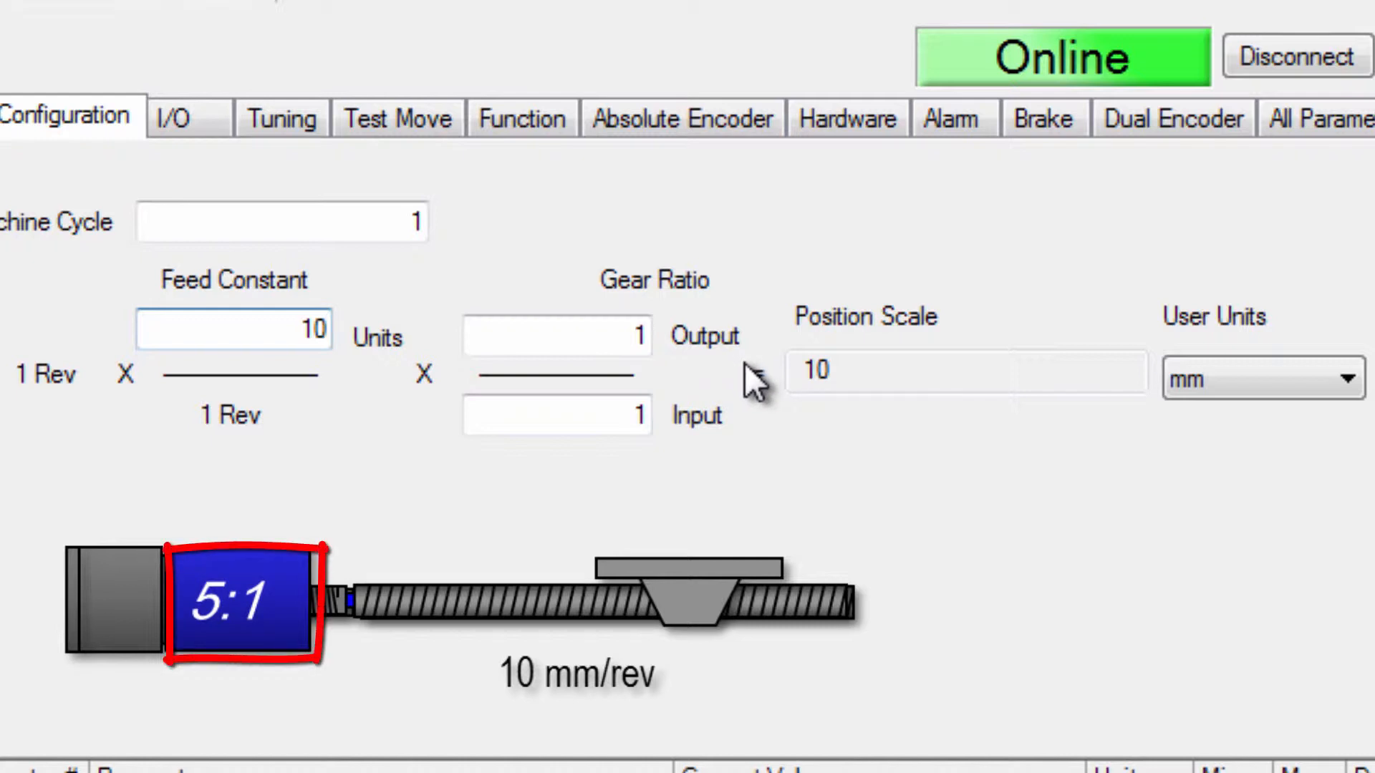
{"action": "mouse_move", "coordinate": [570, 470]}
{"action": "type", "text": "5"}
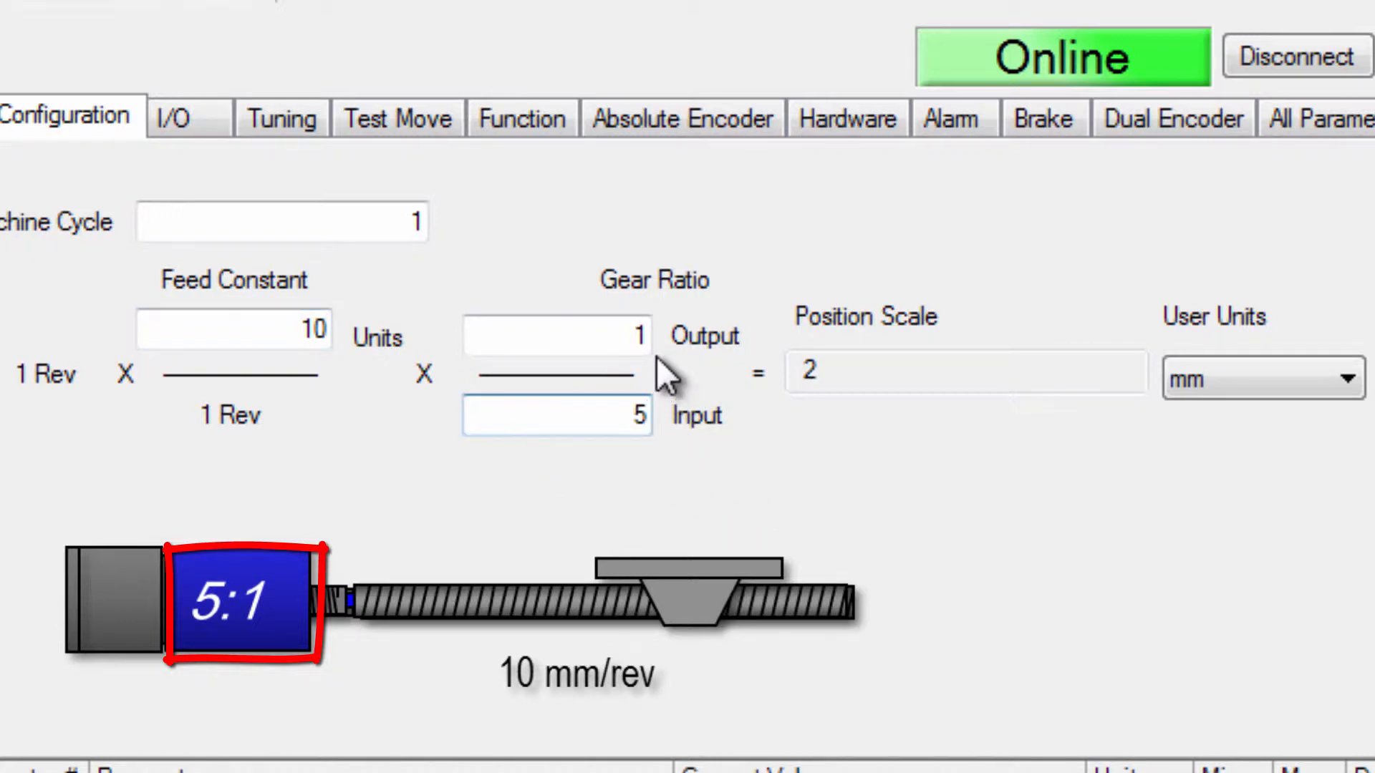
{"action": "left_click", "coordinate": [557, 335]}
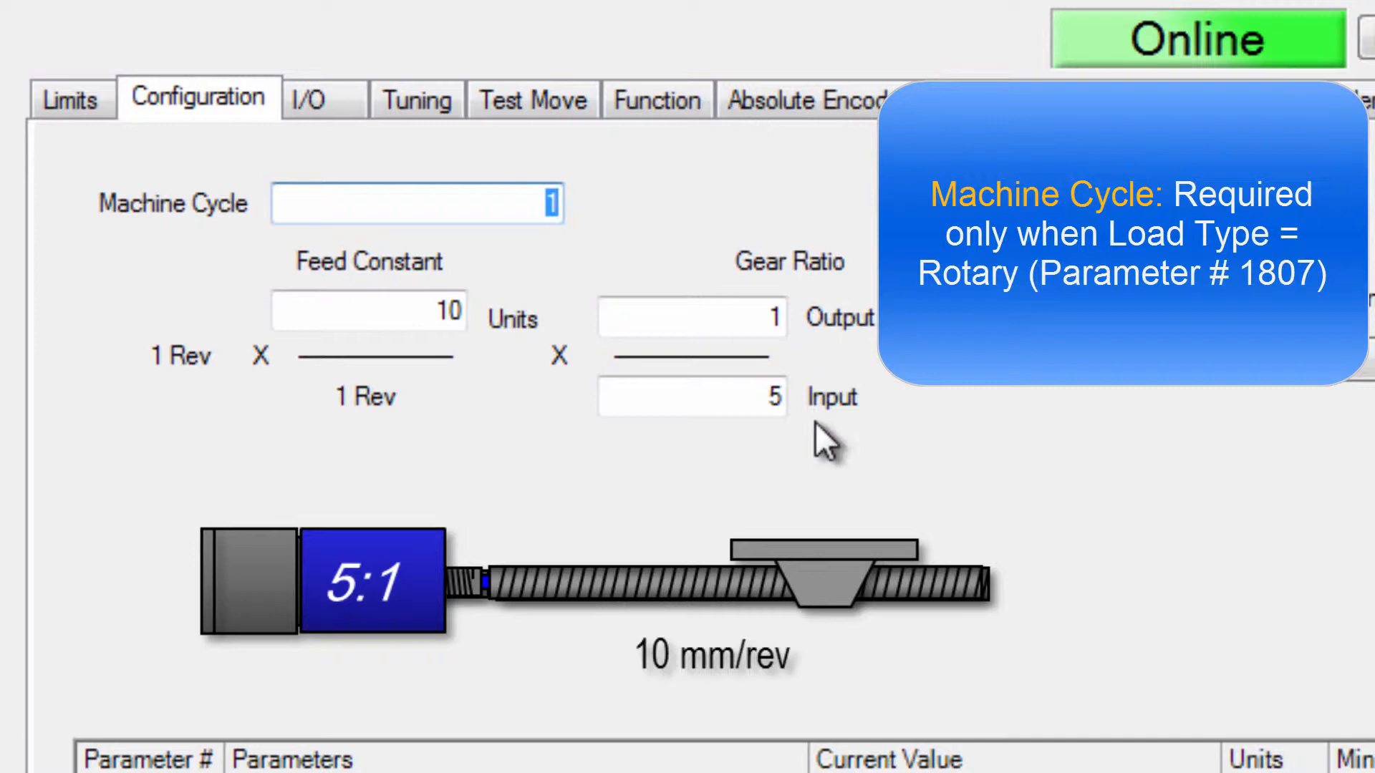
{"action": "scroll", "scroll_direction": "down", "scroll_amount": 3}
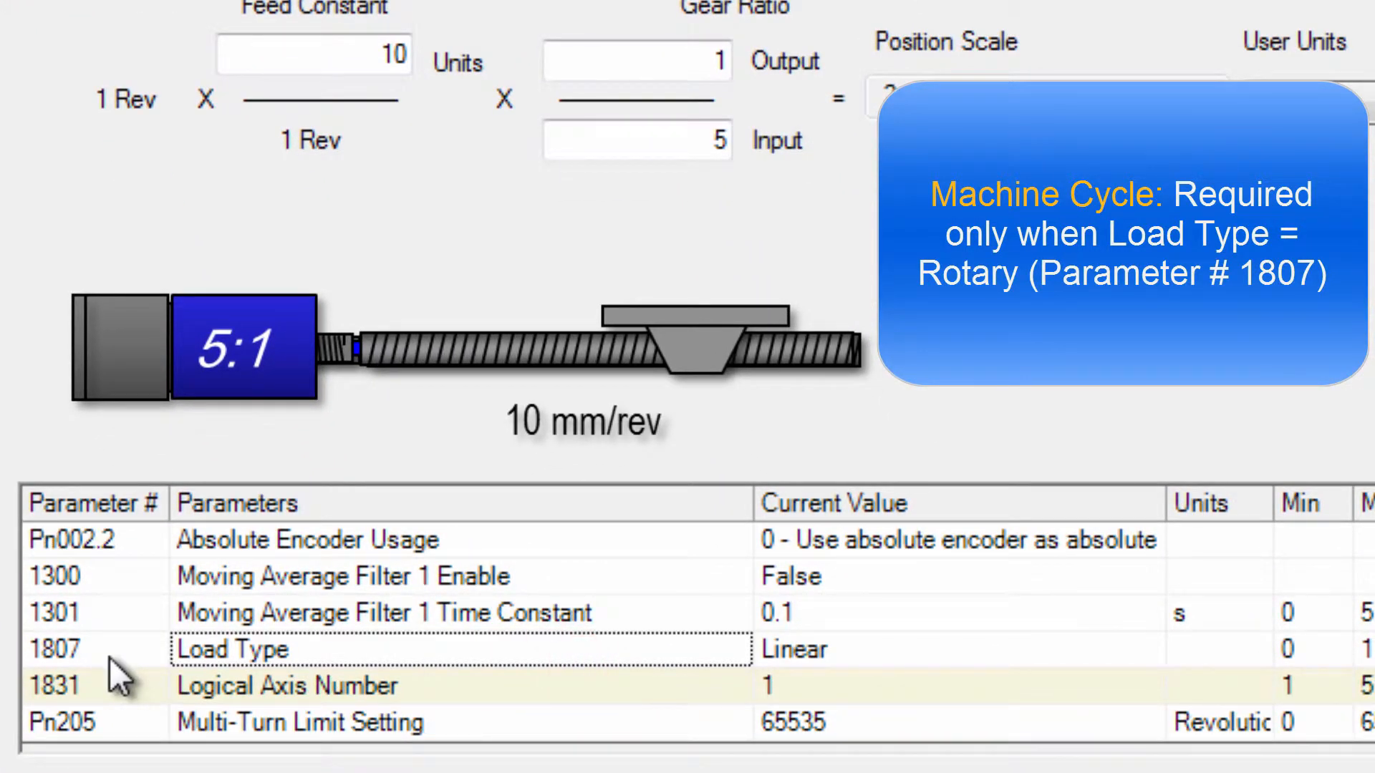
{"action": "mouse_move", "coordinate": [894, 715]}
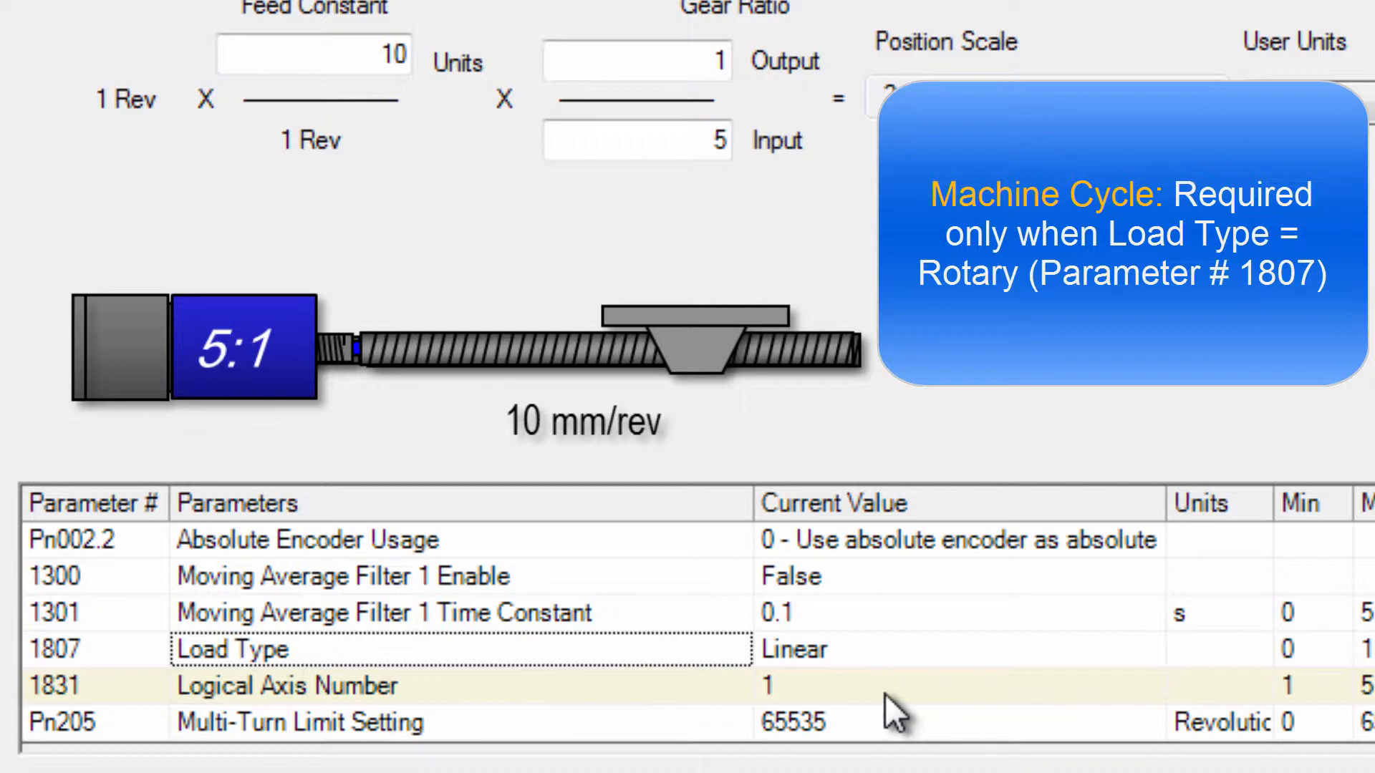
{"action": "mouse_move", "coordinate": [892, 722]}
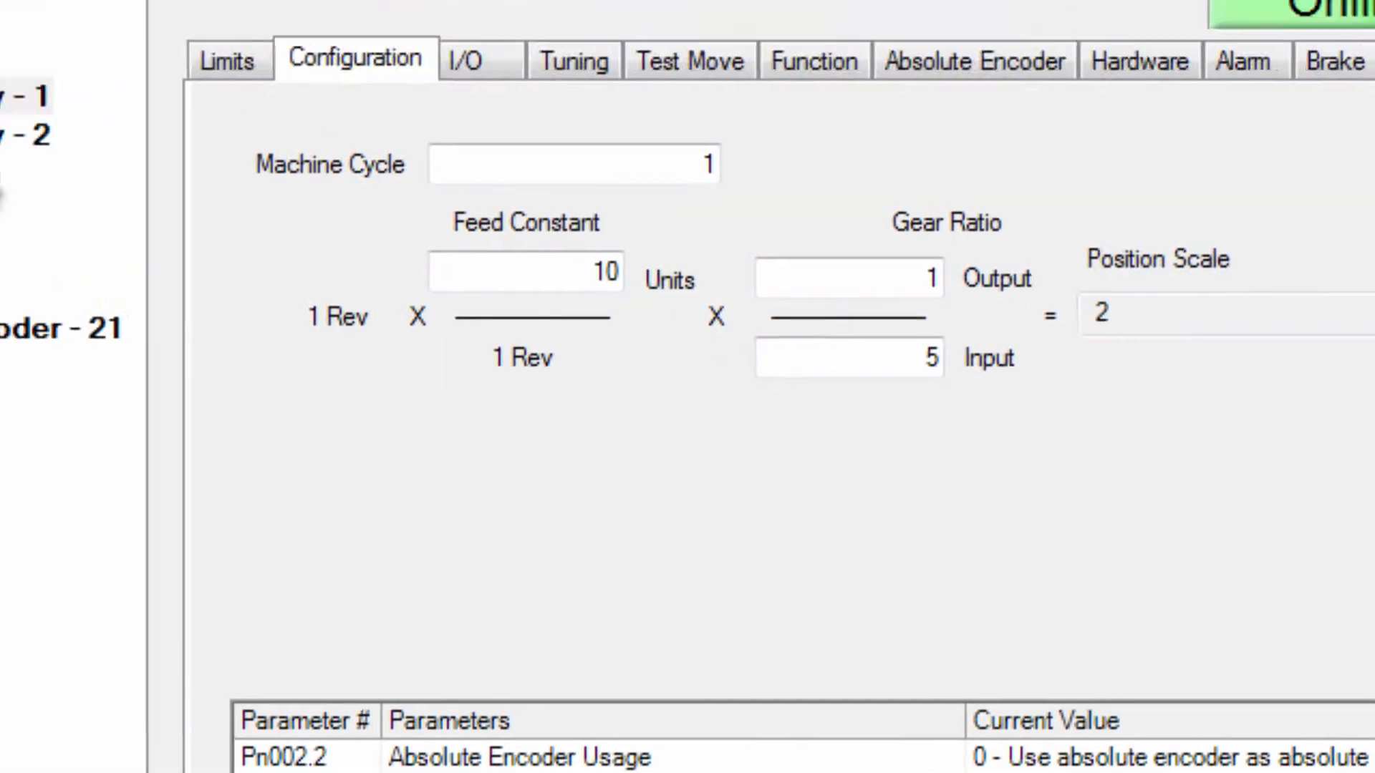
Step: Make axis 2 rotary in degrees with feed constant 360
{"action": "left_click", "coordinate": [337, 369]}
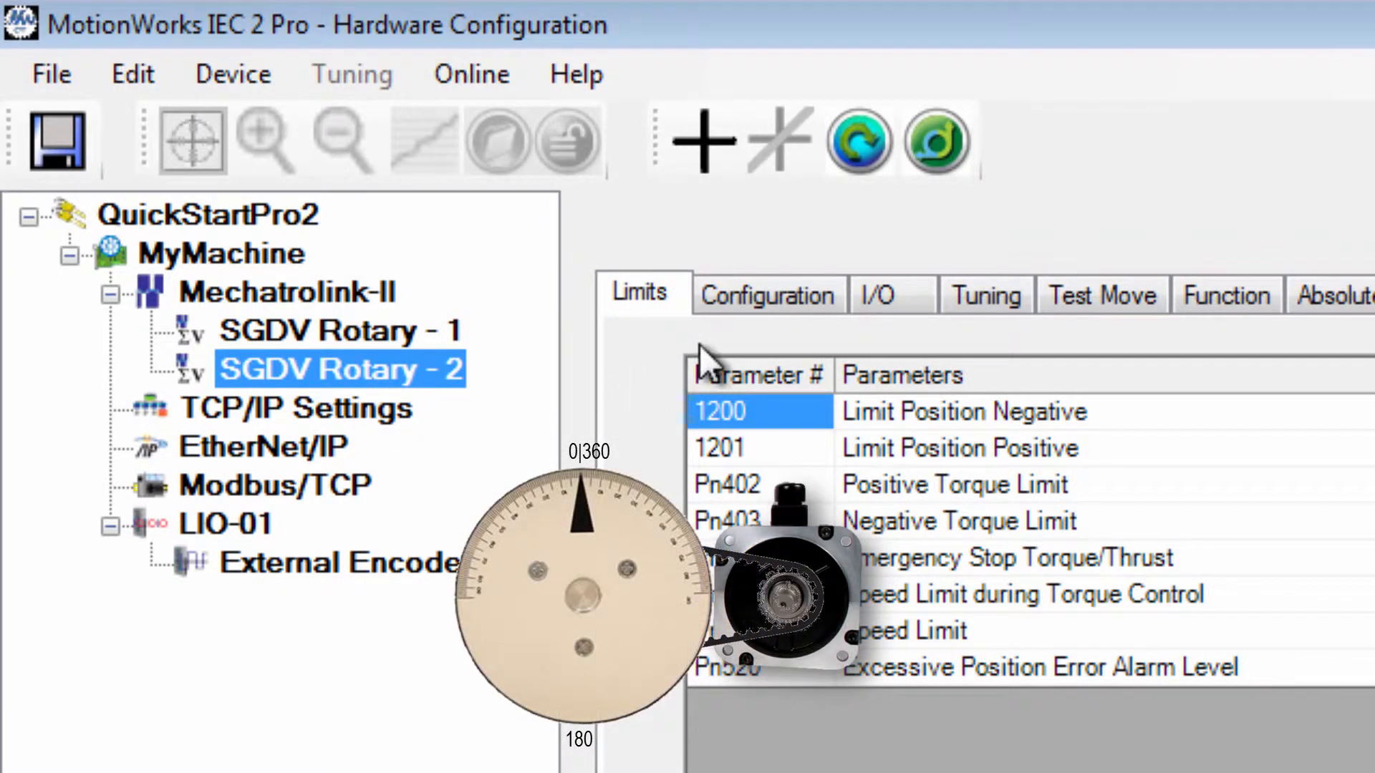
{"action": "left_click", "coordinate": [768, 295]}
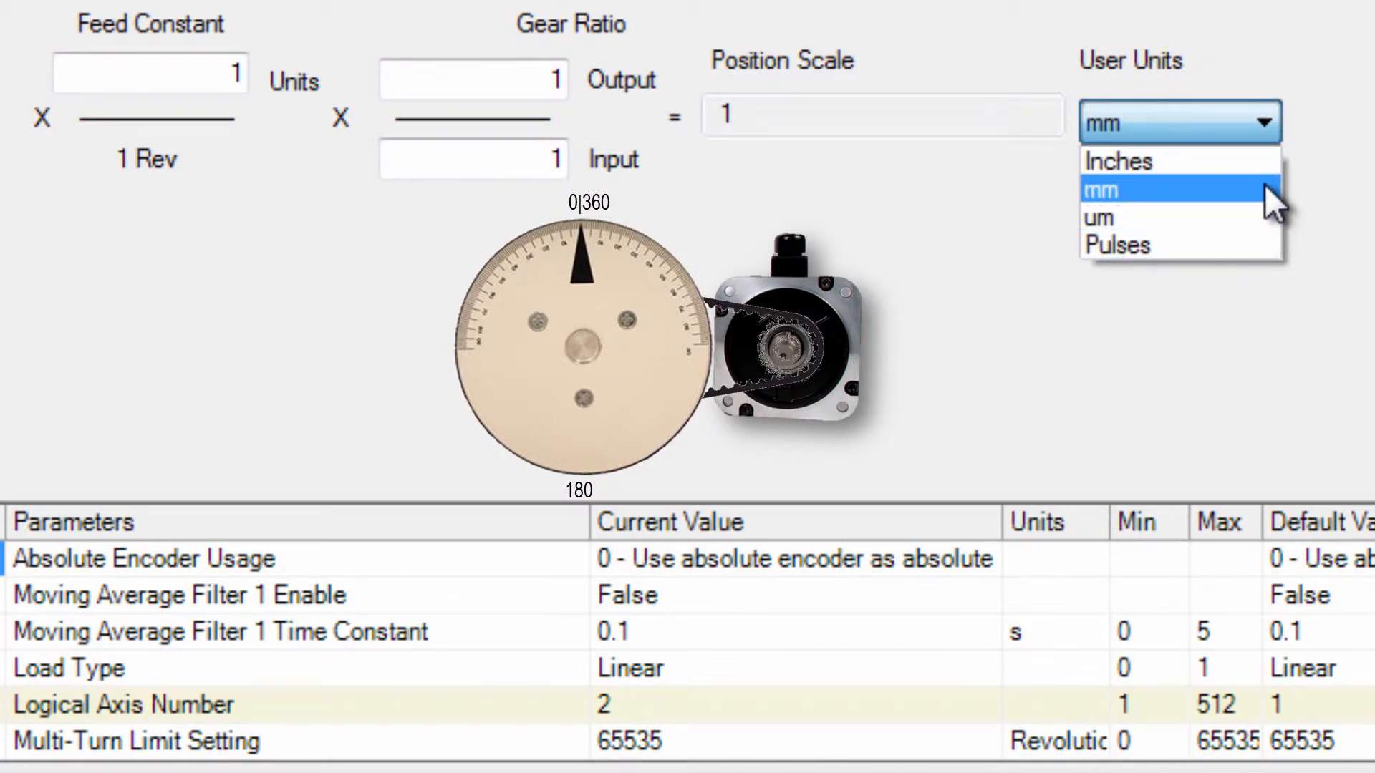
{"action": "mouse_move", "coordinate": [1116, 245]}
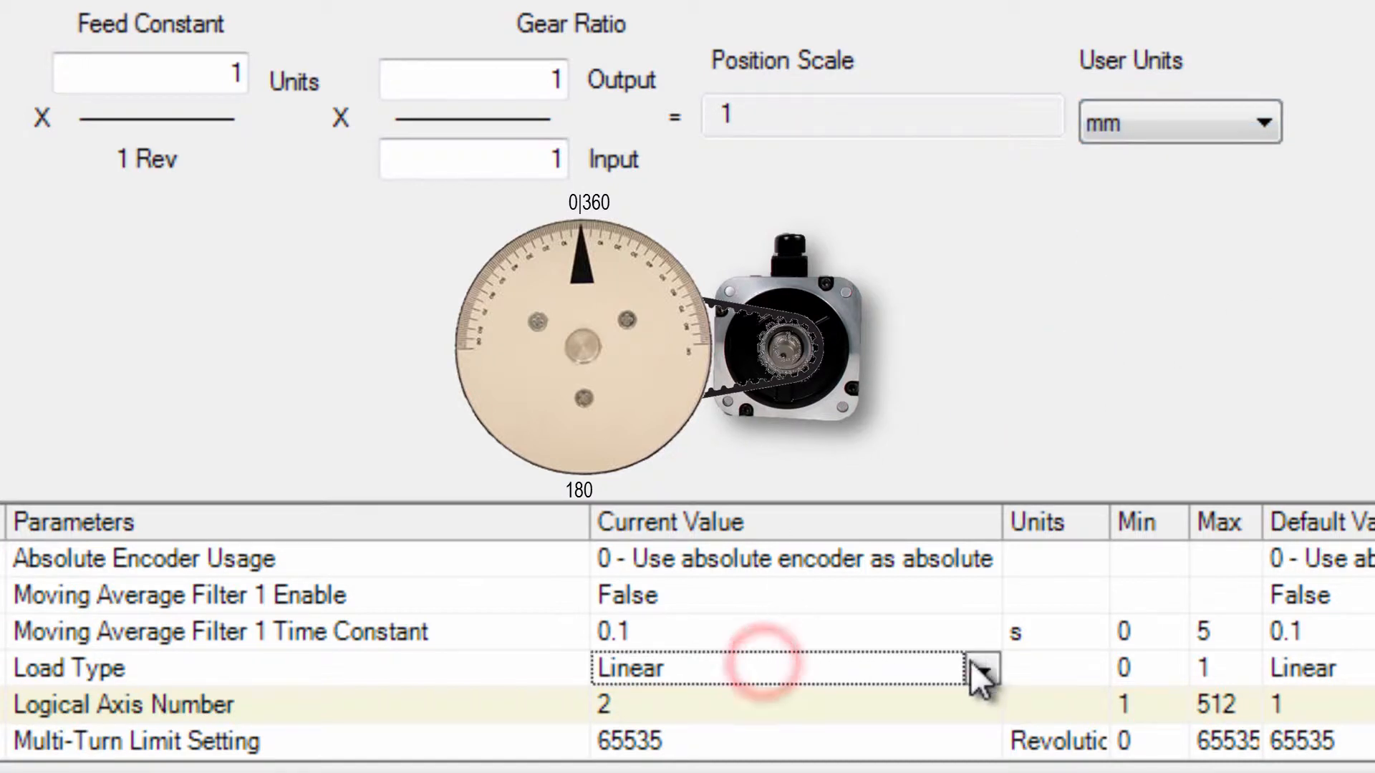
{"action": "left_click", "coordinate": [985, 669]}
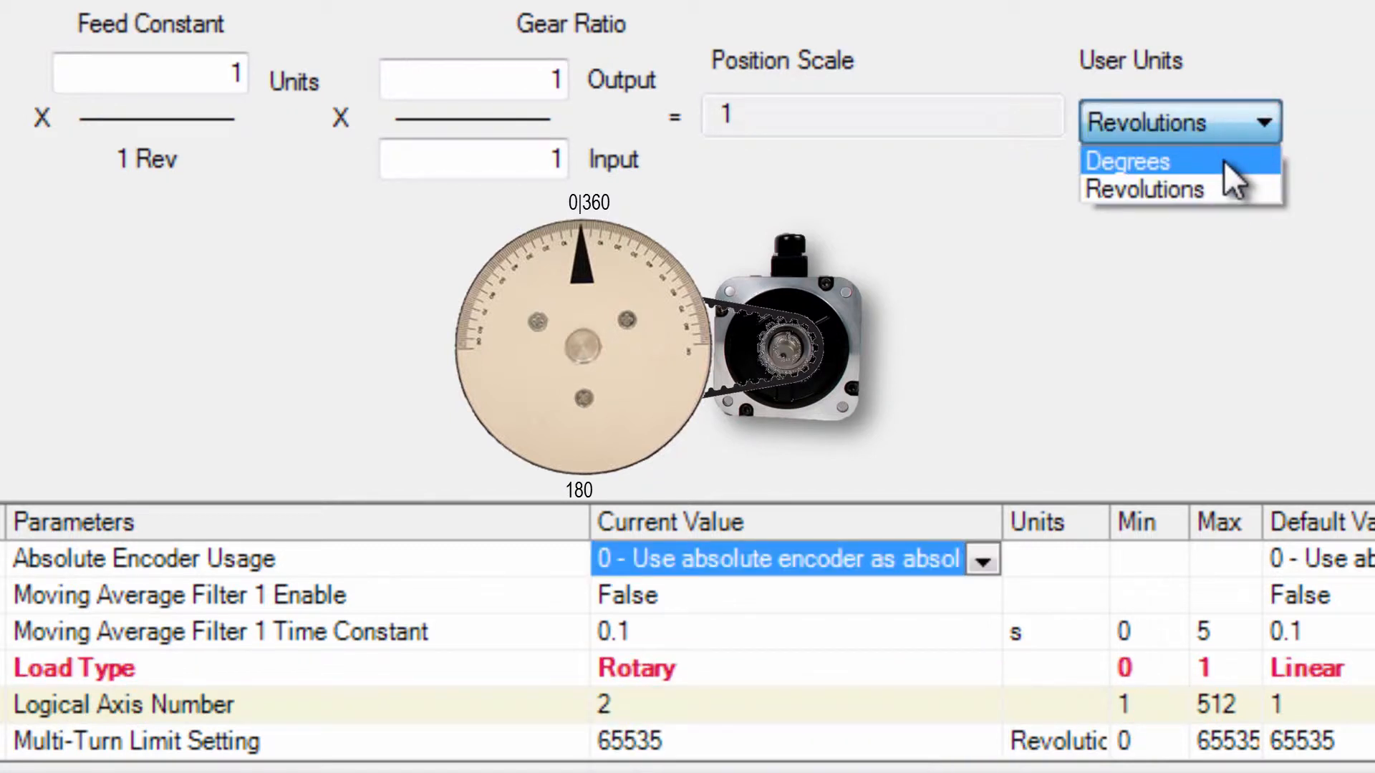
{"action": "left_click", "coordinate": [1128, 161]}
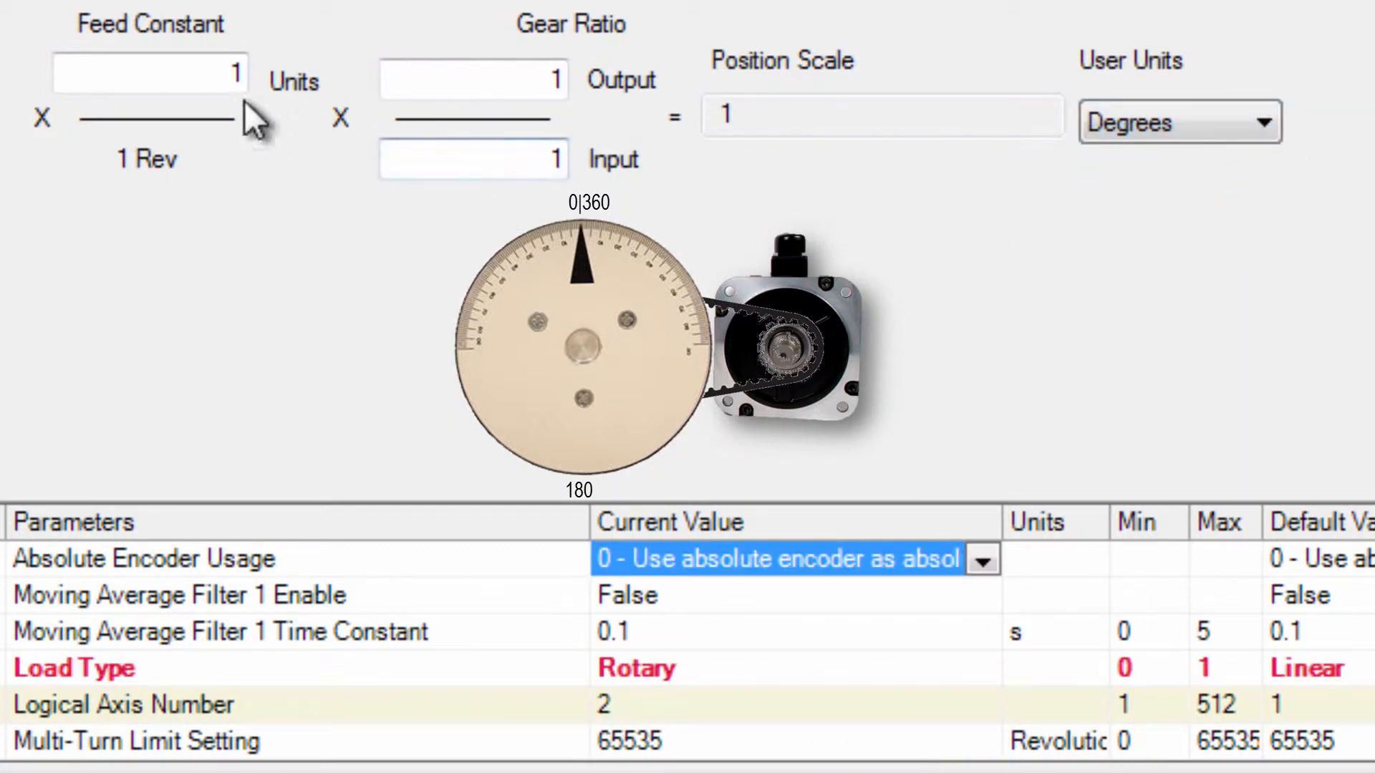
{"action": "left_click", "coordinate": [149, 73]}
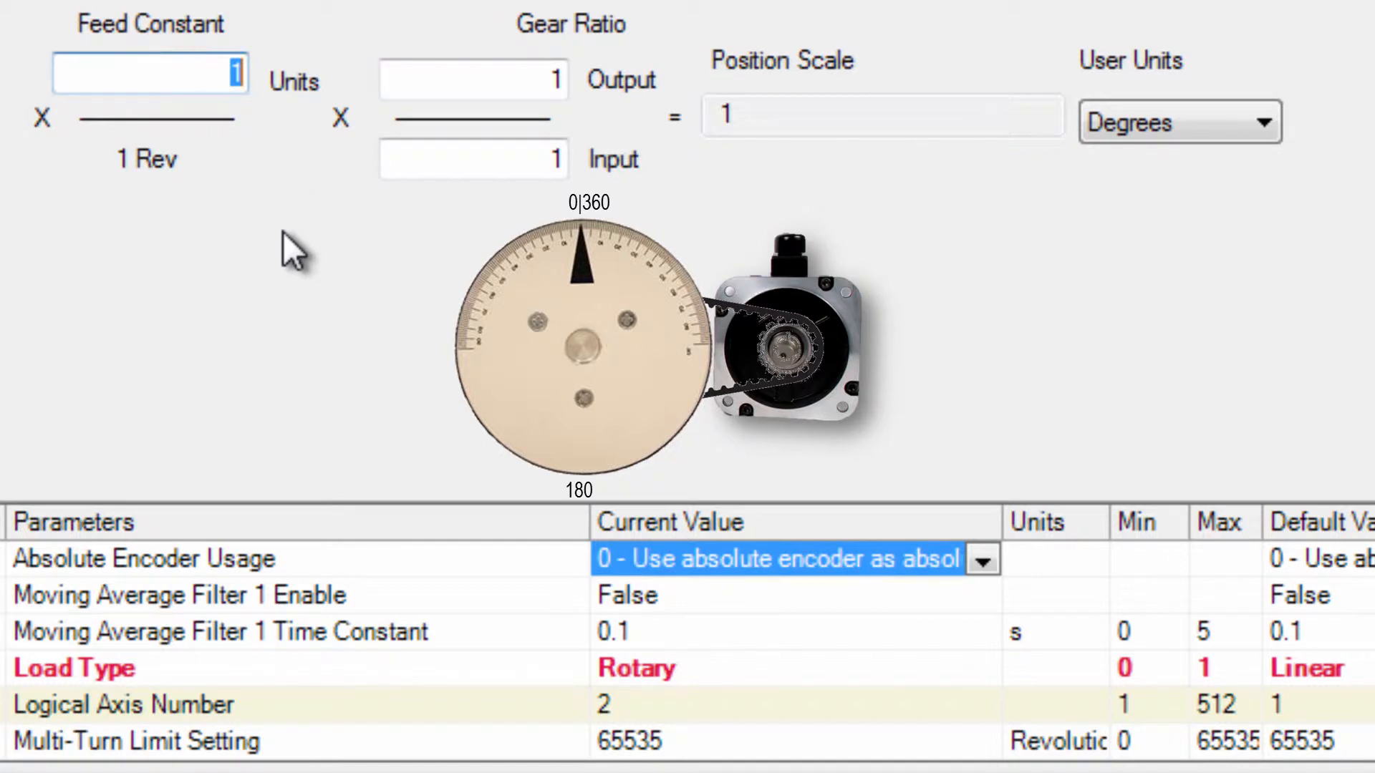
{"action": "type", "text": "36"}
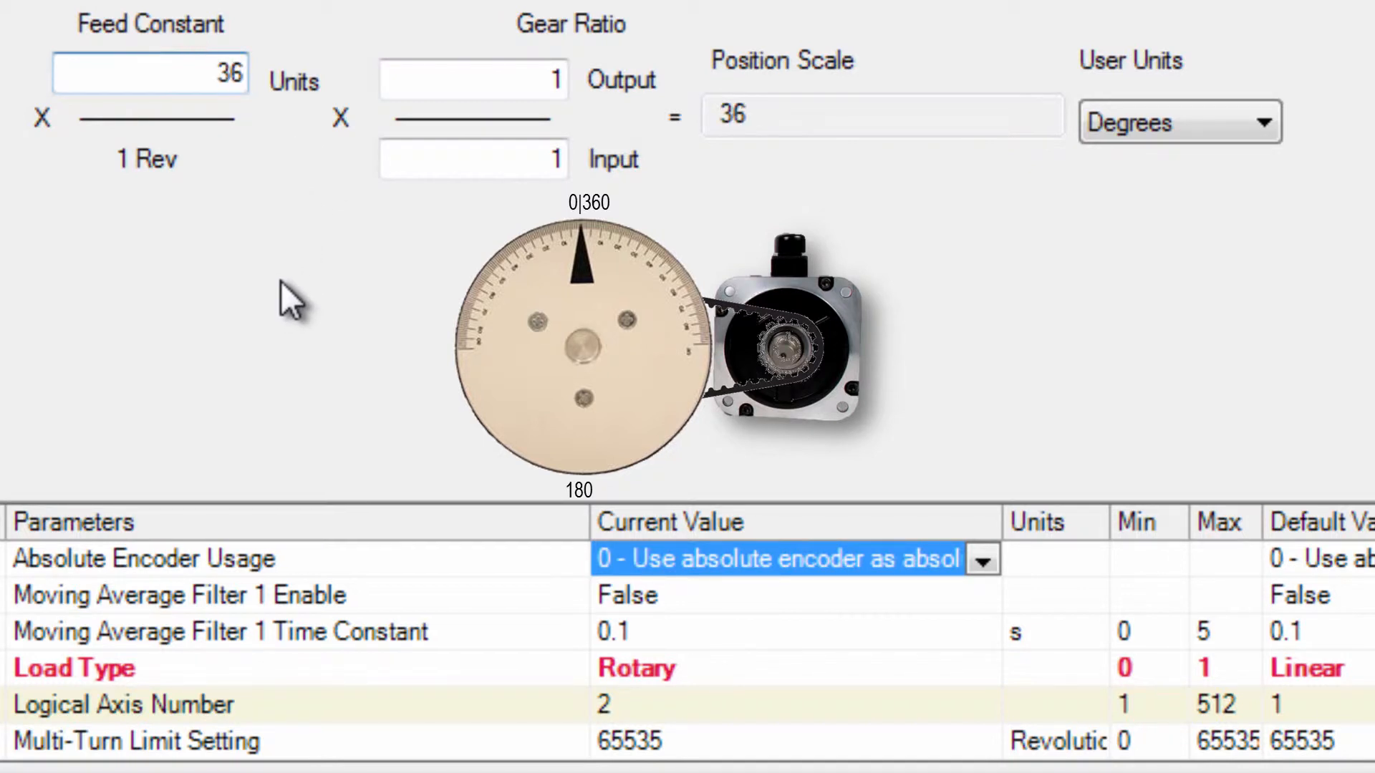
{"action": "type", "text": "360"}
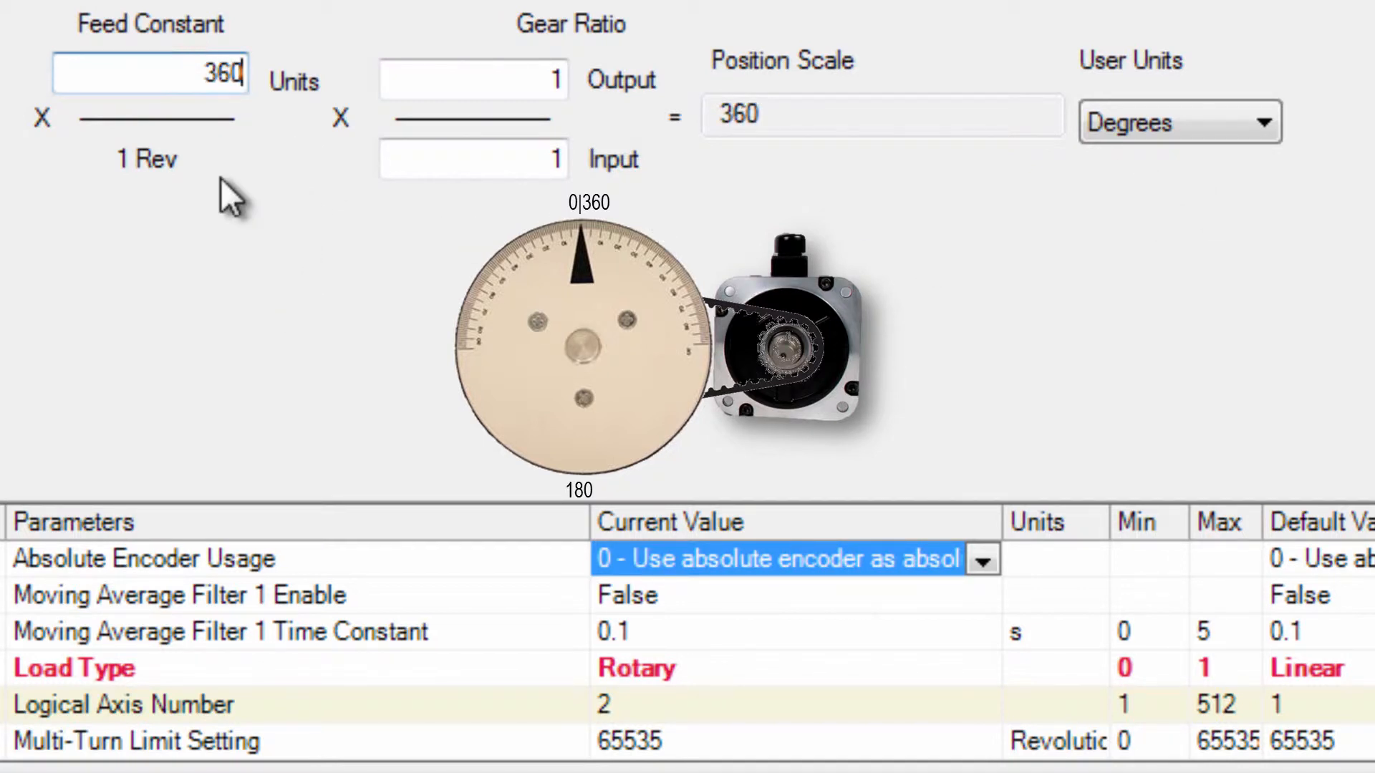
Step: Set axis 2's gear ratio input to 3 and machine cycle to 360, giving position scale 120
{"action": "left_click", "coordinate": [474, 159]}
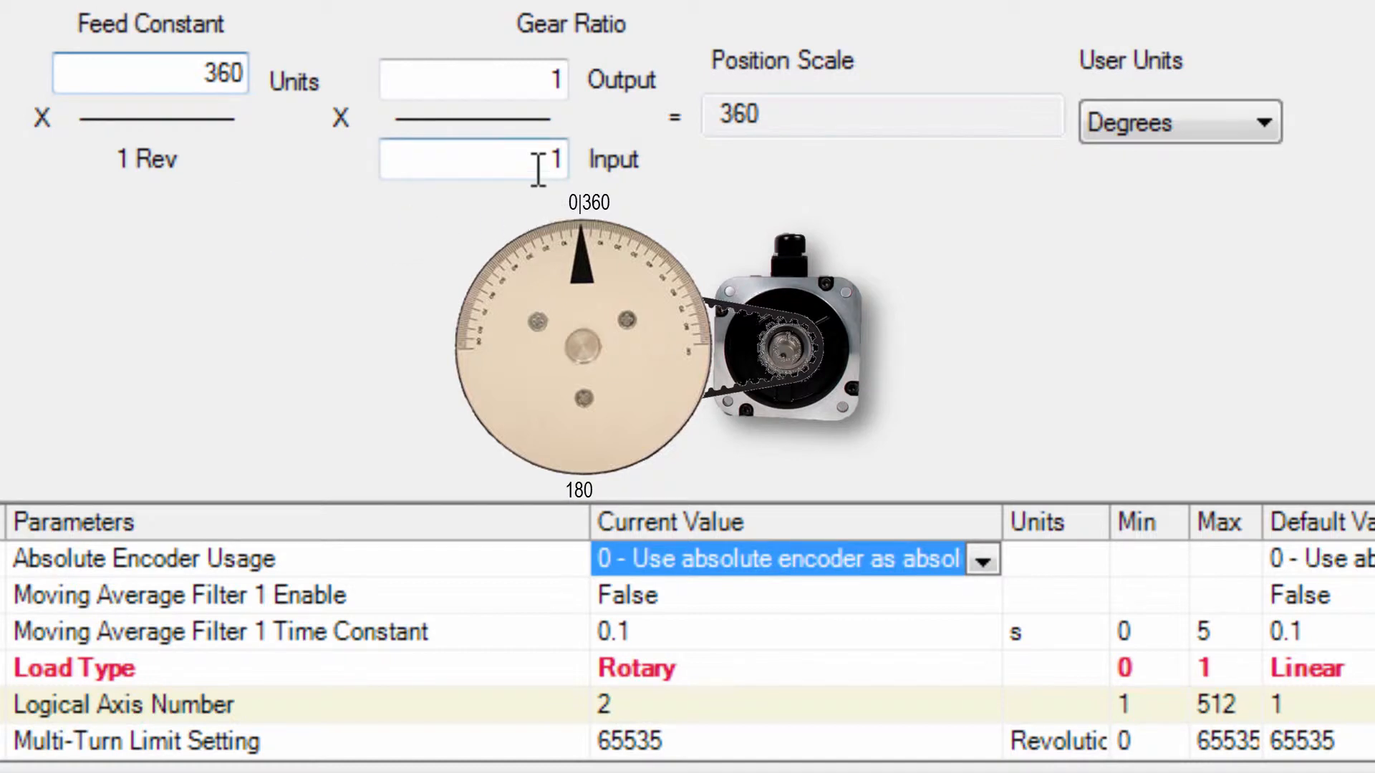
{"action": "type", "text": "3"}
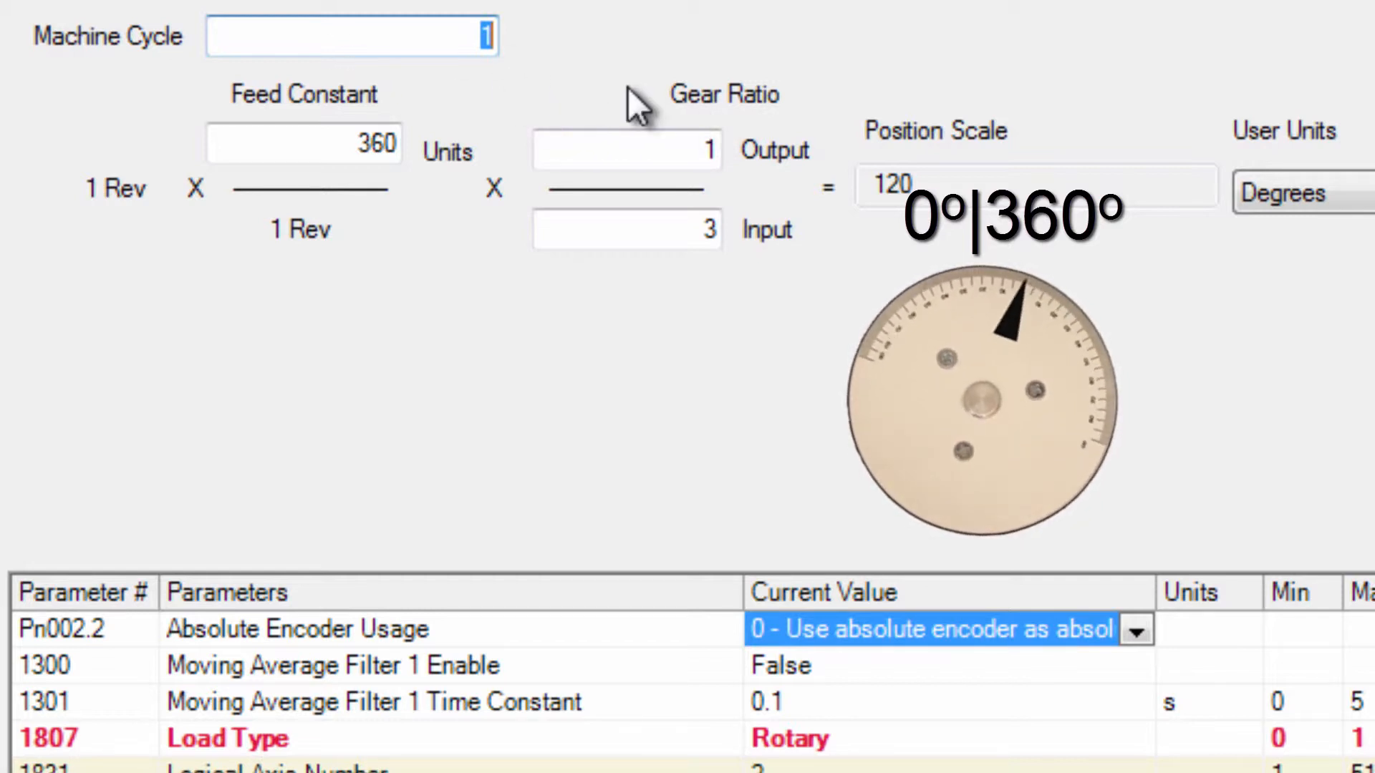
{"action": "type", "text": "360"}
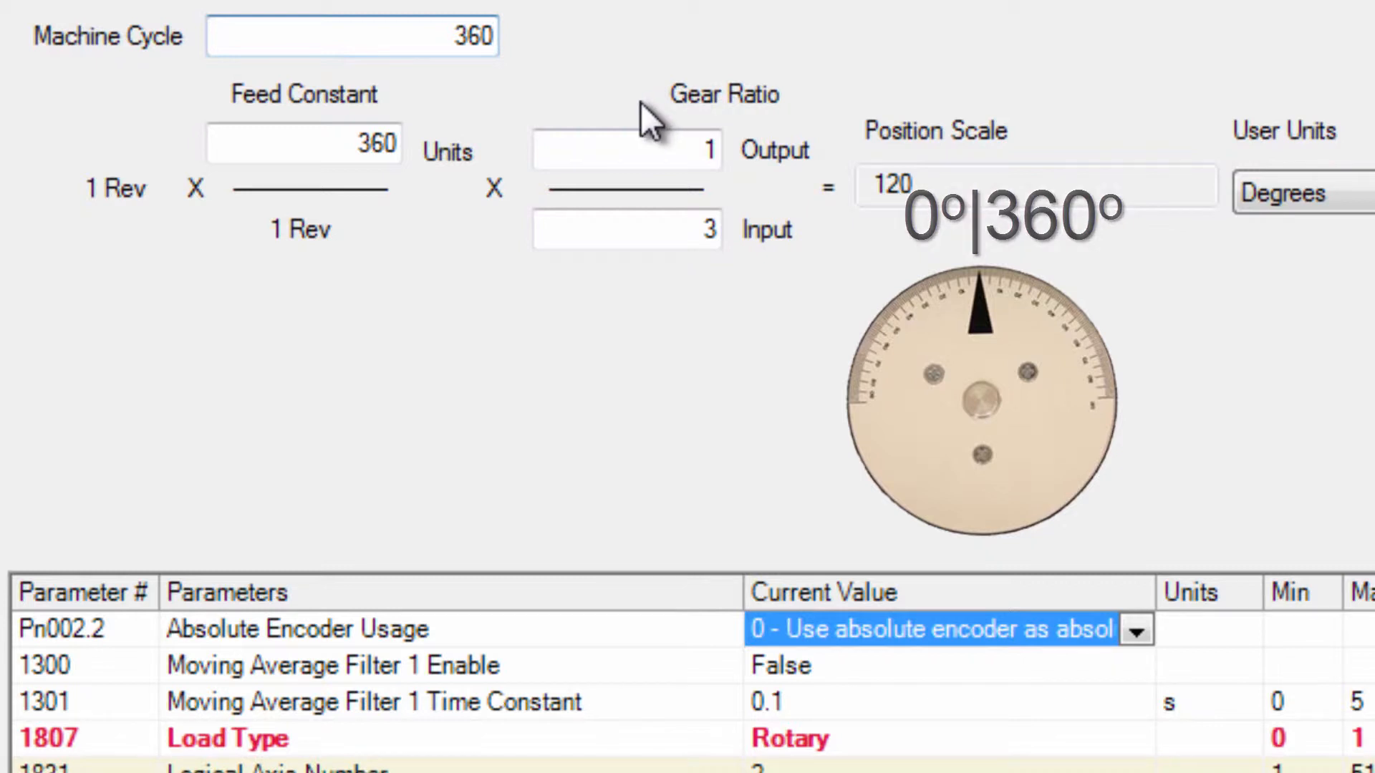
{"action": "scroll", "scroll_direction": "down", "scroll_amount": 3}
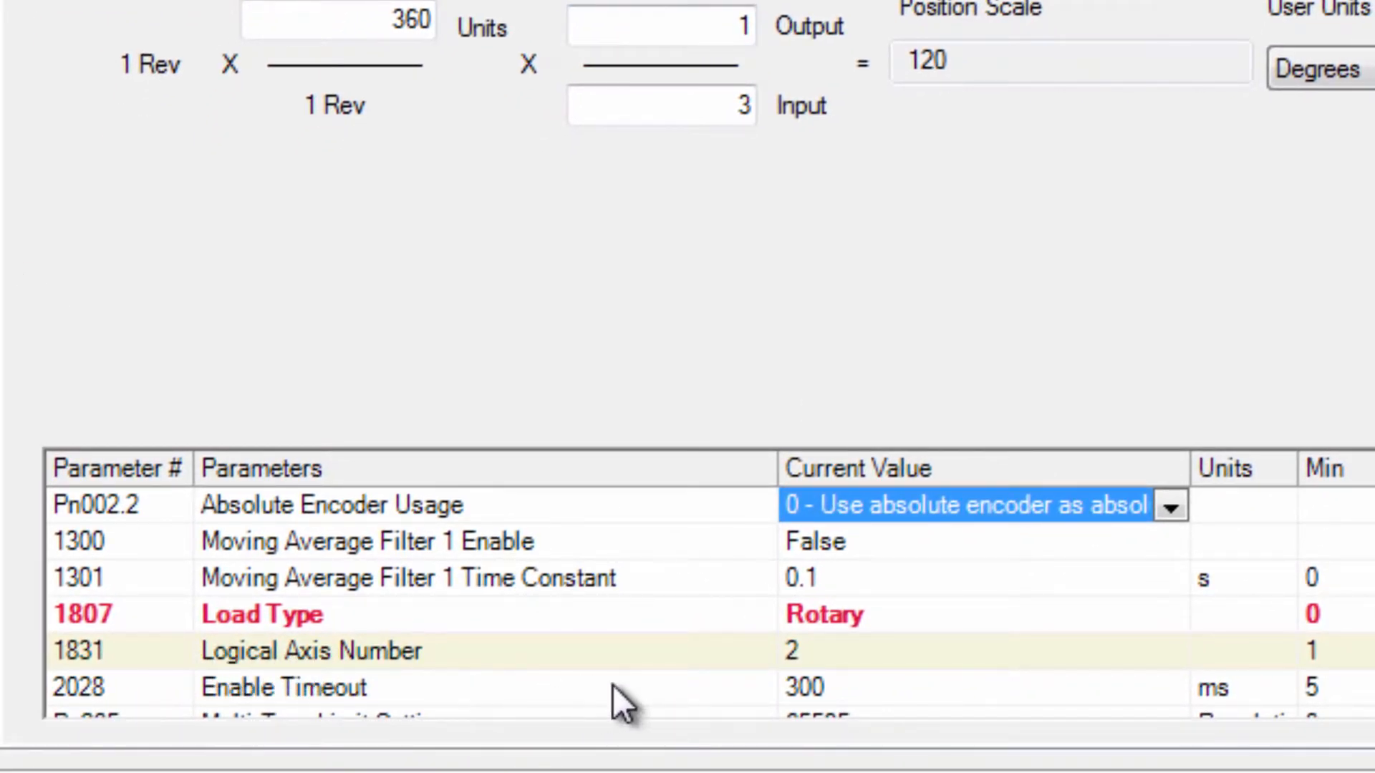
{"action": "mouse_move", "coordinate": [623, 693]}
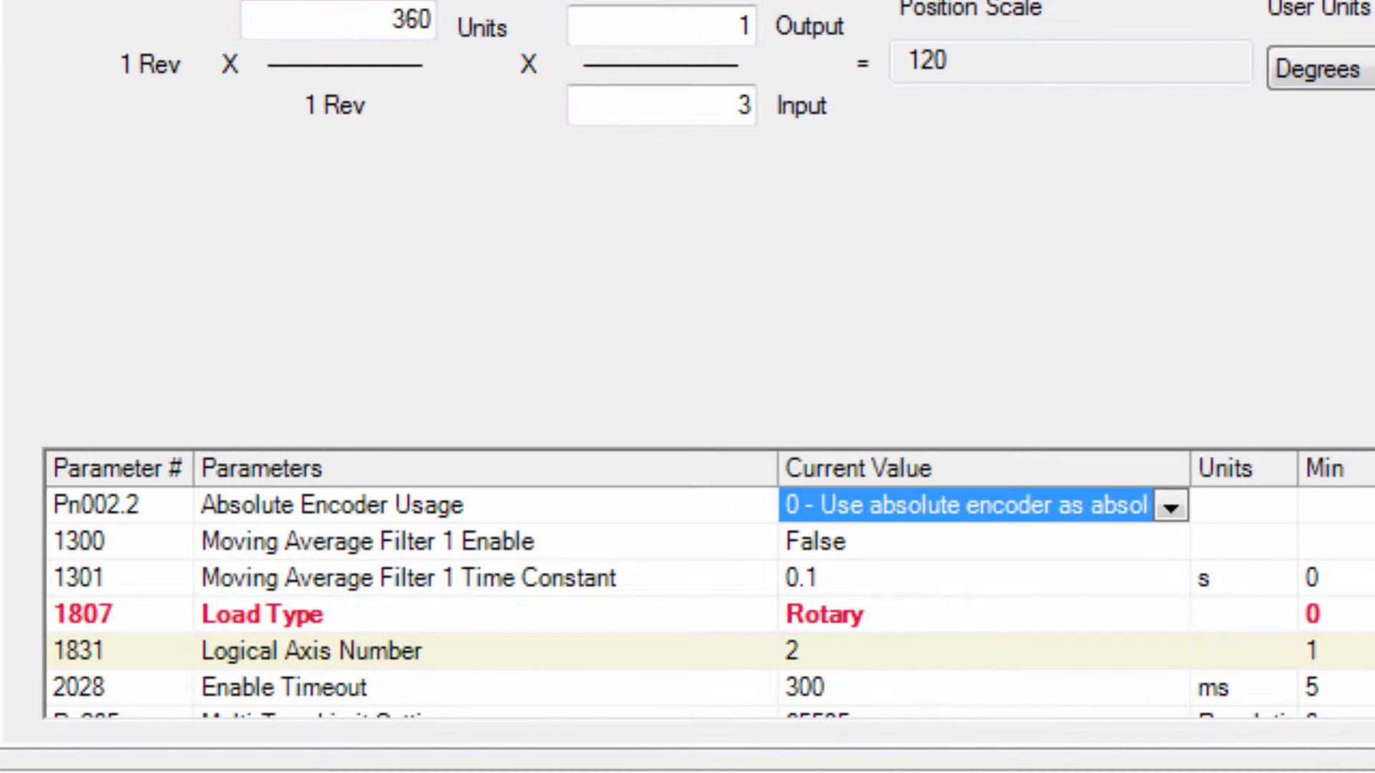
{"action": "scroll", "scroll_direction": "down", "scroll_amount": 3}
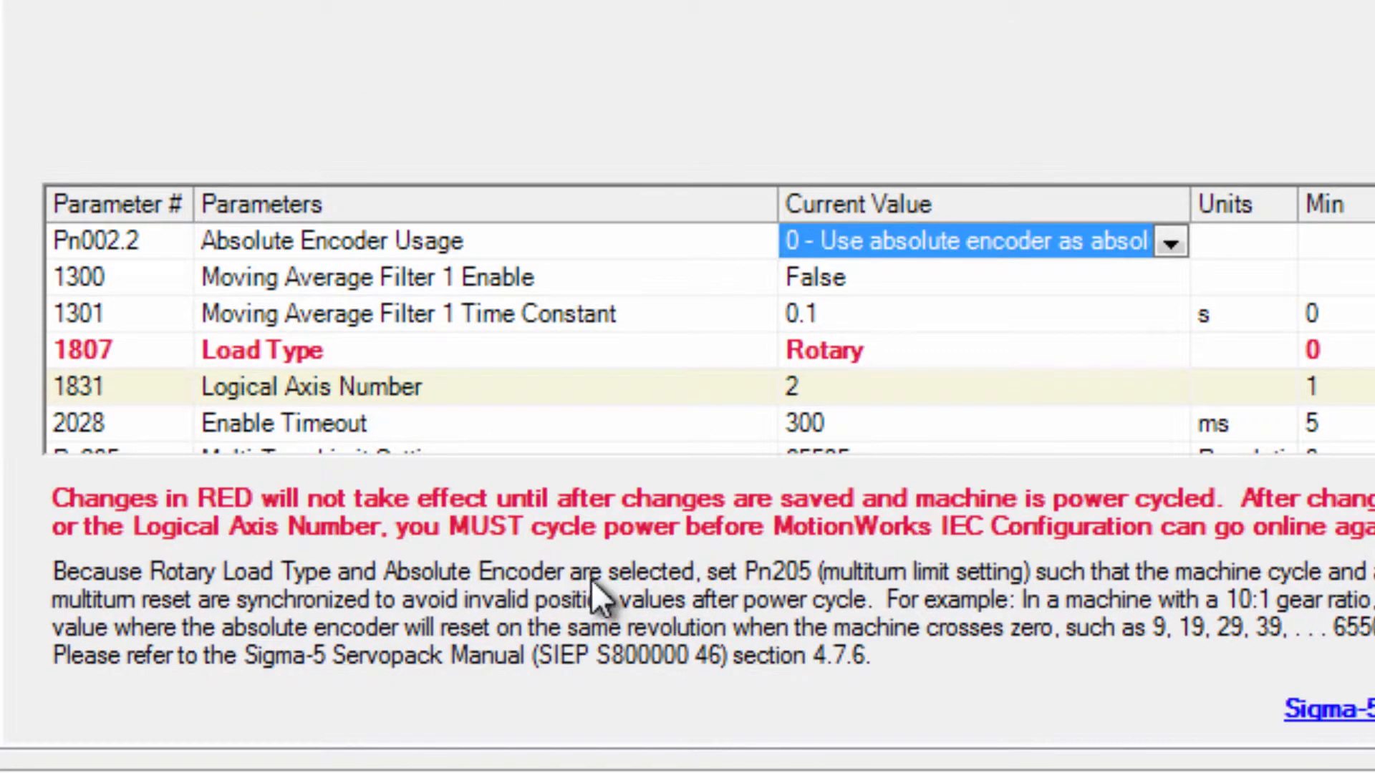
{"action": "mouse_move", "coordinate": [689, 610]}
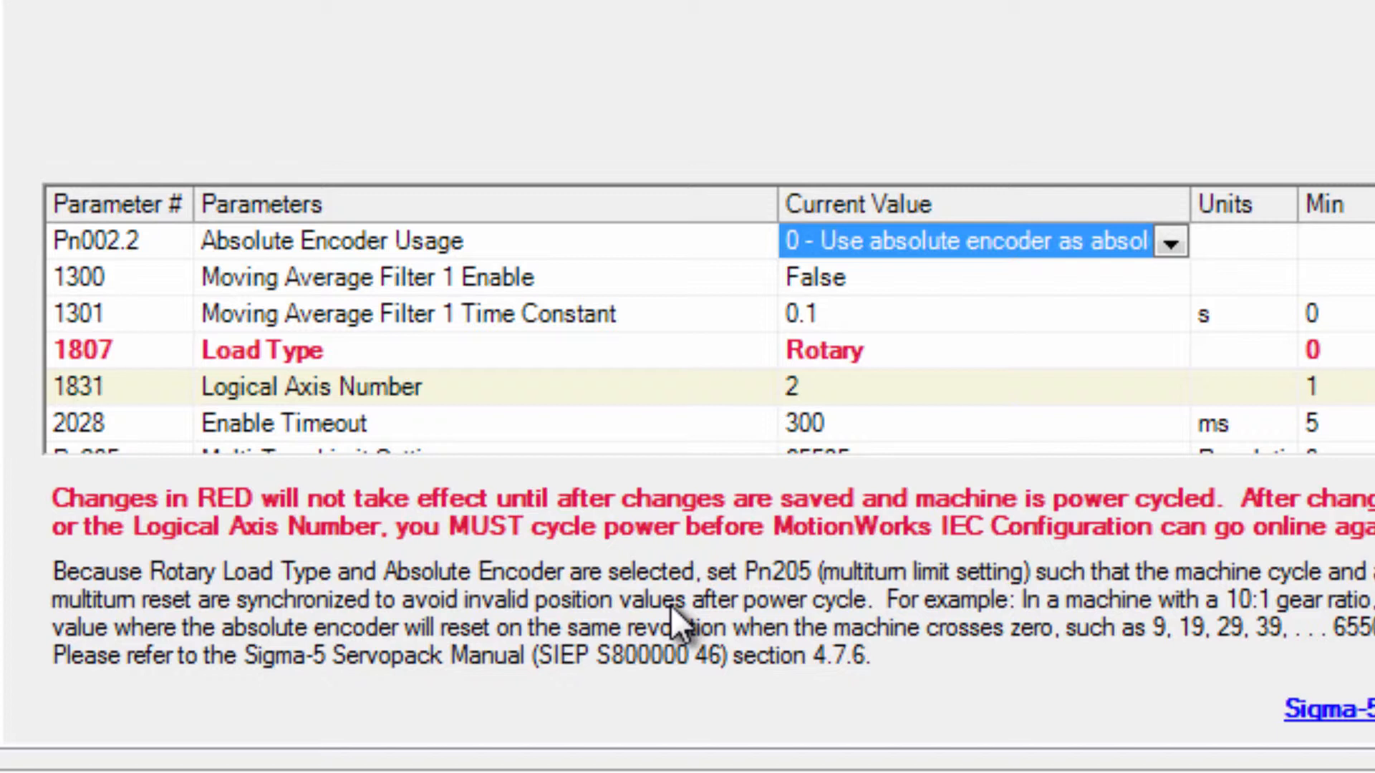
{"action": "mouse_move", "coordinate": [719, 649]}
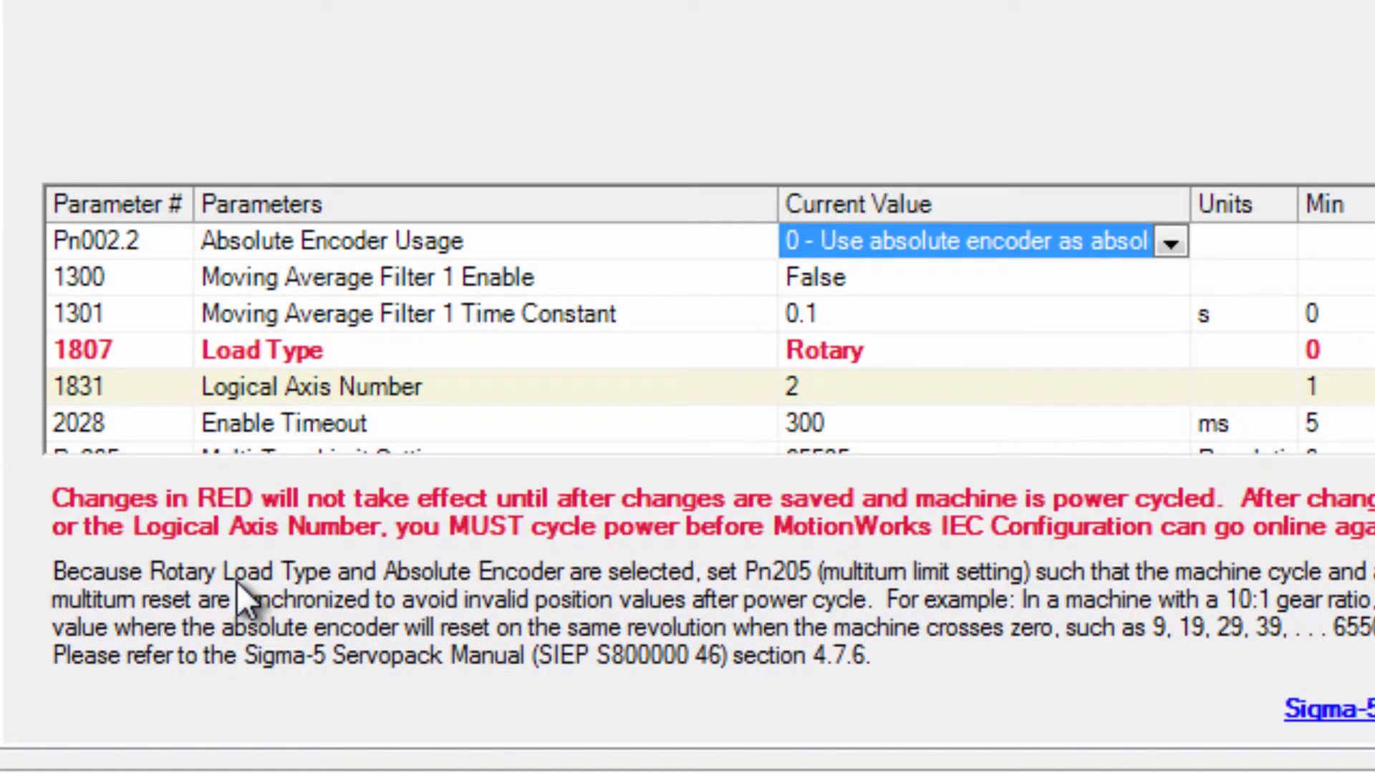
{"action": "mouse_move", "coordinate": [1009, 263]}
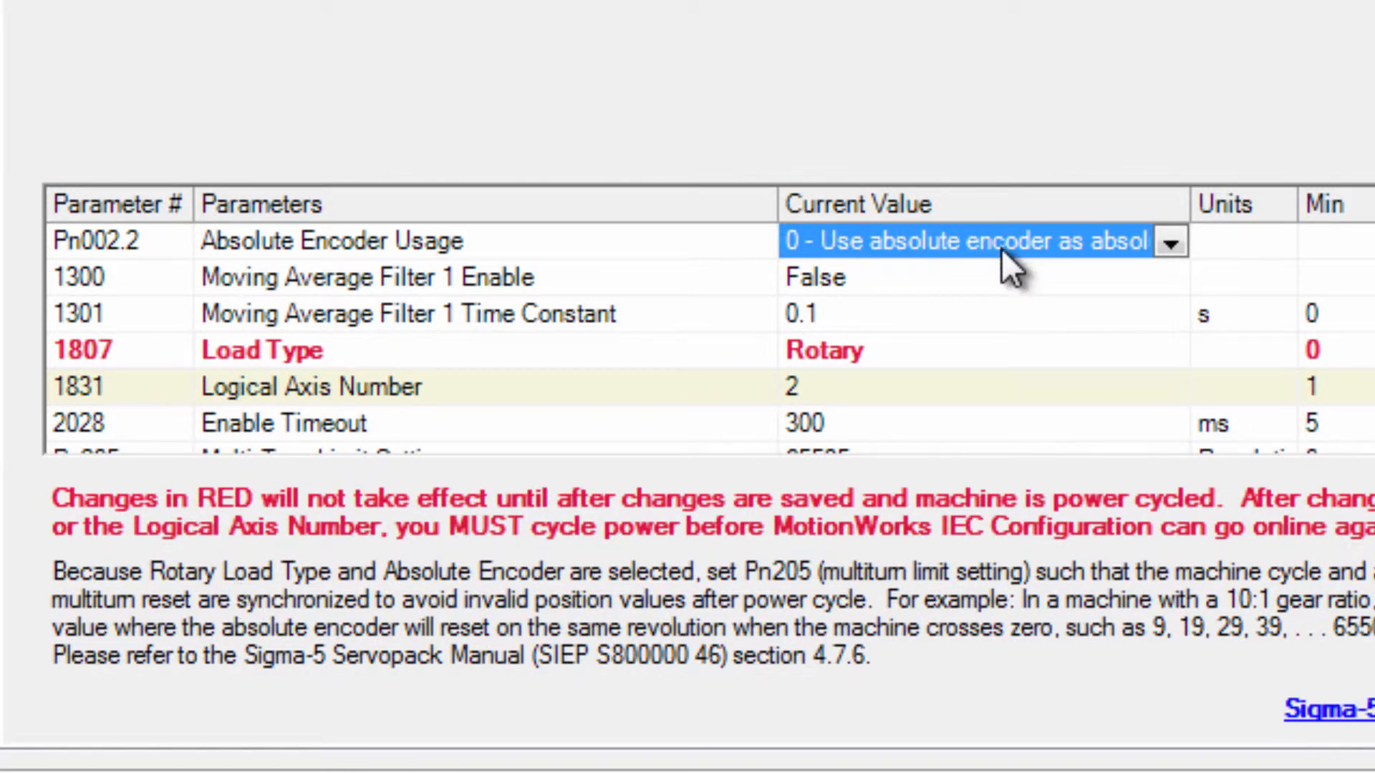
{"action": "mouse_move", "coordinate": [864, 385]}
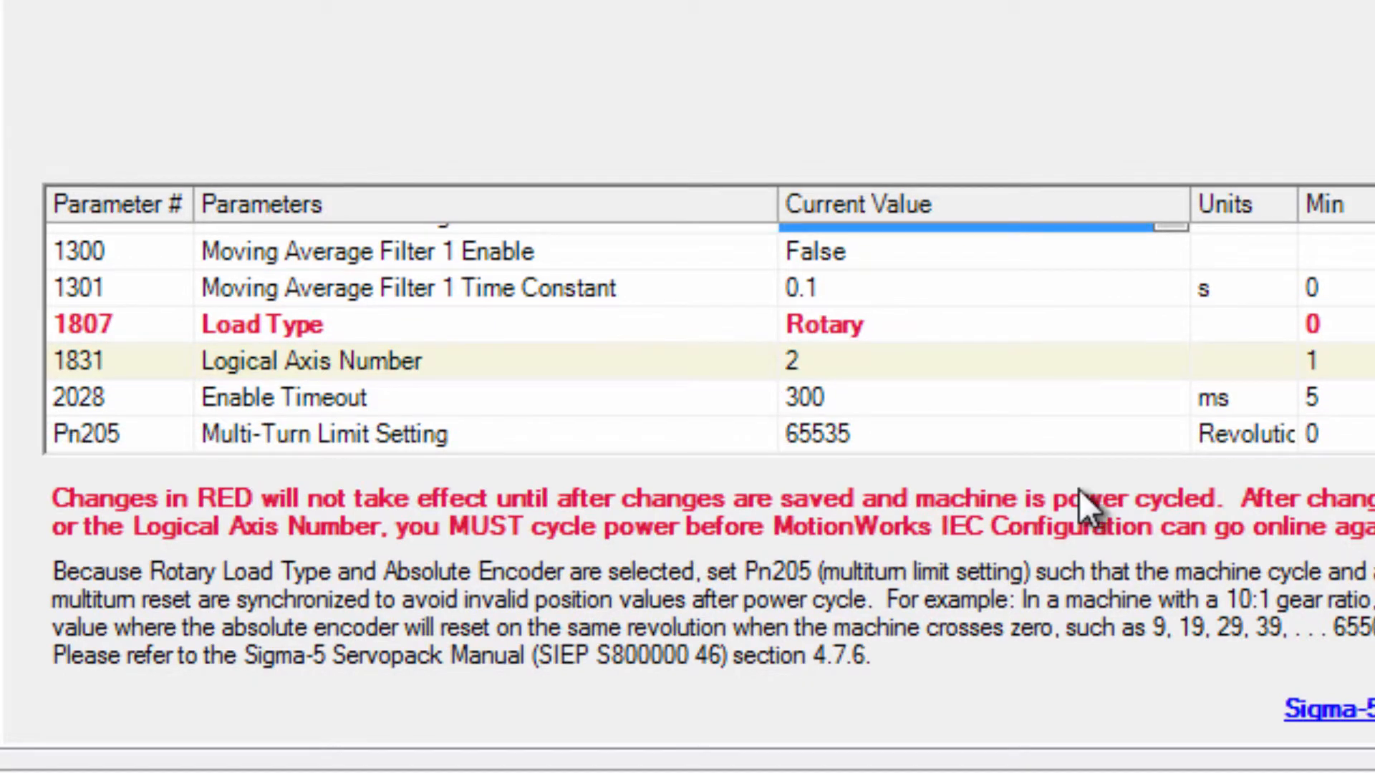
{"action": "mouse_move", "coordinate": [684, 487]}
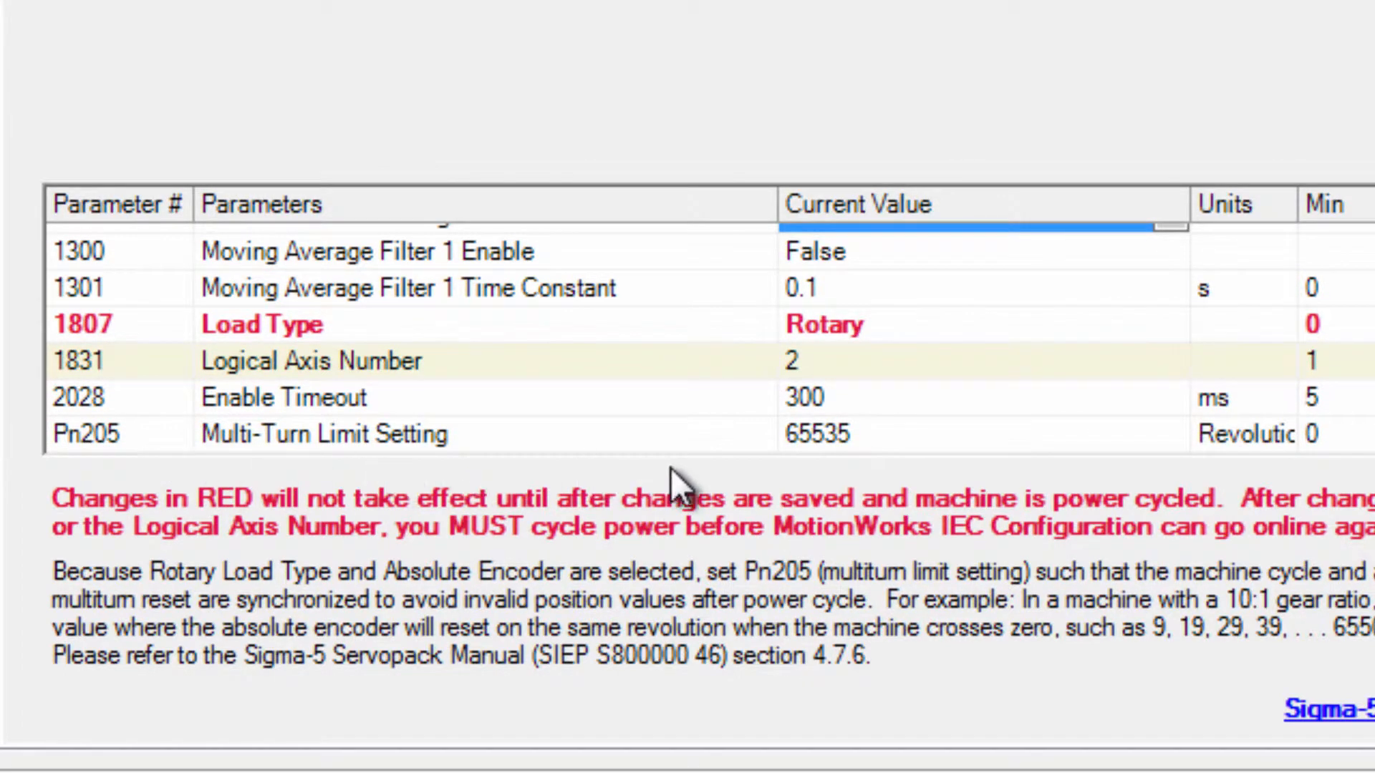
{"action": "mouse_move", "coordinate": [1074, 464]}
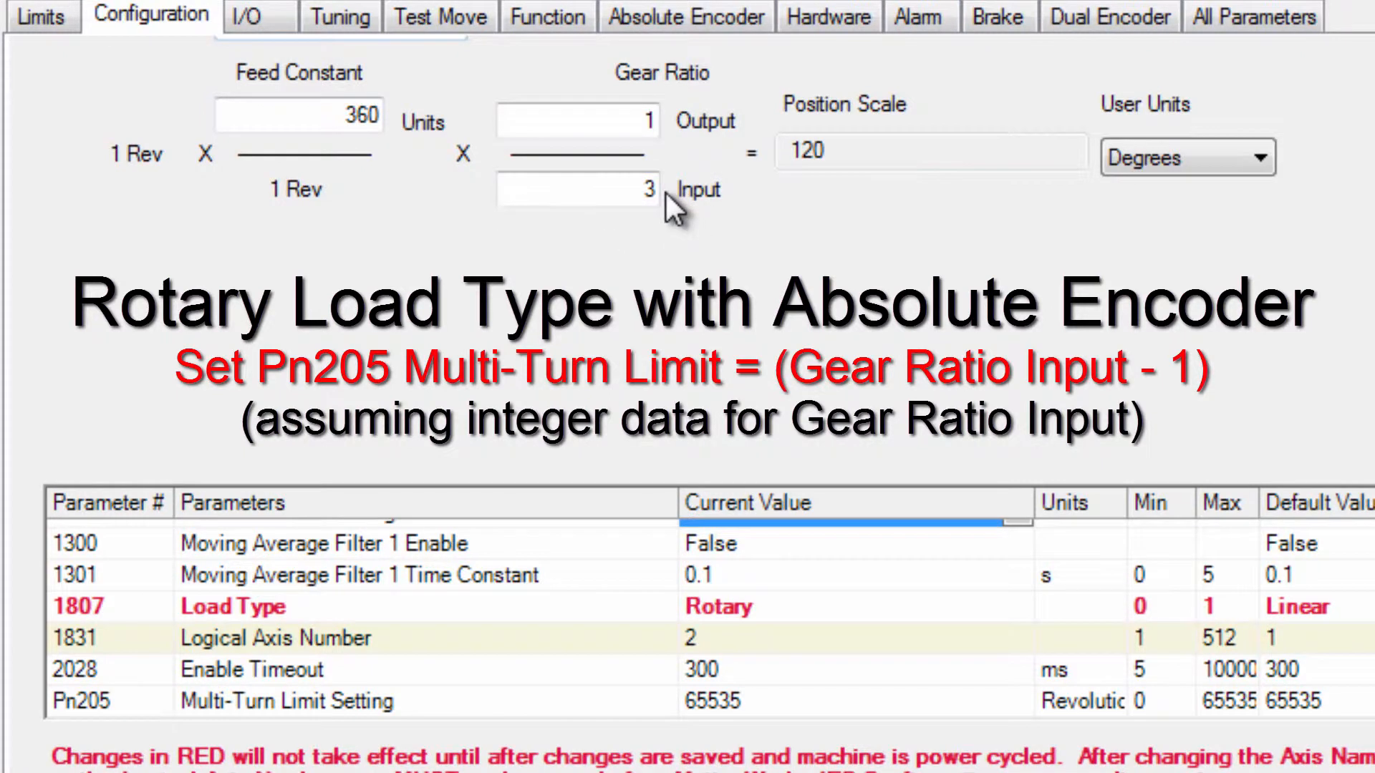
{"action": "mouse_move", "coordinate": [765, 265]}
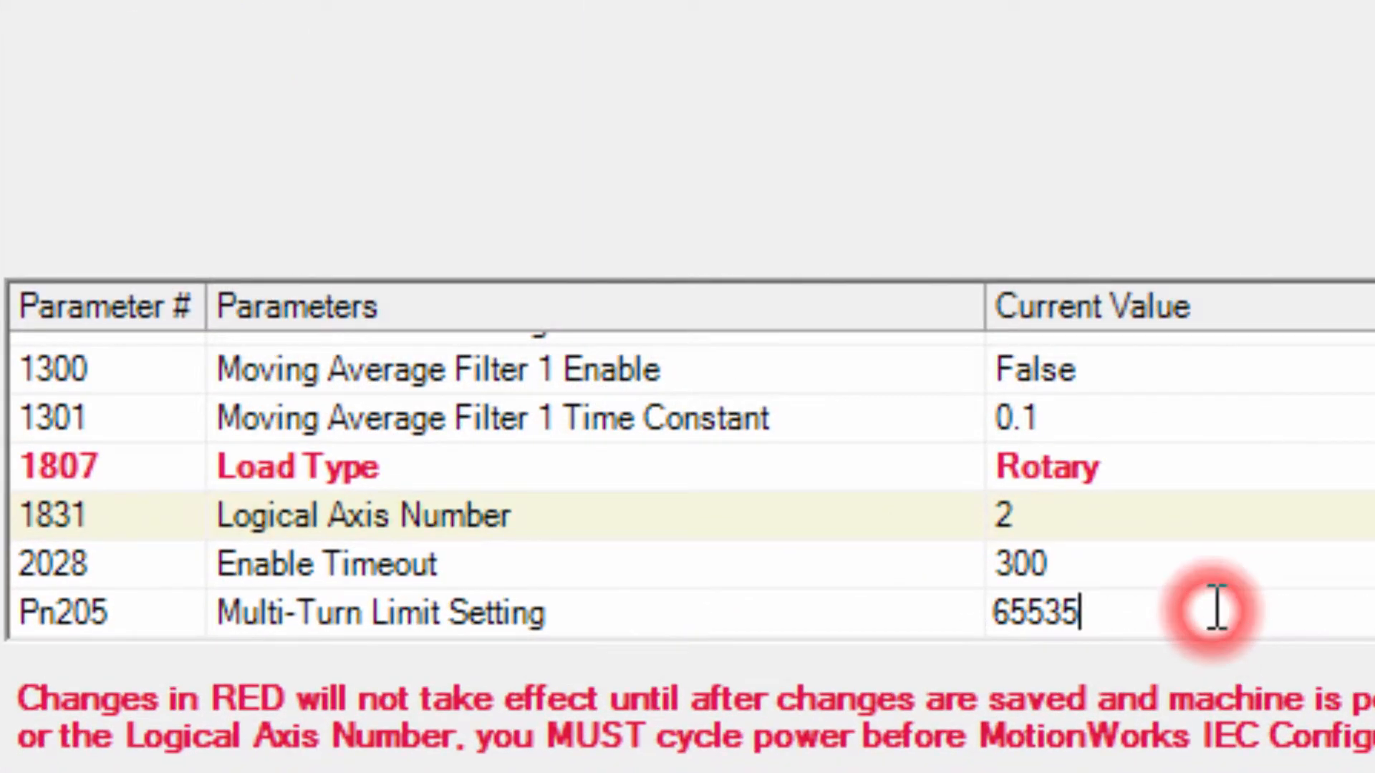
Step: Set axis 2's Pn205 multi-turn limit to 2 and open the Sigma-5 manual PDF
{"action": "type", "text": "2"}
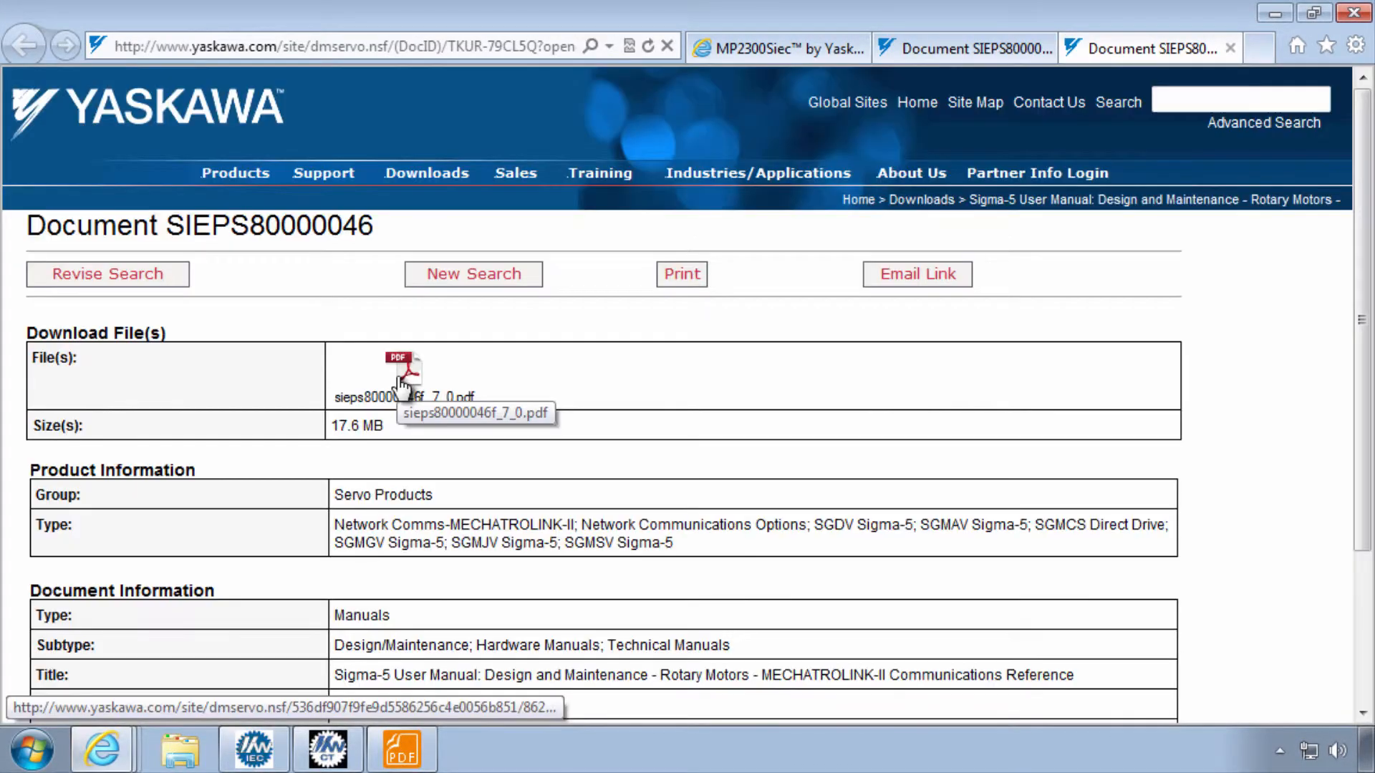
{"action": "left_click", "coordinate": [401, 376]}
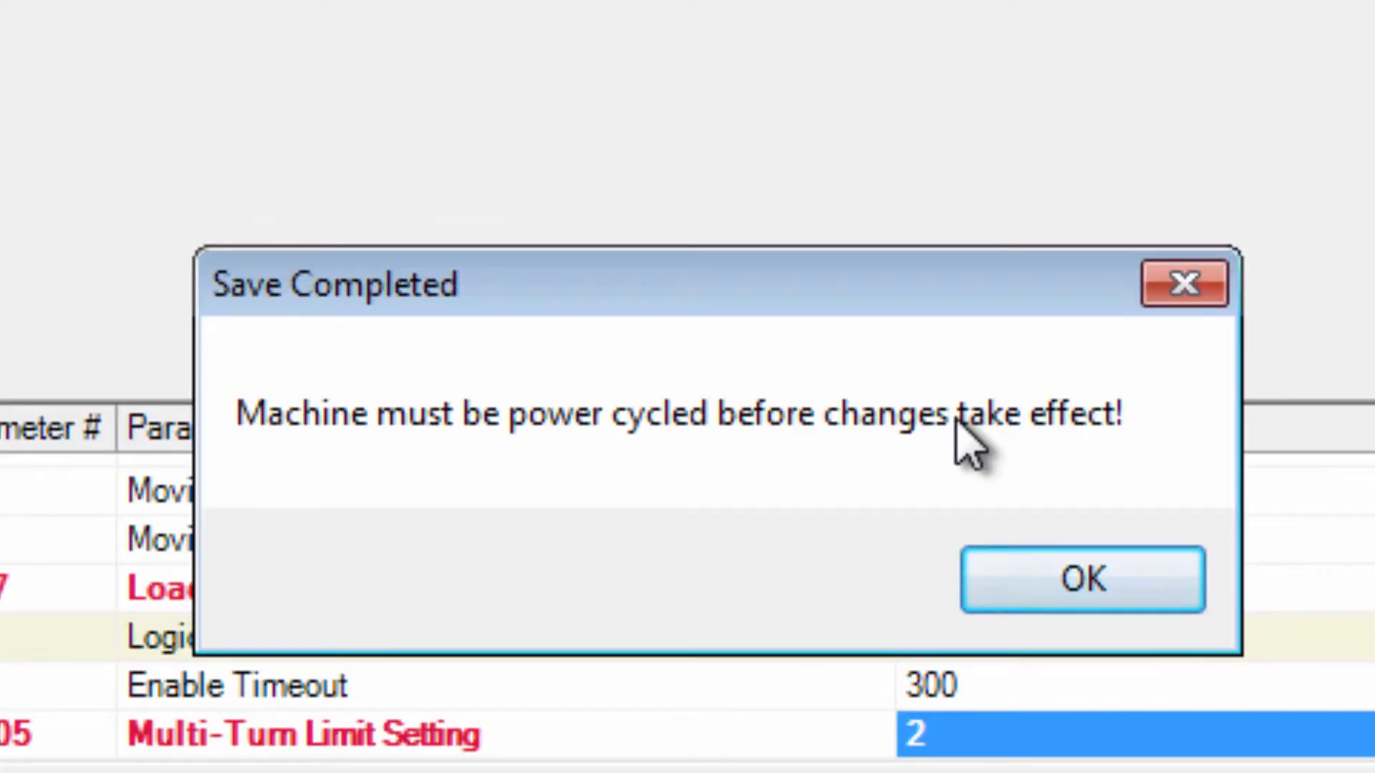
{"action": "mouse_move", "coordinate": [1127, 540]}
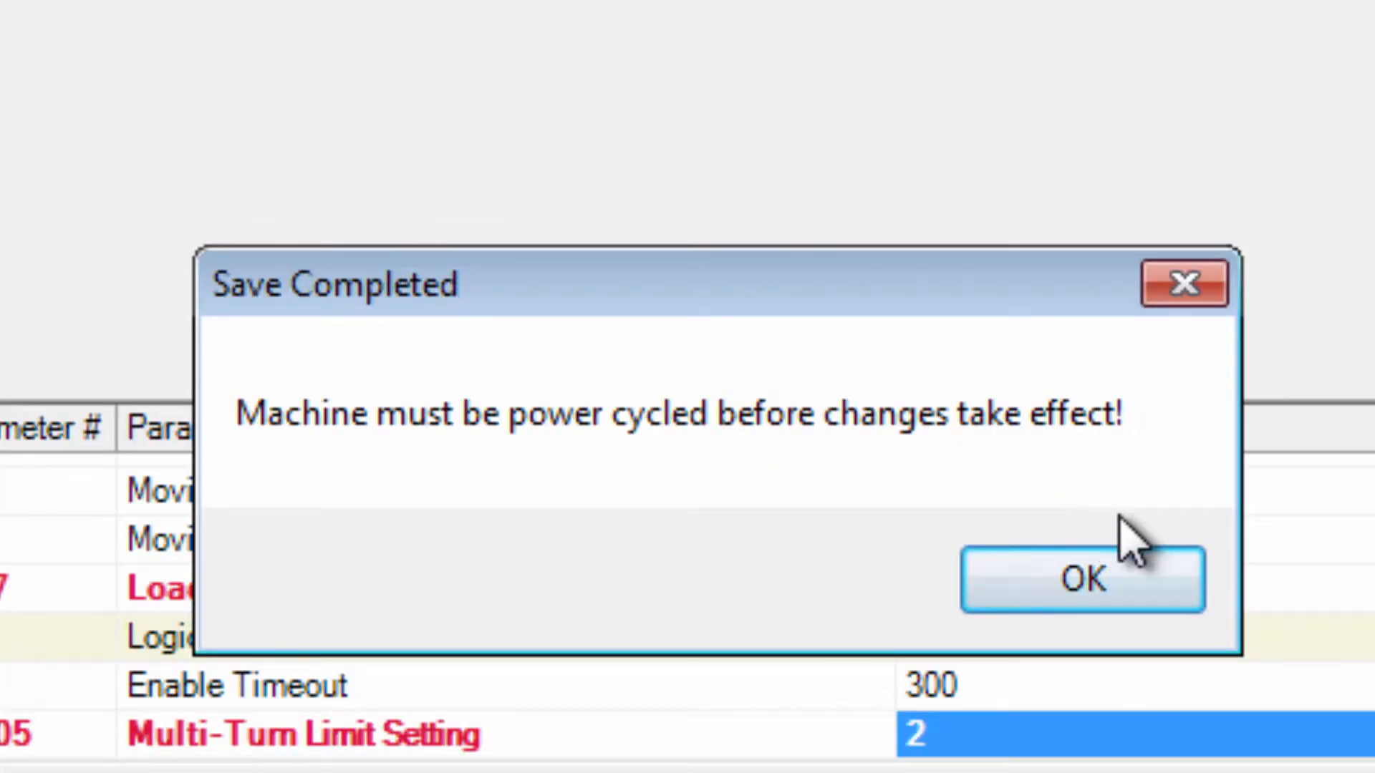
Step: Acknowledge the save's power-cycle notice and return to axis 2's configuration
{"action": "left_click", "coordinate": [1083, 580]}
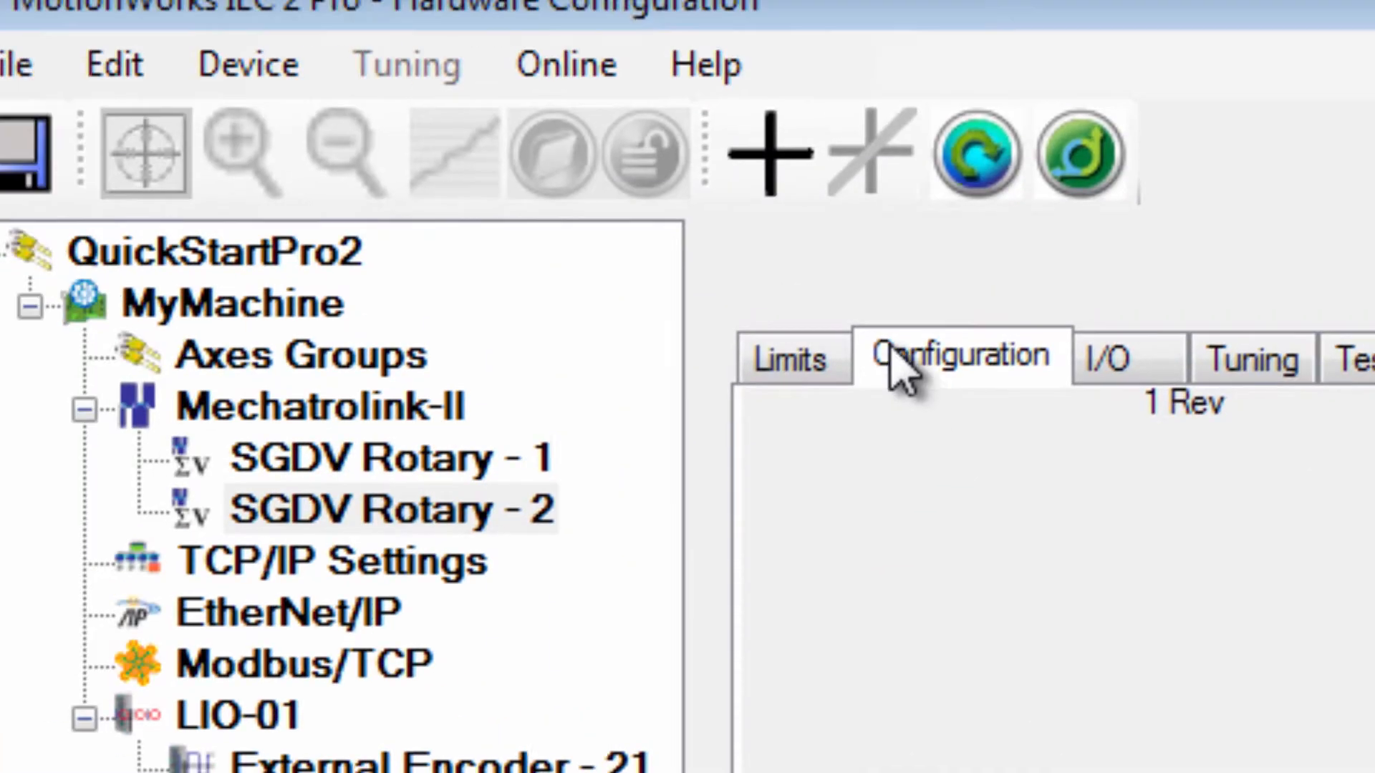
{"action": "left_click", "coordinate": [568, 63]}
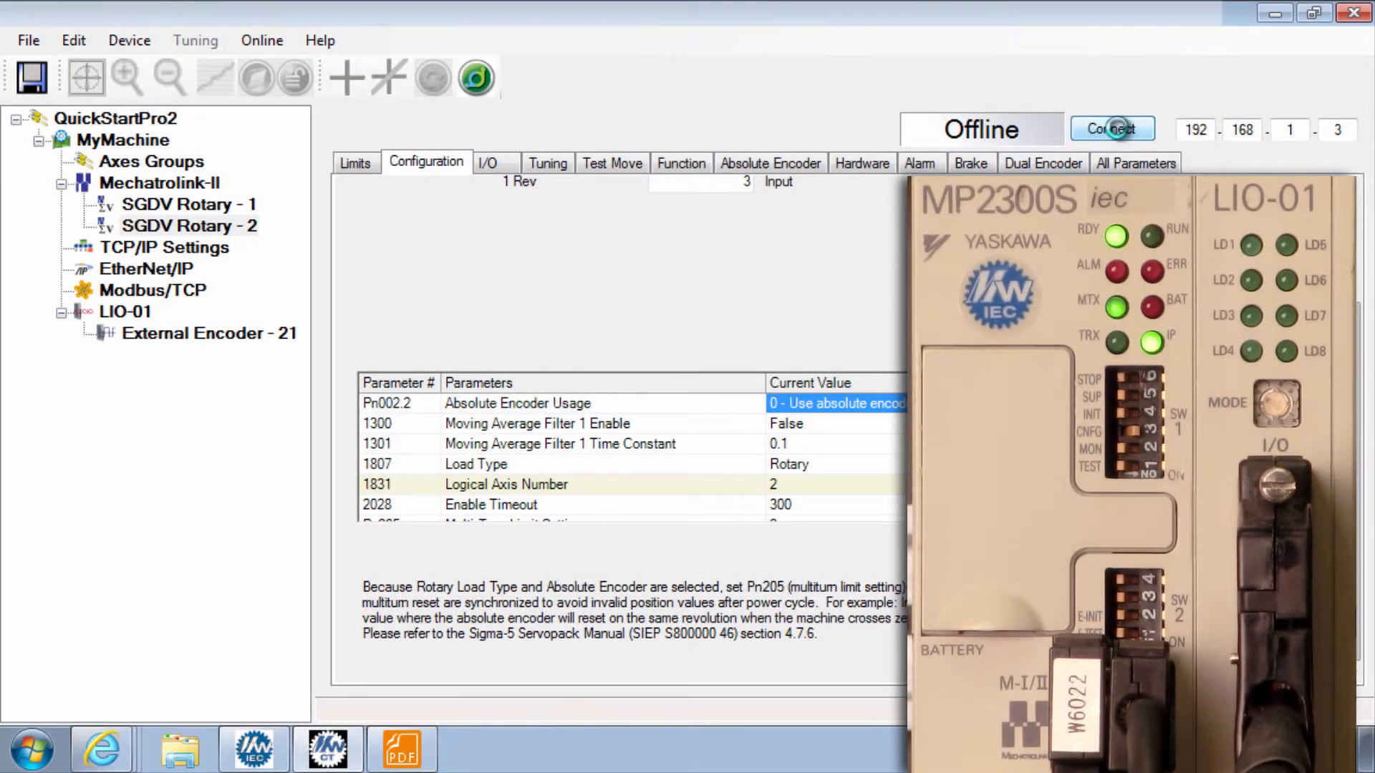
Step: Reconnect to the controller and go back online
{"action": "left_click", "coordinate": [1112, 128]}
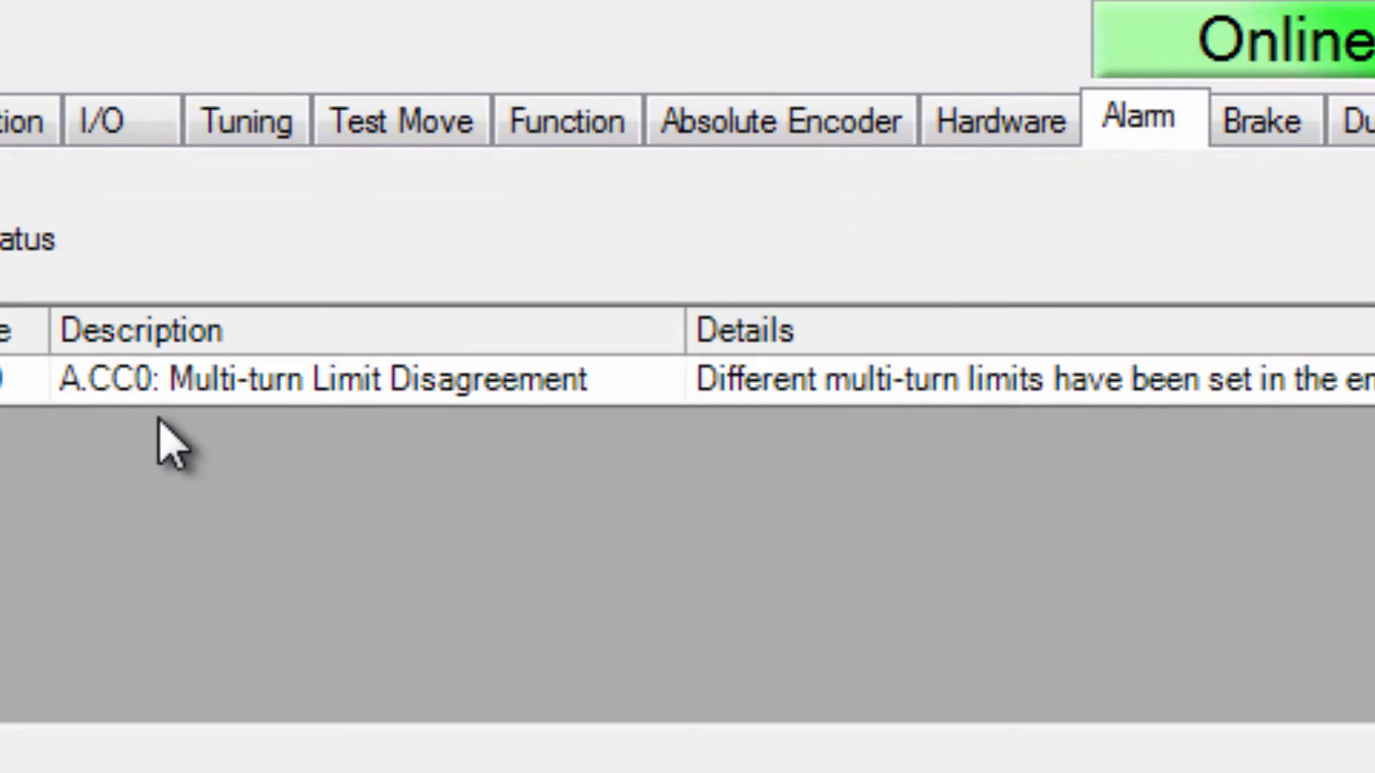
{"action": "mouse_move", "coordinate": [656, 492]}
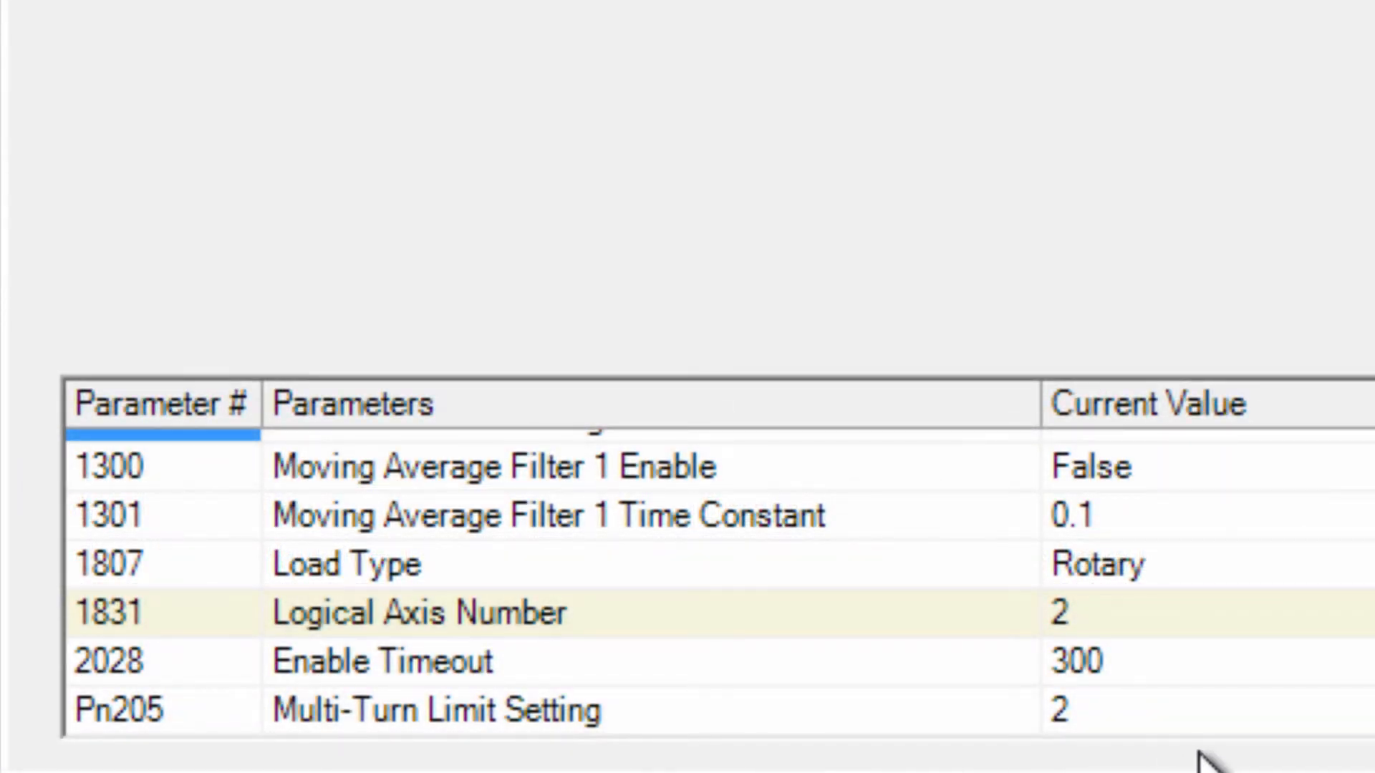
{"action": "mouse_move", "coordinate": [1255, 750]}
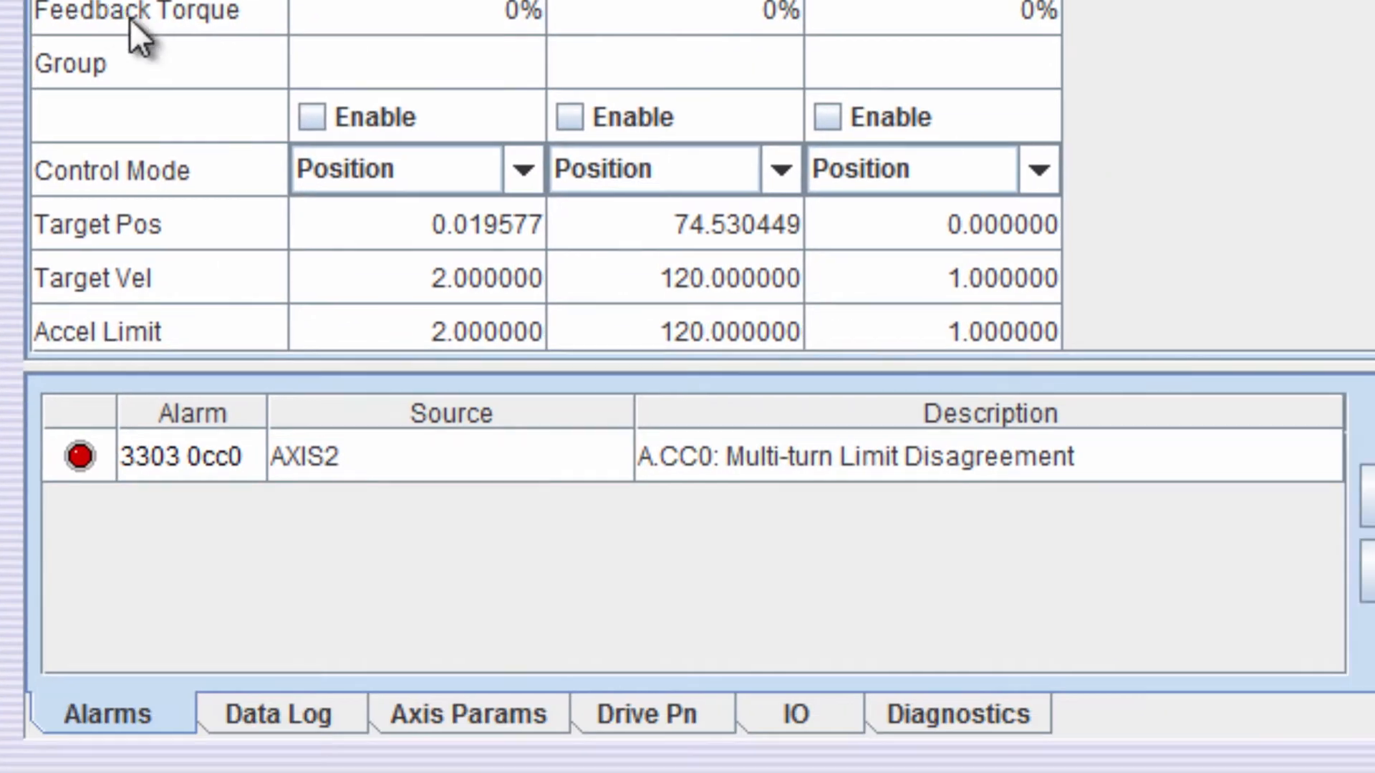
Step: In the Drive Pn tools, issue and confirm a multiturn reset for AXIS2
{"action": "left_click", "coordinate": [646, 713]}
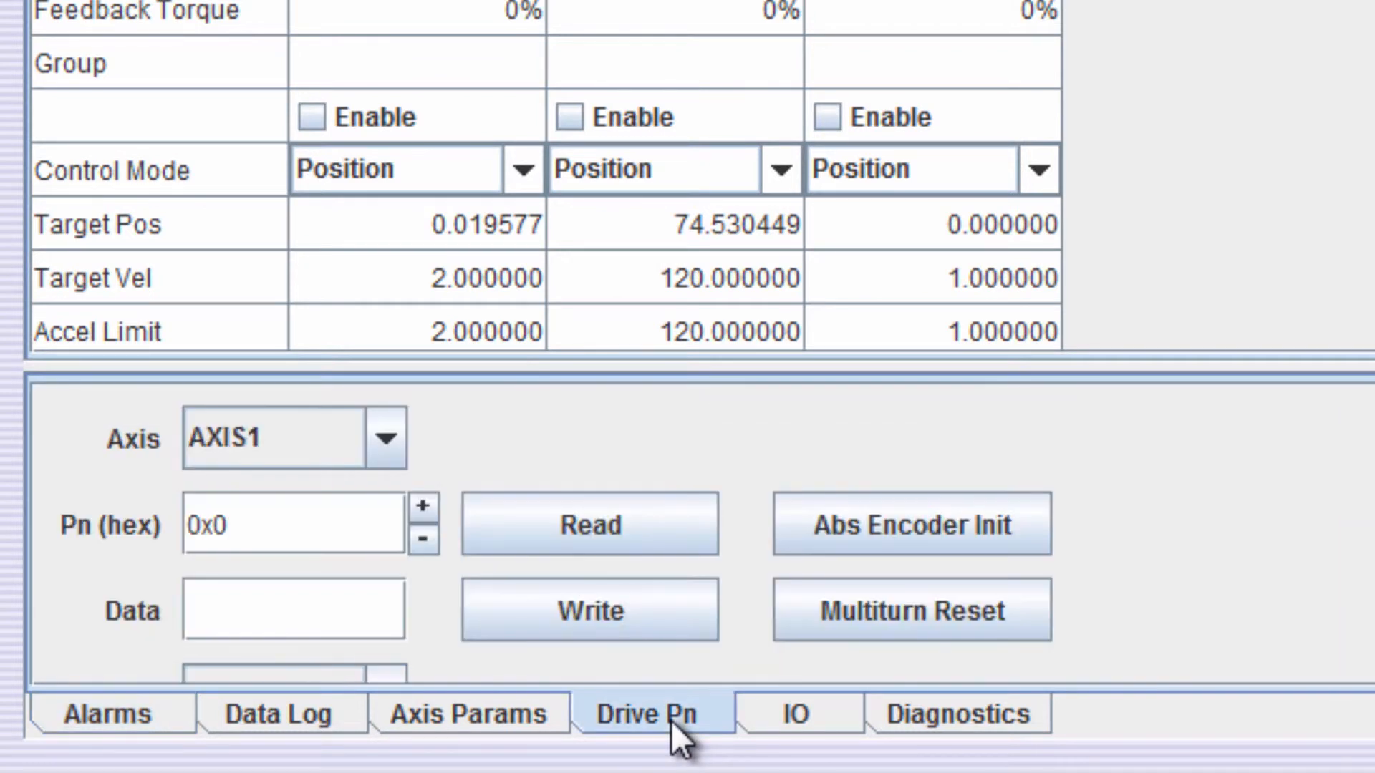
{"action": "mouse_move", "coordinate": [389, 447]}
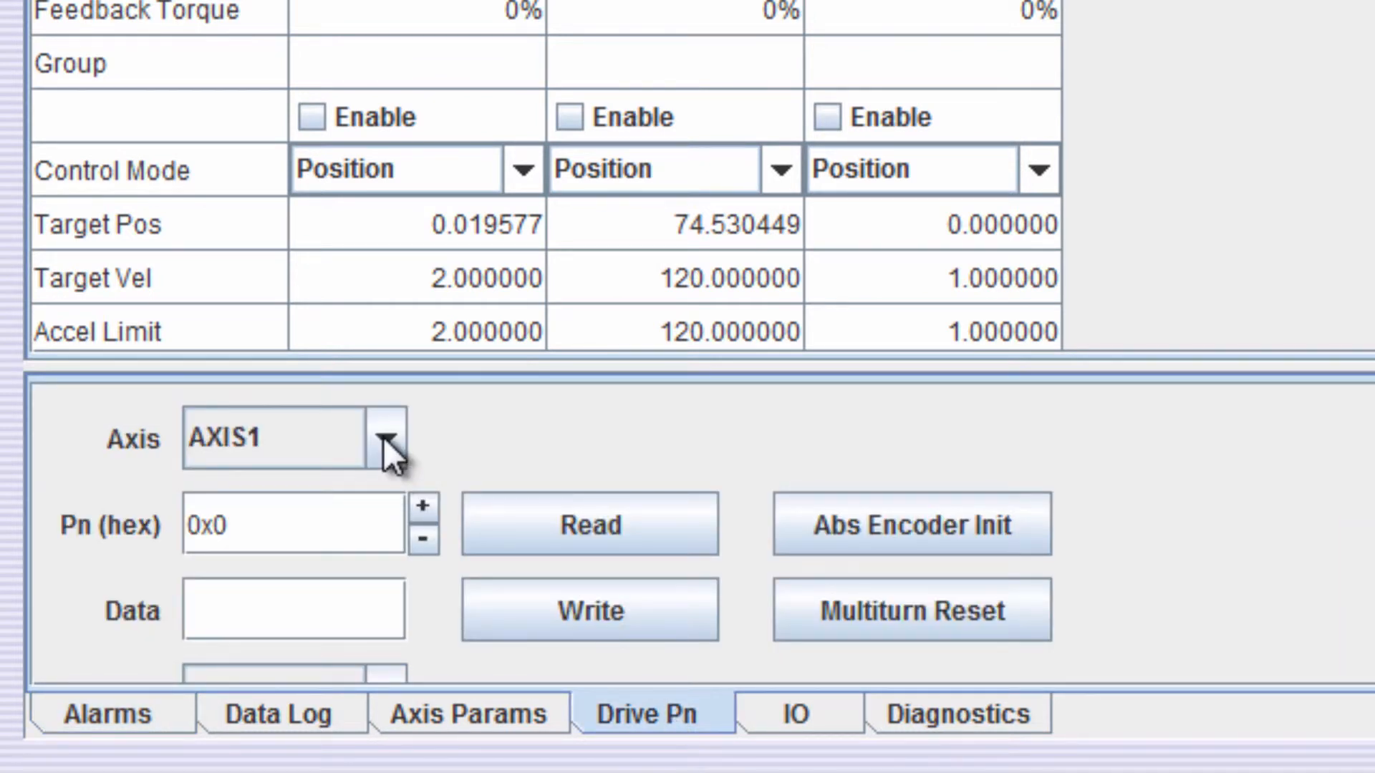
{"action": "left_click", "coordinate": [385, 438]}
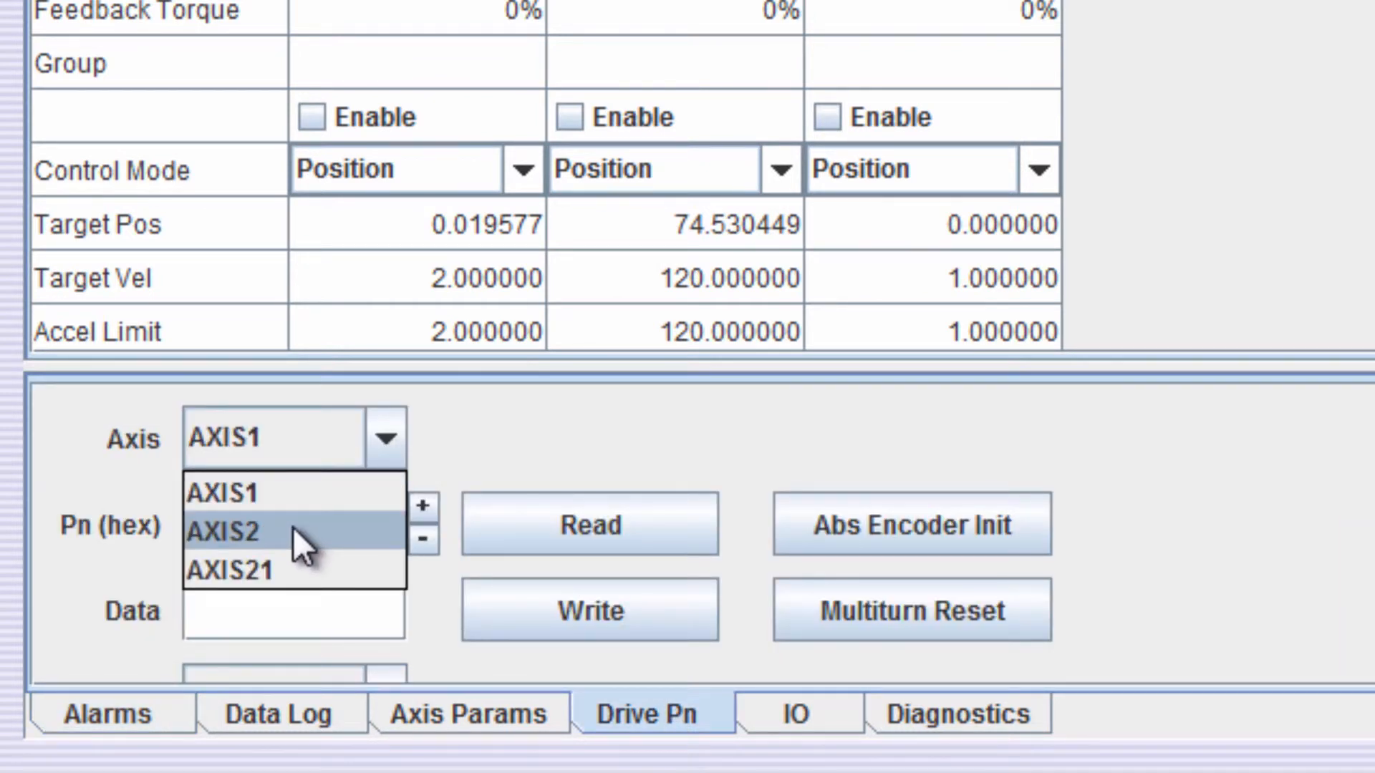
{"action": "left_click", "coordinate": [223, 533]}
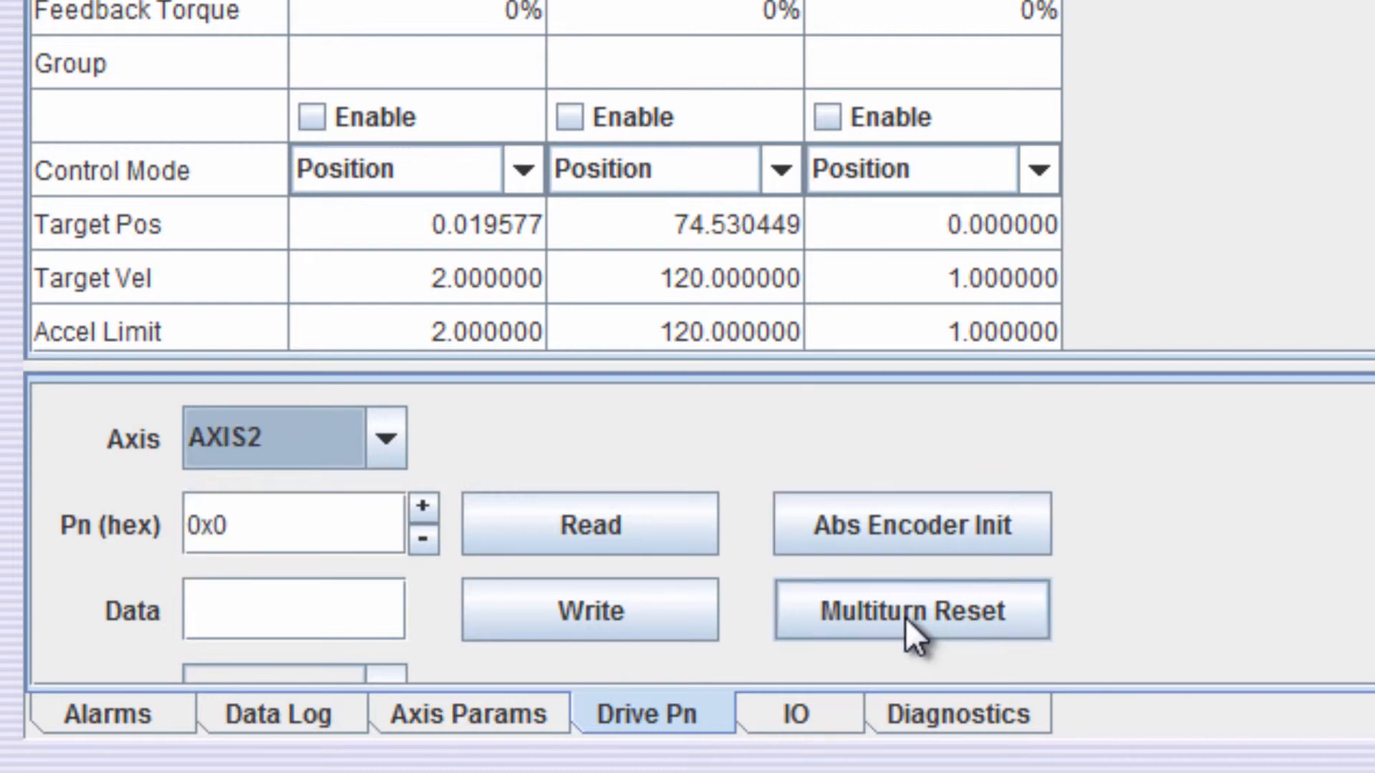
{"action": "left_click", "coordinate": [911, 612]}
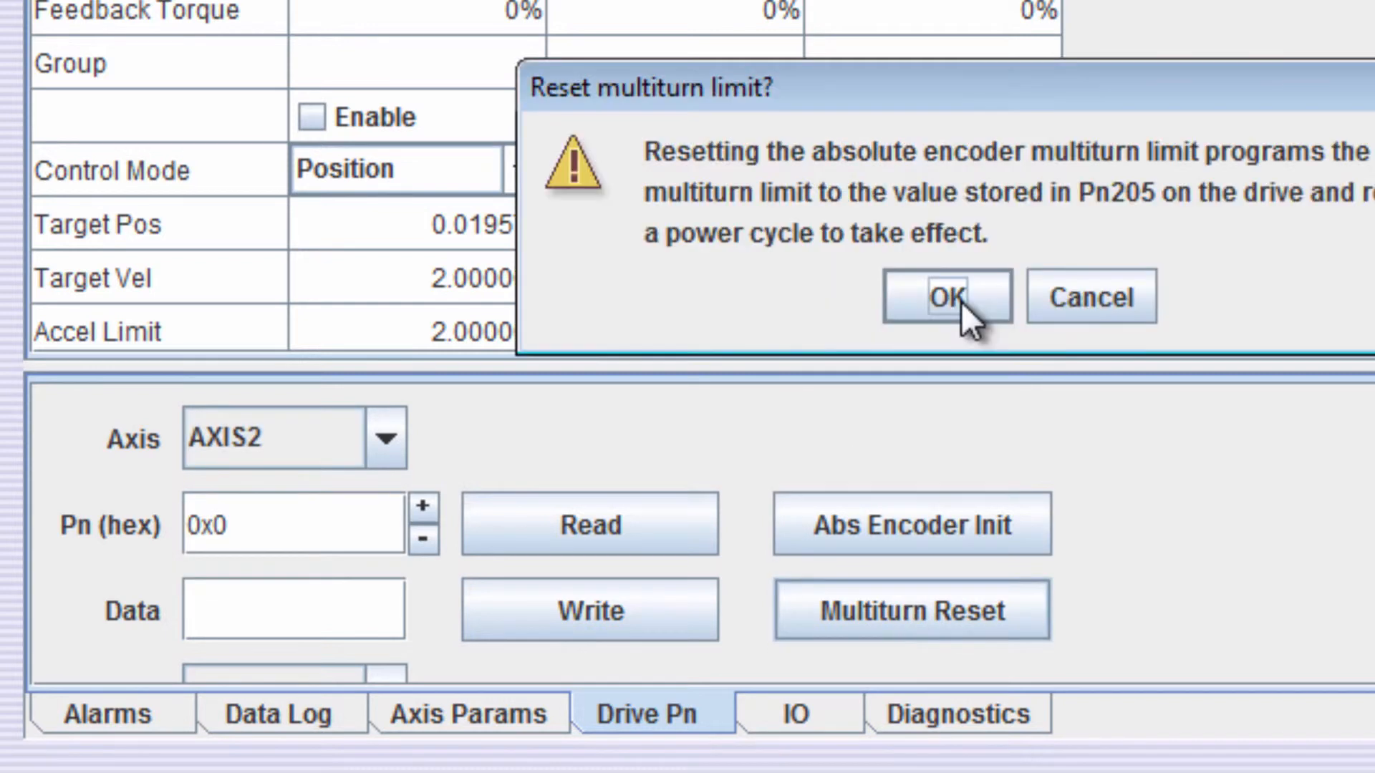
{"action": "left_click", "coordinate": [945, 295]}
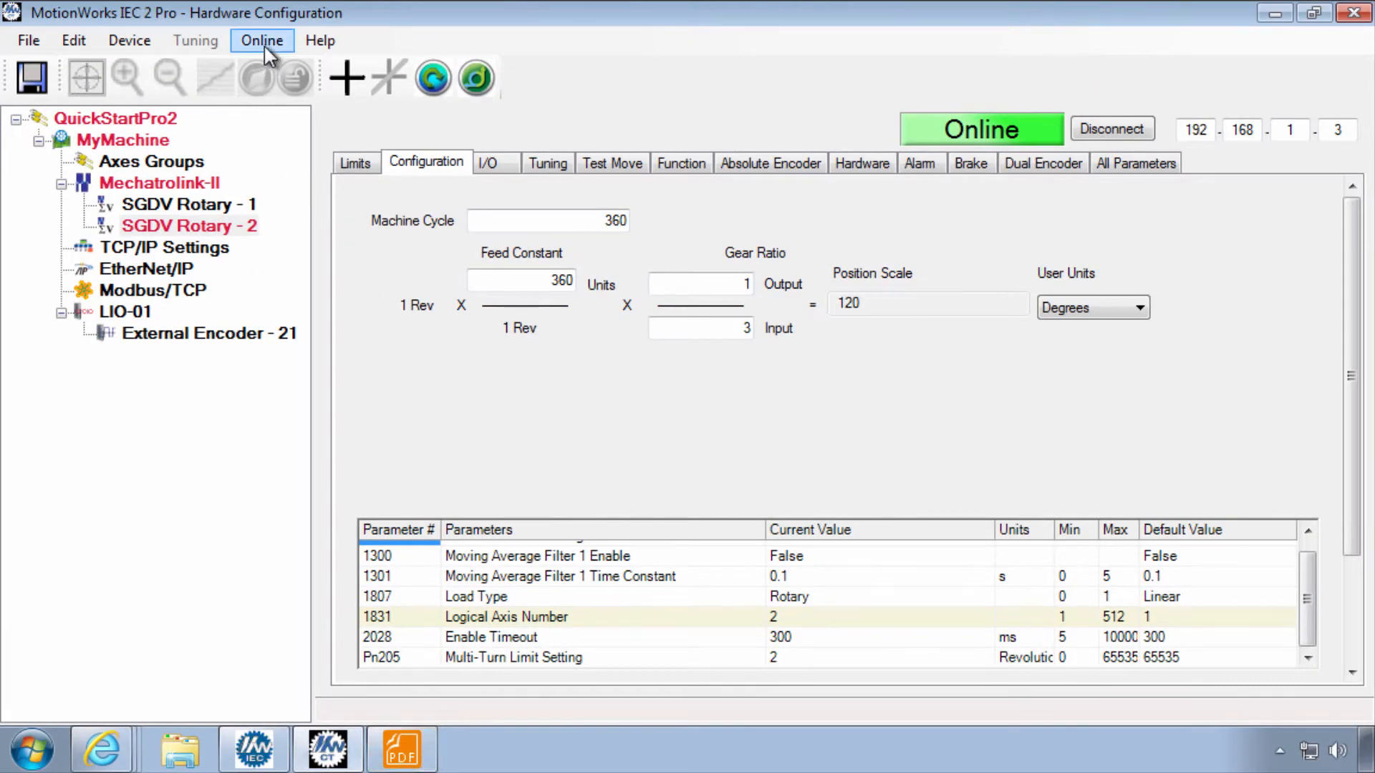
Step: Reboot the controller at 192.168.1.3 and show axis 2's test-move page
{"action": "left_click", "coordinate": [260, 40]}
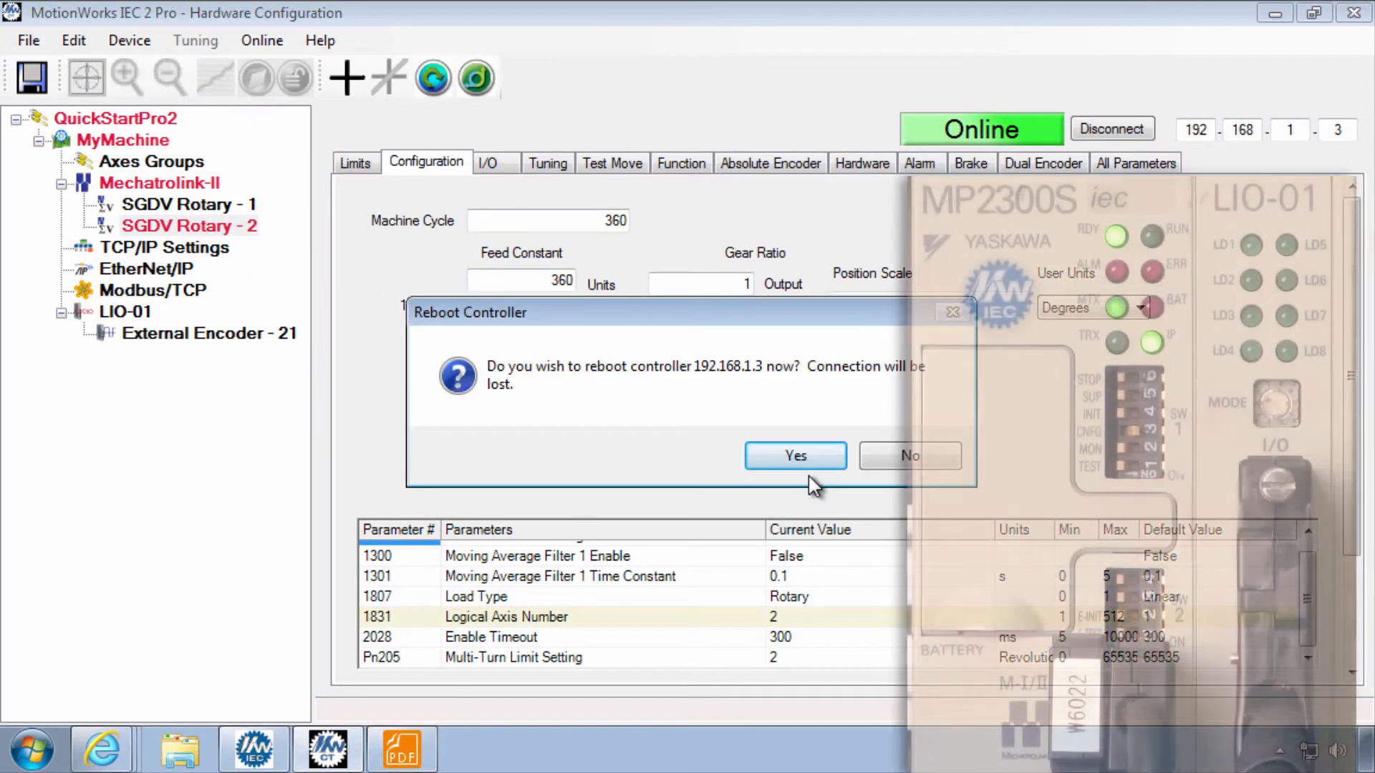
{"action": "left_click", "coordinate": [795, 455]}
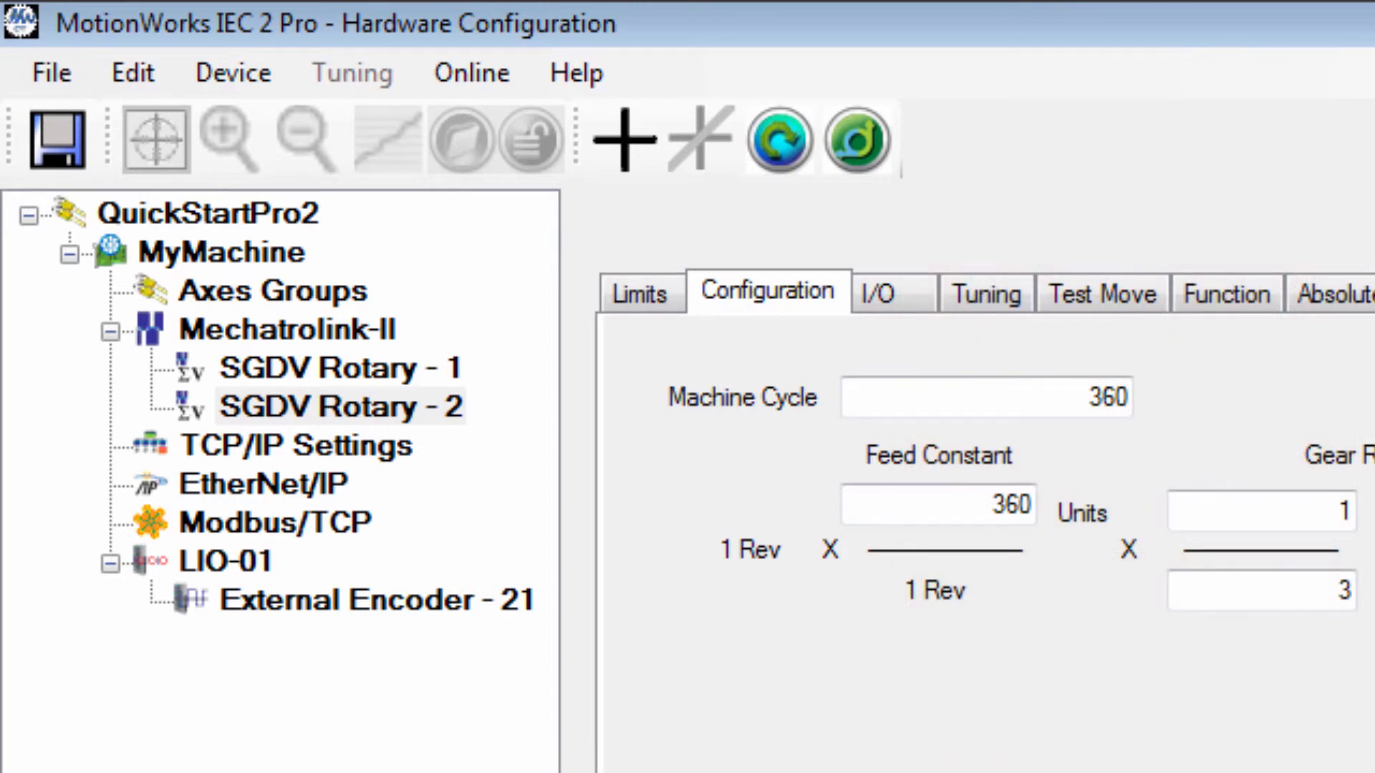
{"action": "mouse_move", "coordinate": [912, 377]}
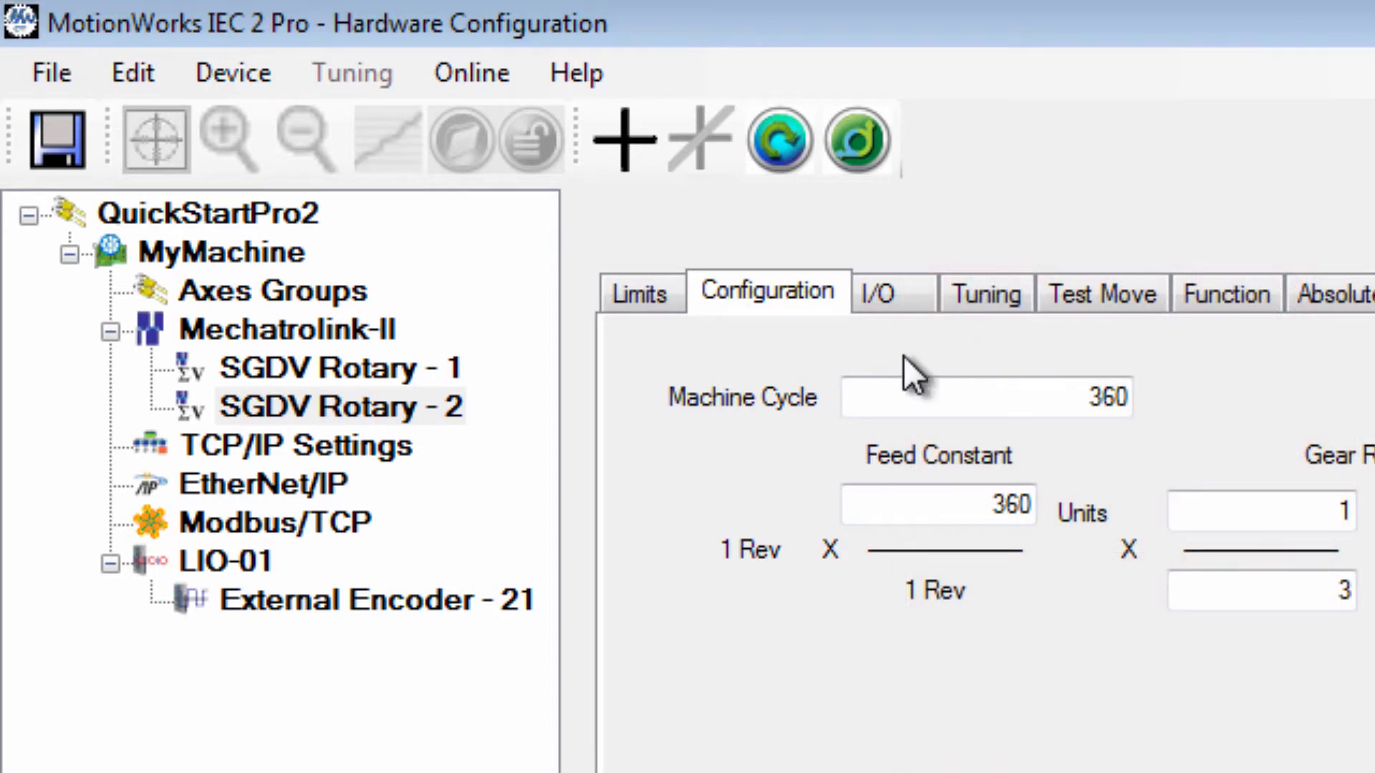
{"action": "left_click", "coordinate": [1101, 292]}
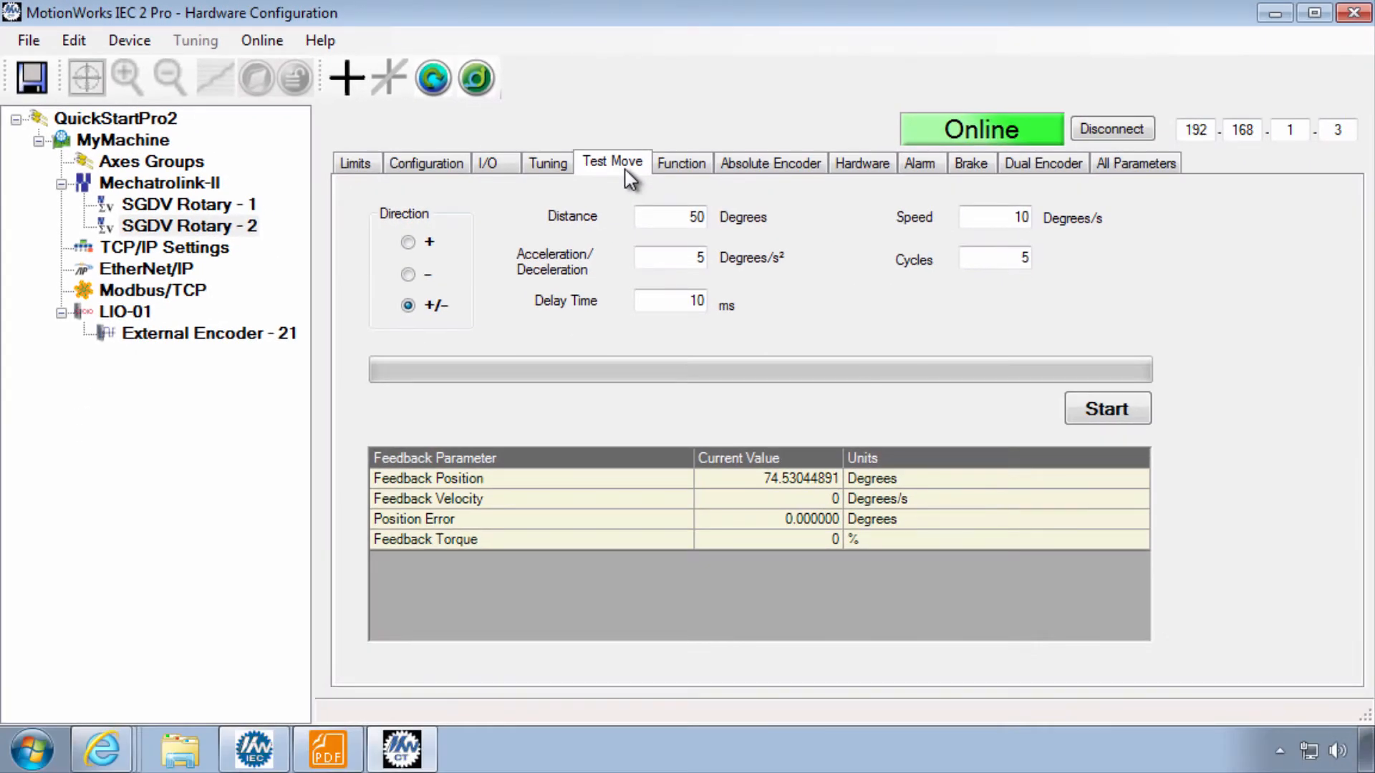
{"action": "mouse_move", "coordinate": [624, 181]}
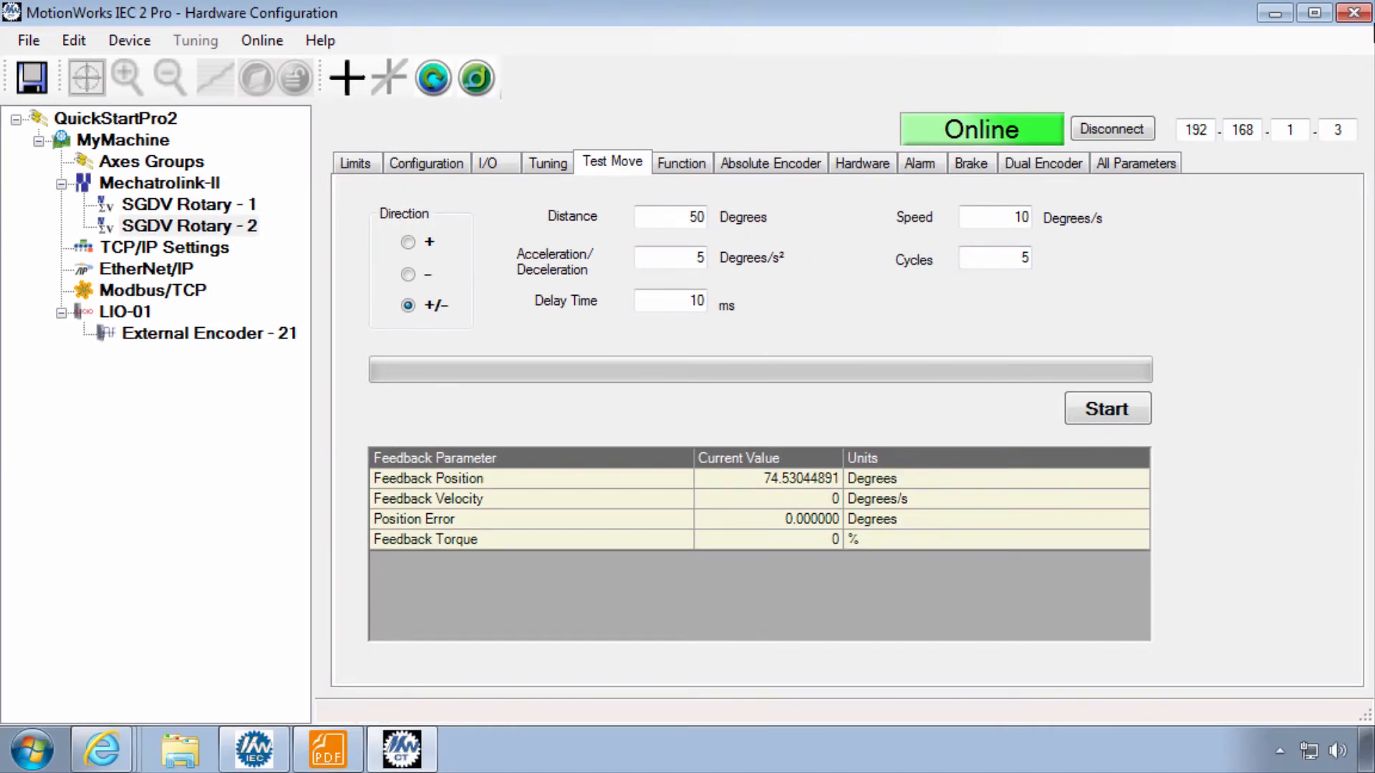
Step: Navigate to yaskawa.com's MP2310iec page and show its Software & Firmware and Support sections
{"action": "left_click", "coordinate": [1112, 129]}
{"action": "type", "text": "yaskaw"}
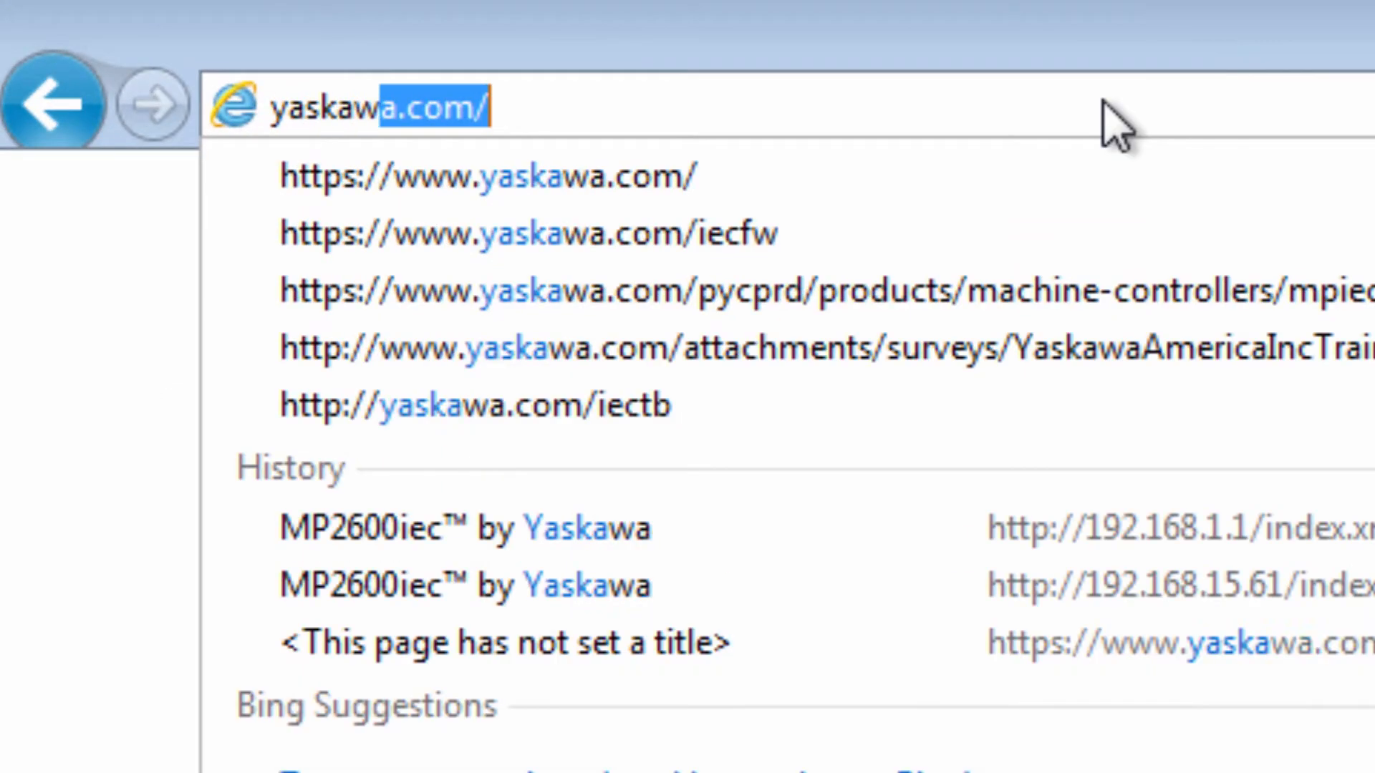
{"action": "left_click", "coordinate": [789, 290]}
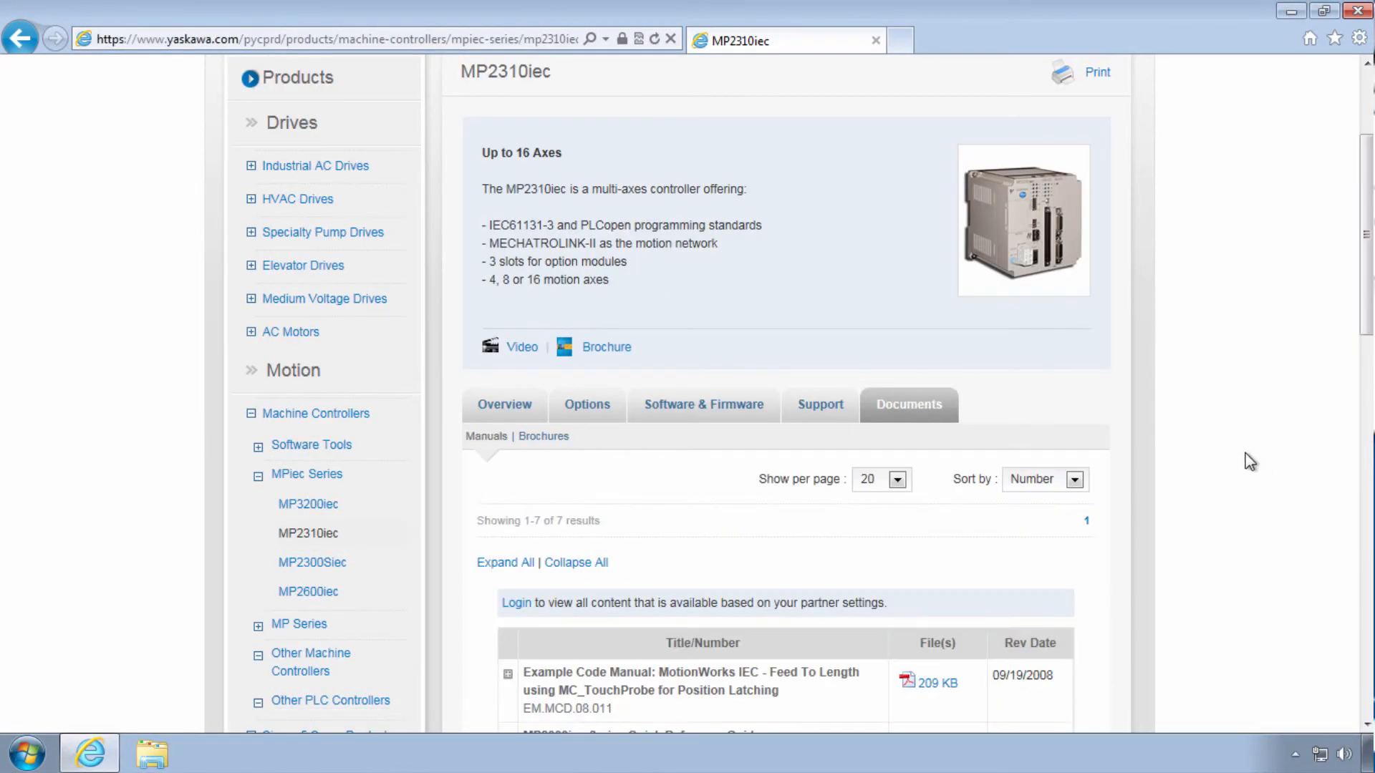
{"action": "left_click", "coordinate": [704, 404]}
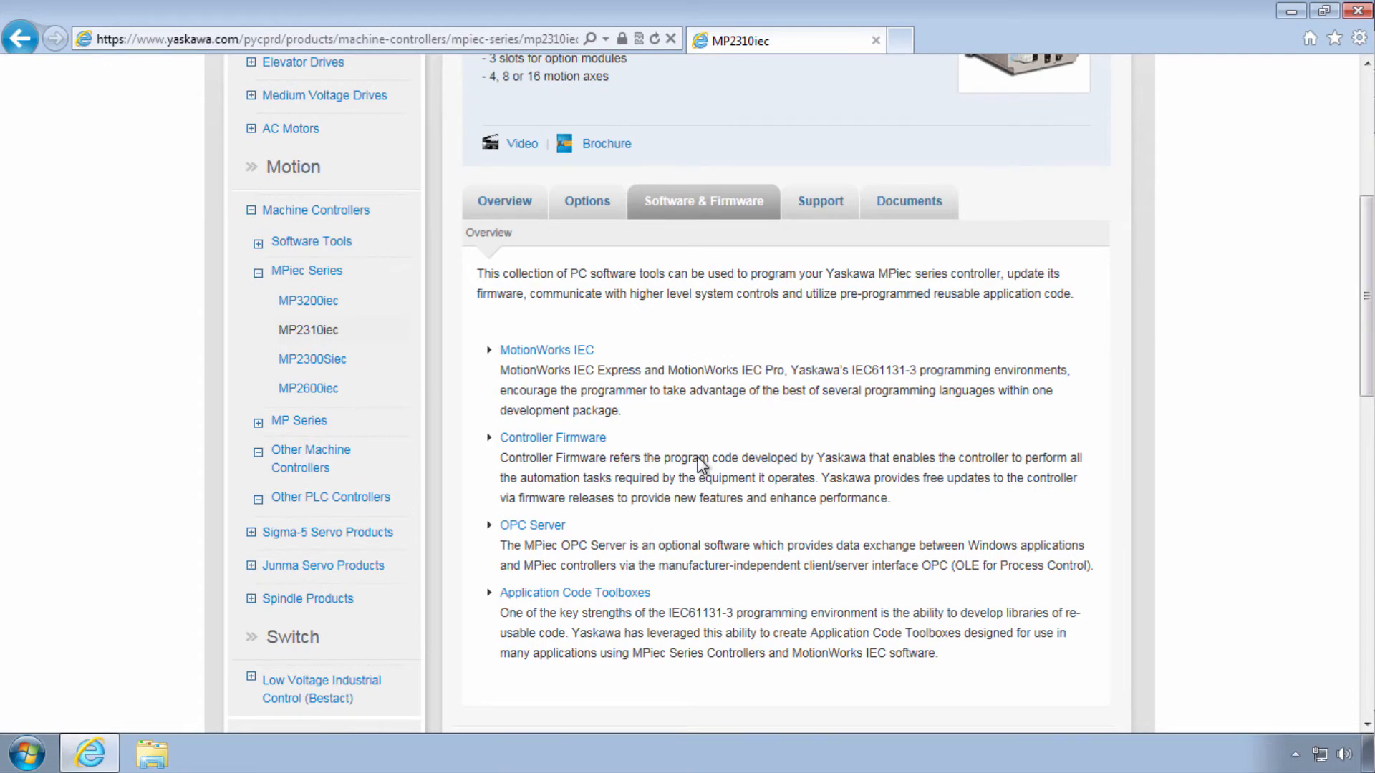
{"action": "left_click", "coordinate": [820, 200]}
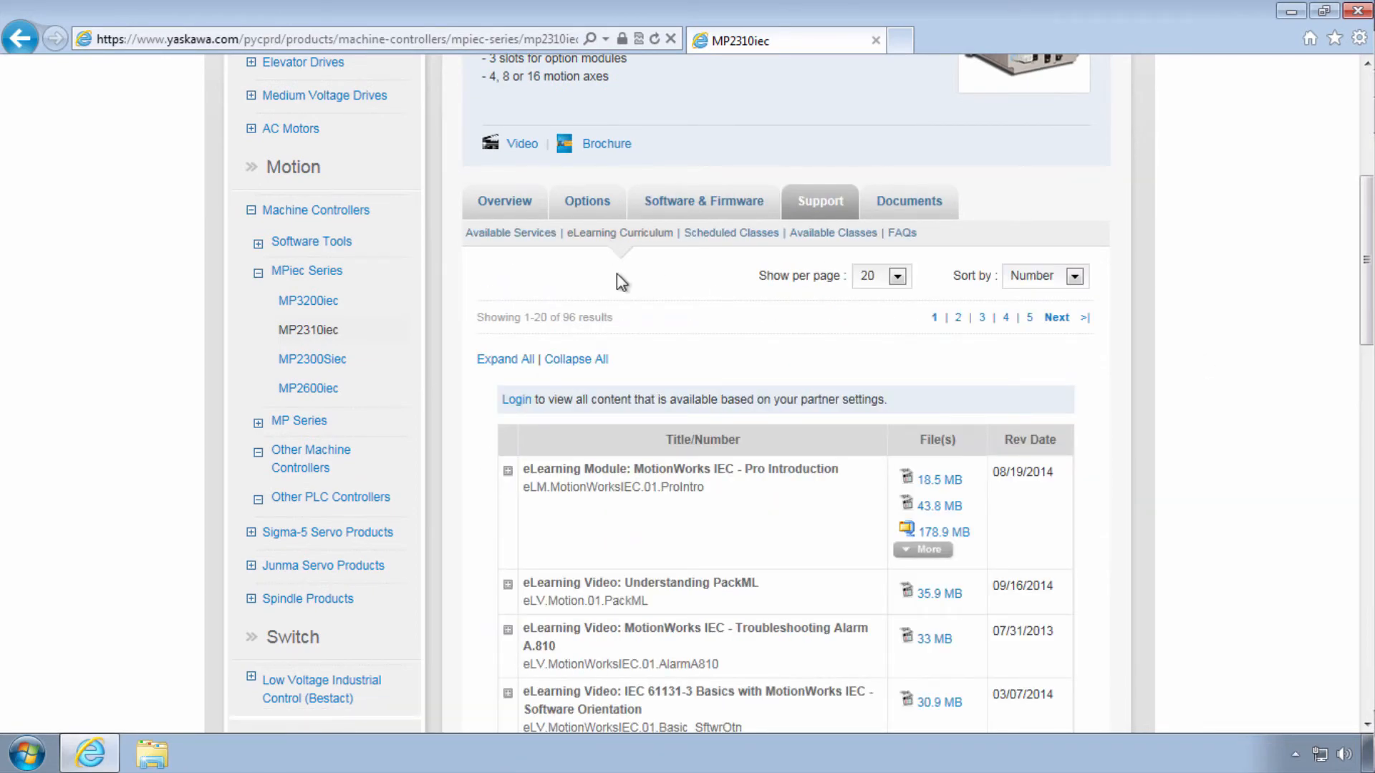